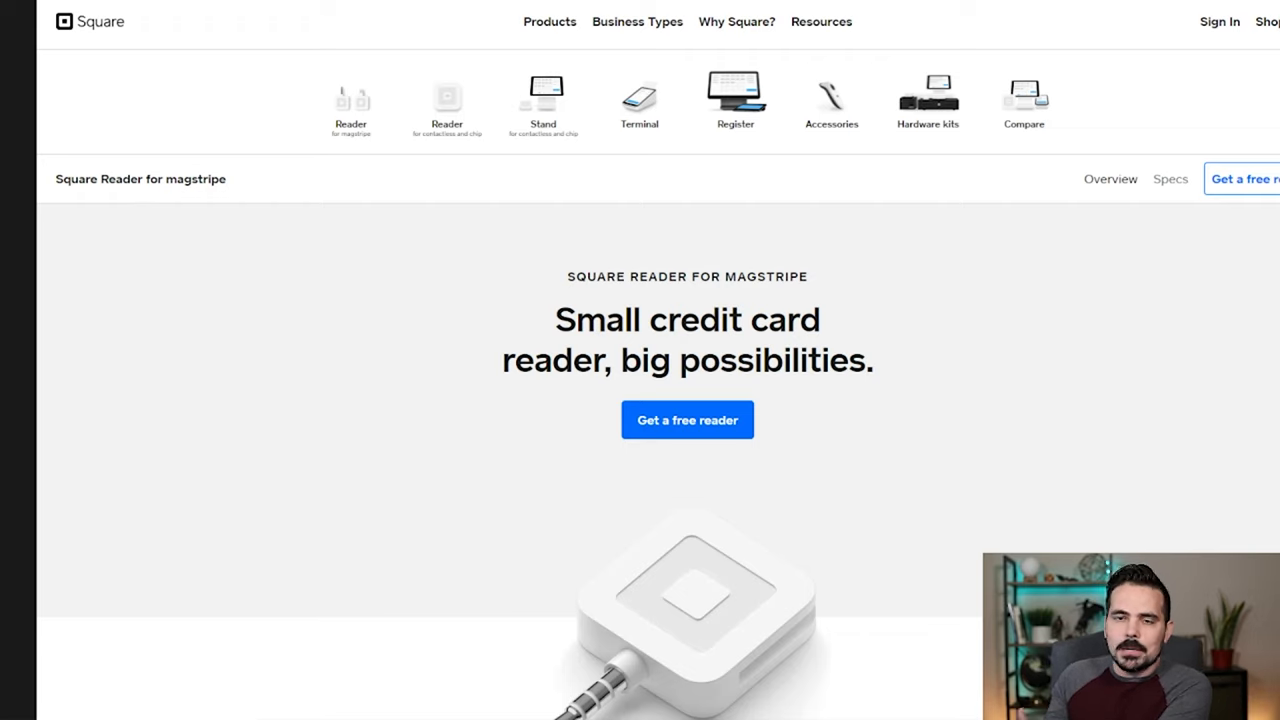
mouse_move(673, 568)
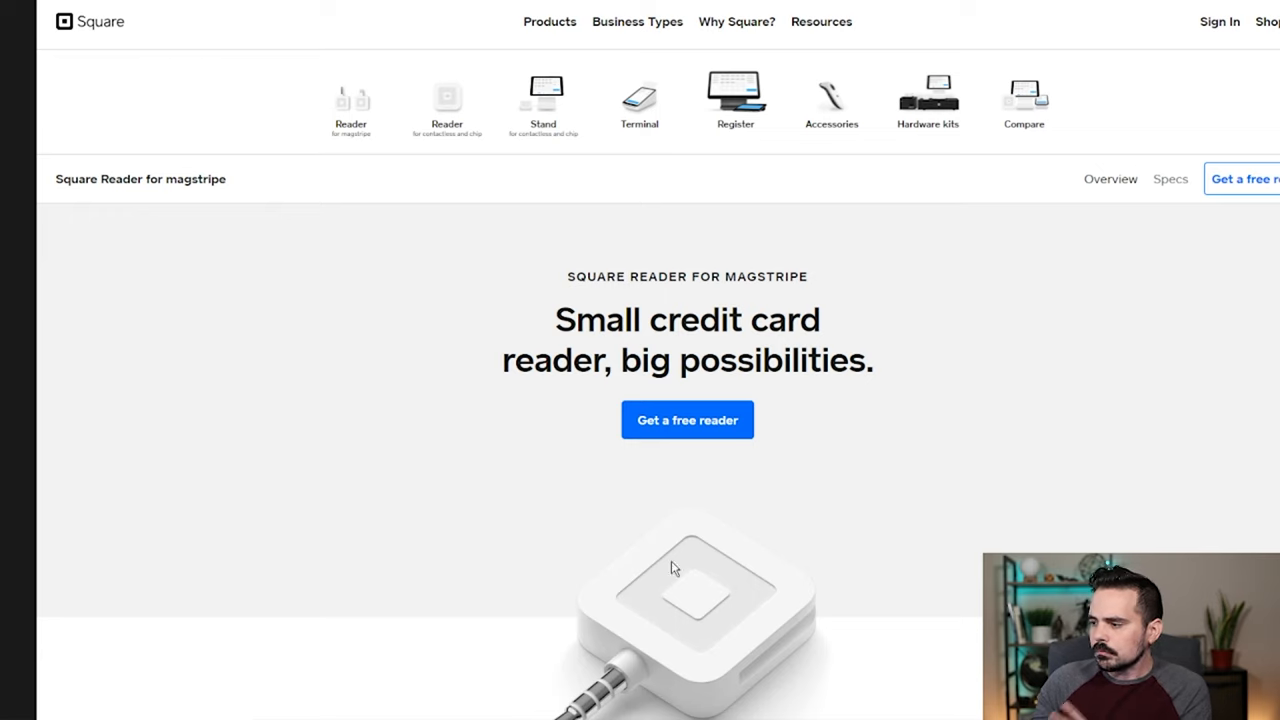
Start the free reader sign-up and agree to Square's Terms, Privacy Policy and E-Sign Consent.
scroll("down", 3)
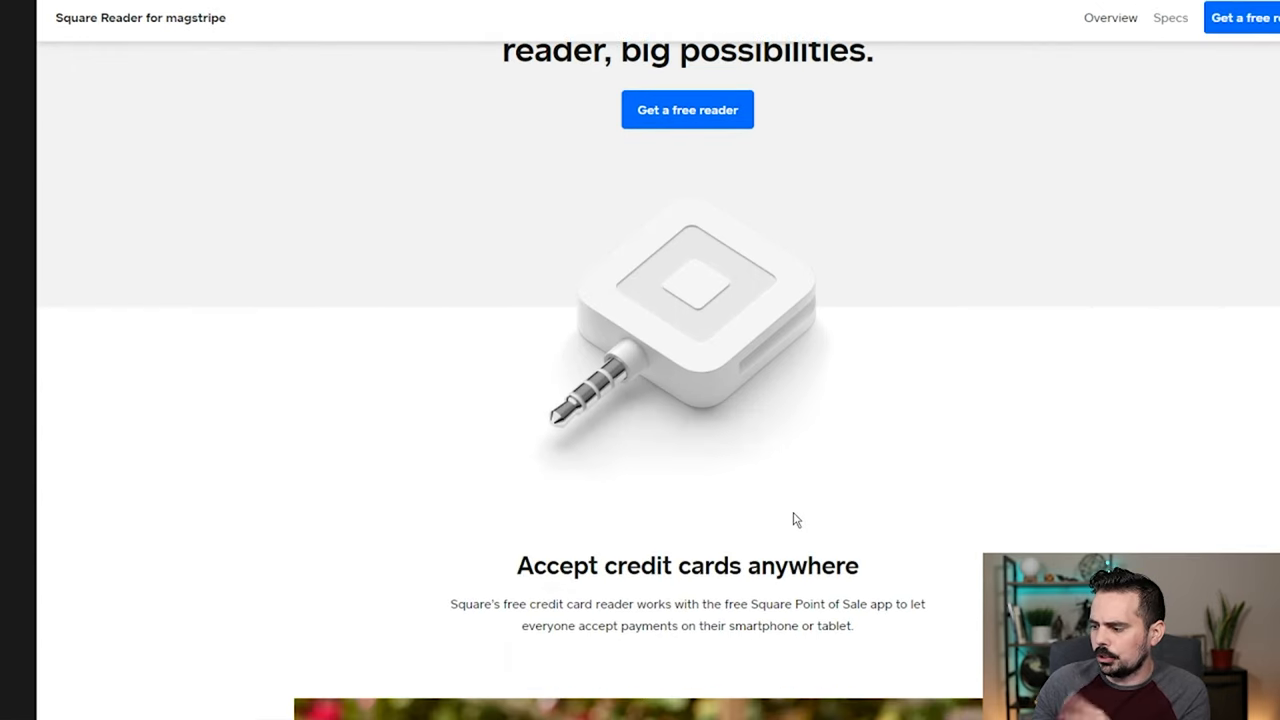
scroll("up", 3)
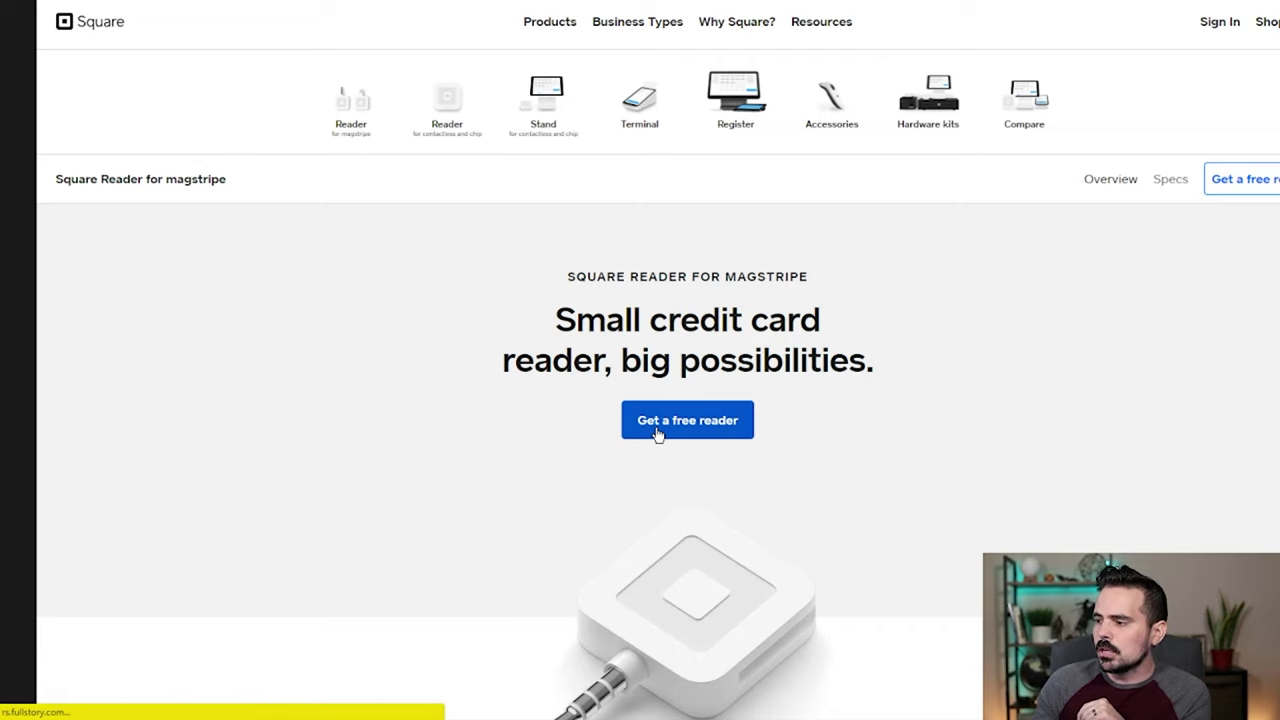
left_click(687, 419)
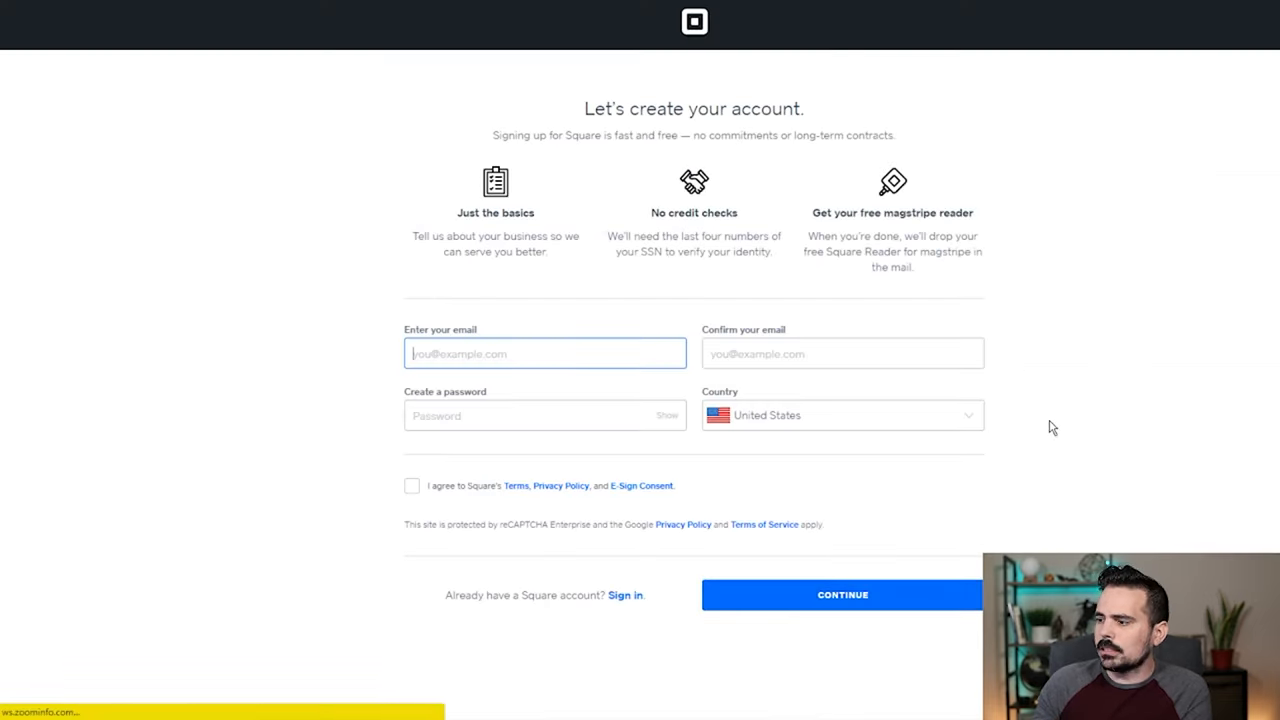
mouse_move(1165, 405)
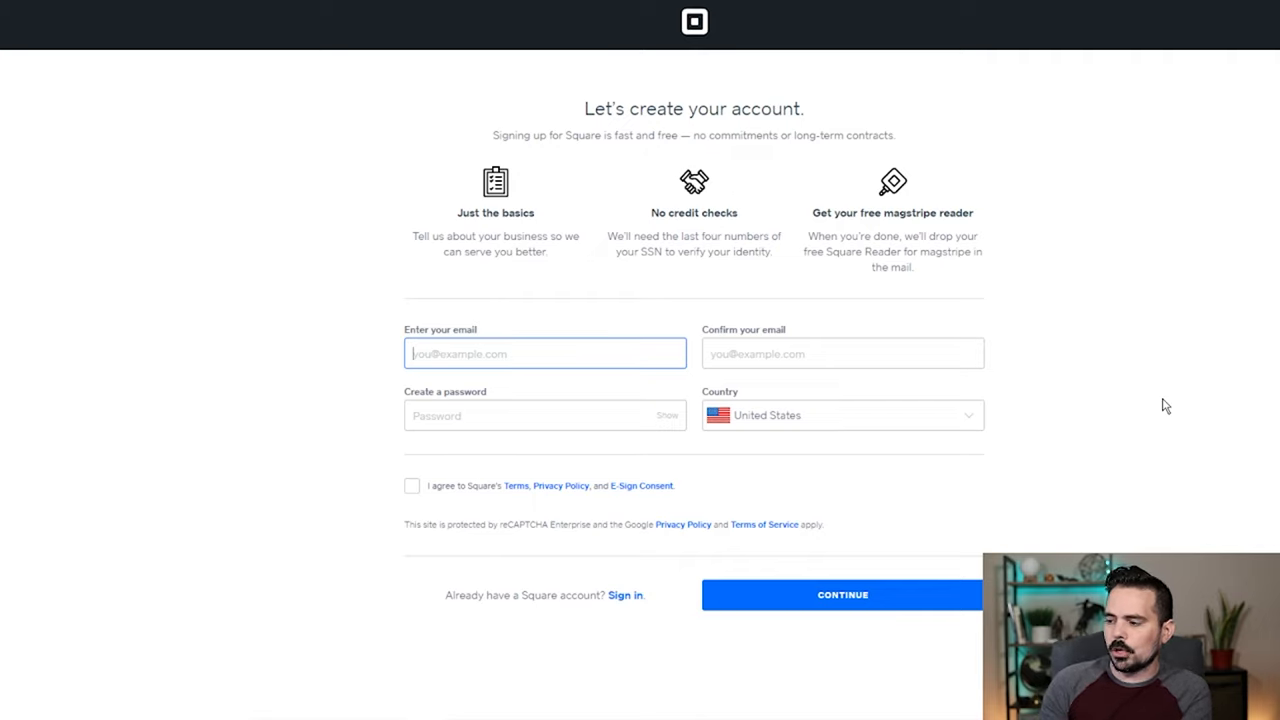
mouse_move(417, 496)
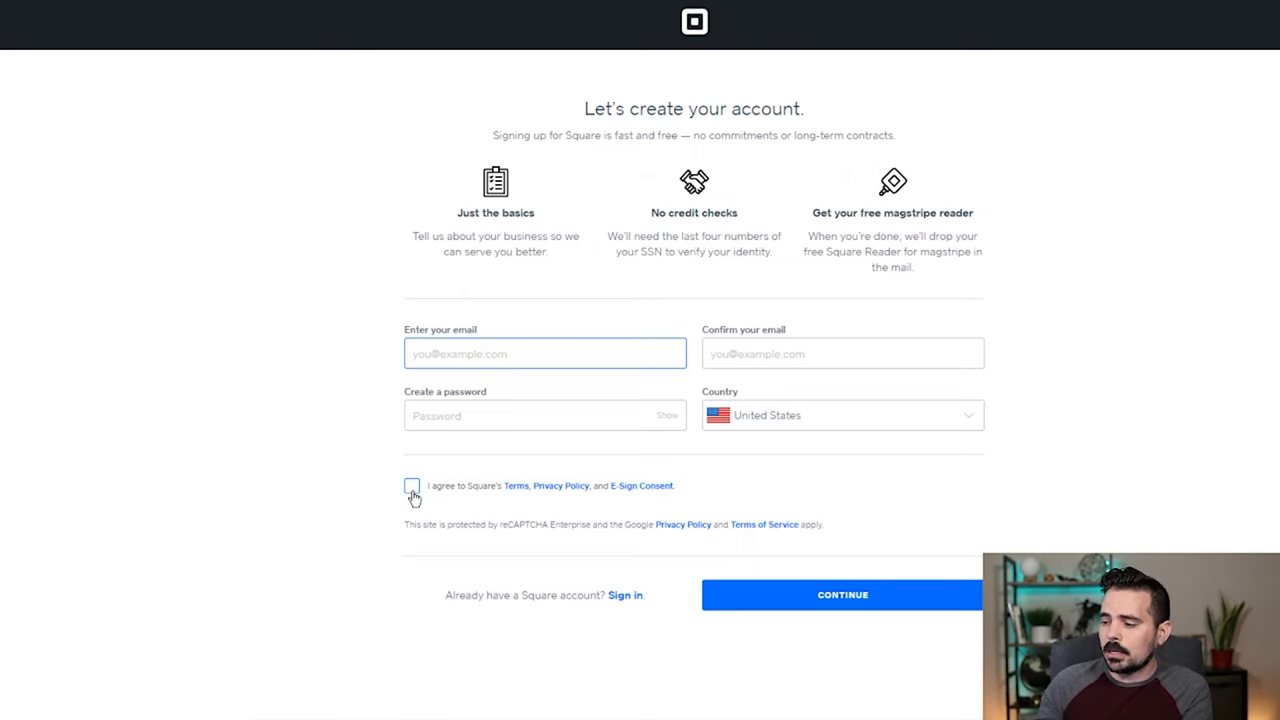
left_click(412, 485)
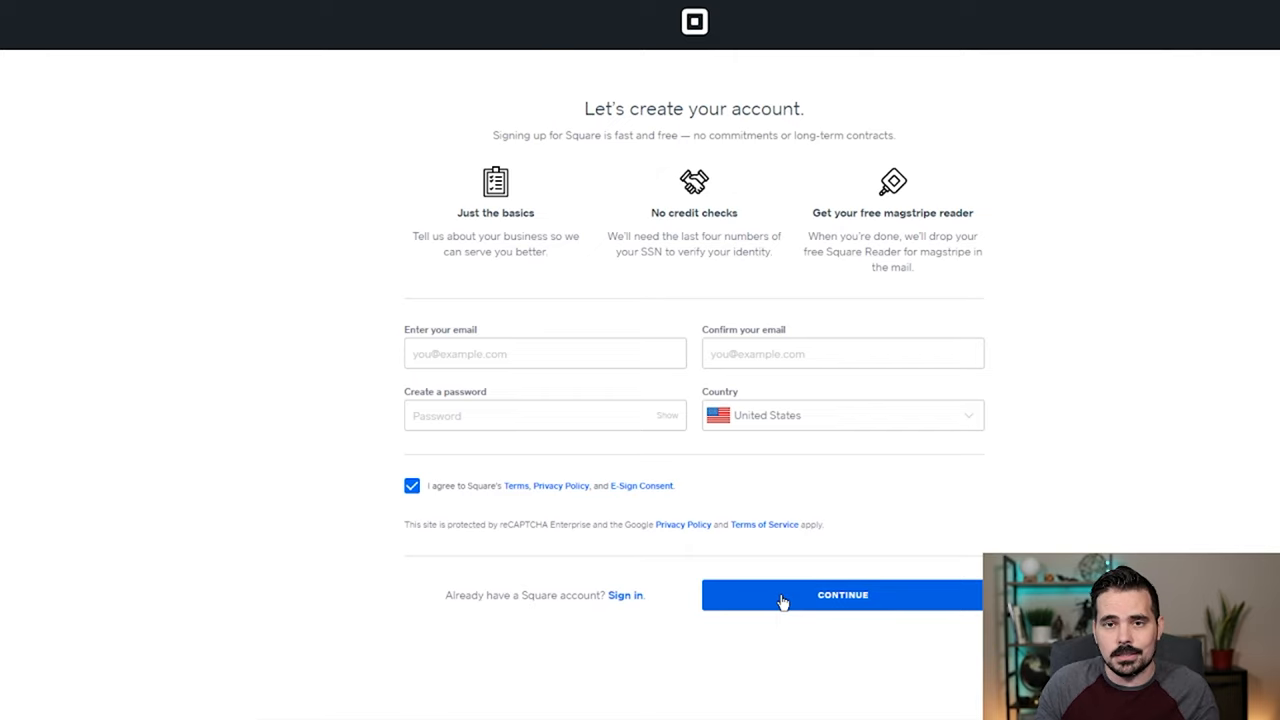
Submit the account, choose Individual, and enter 'The Business Nerd' as the receipt name.
left_click(842, 594)
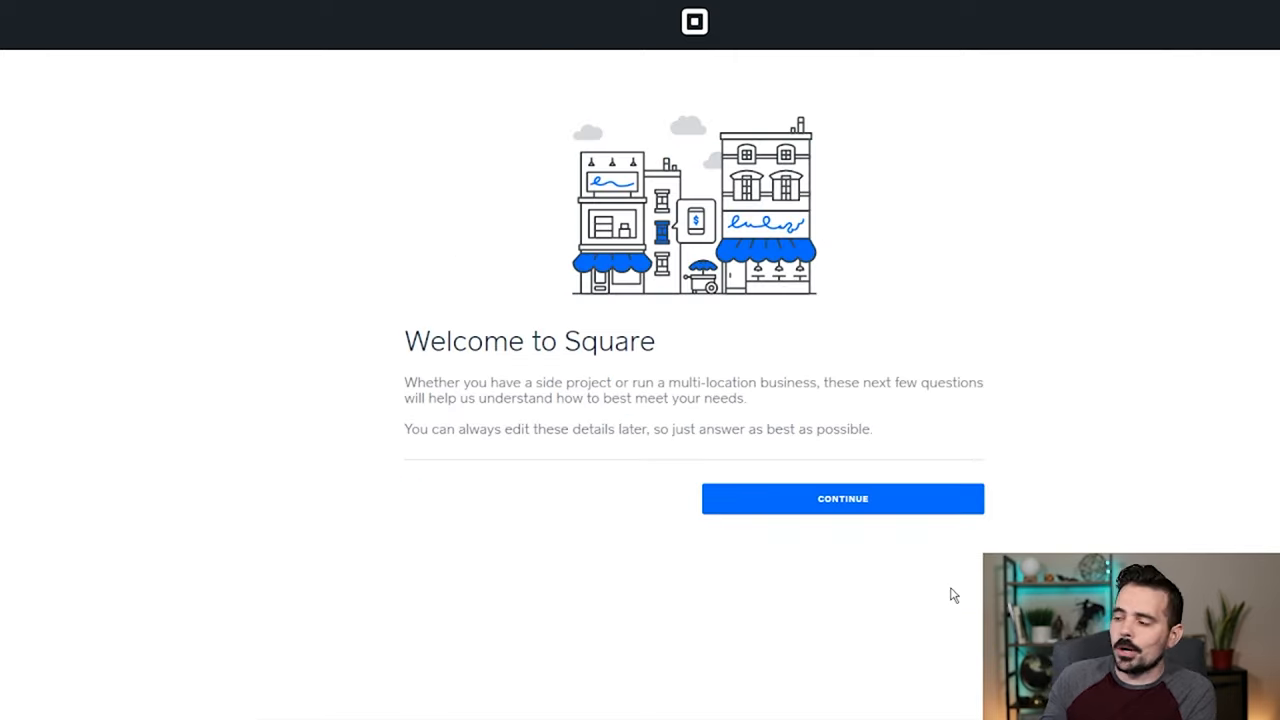
mouse_move(807, 513)
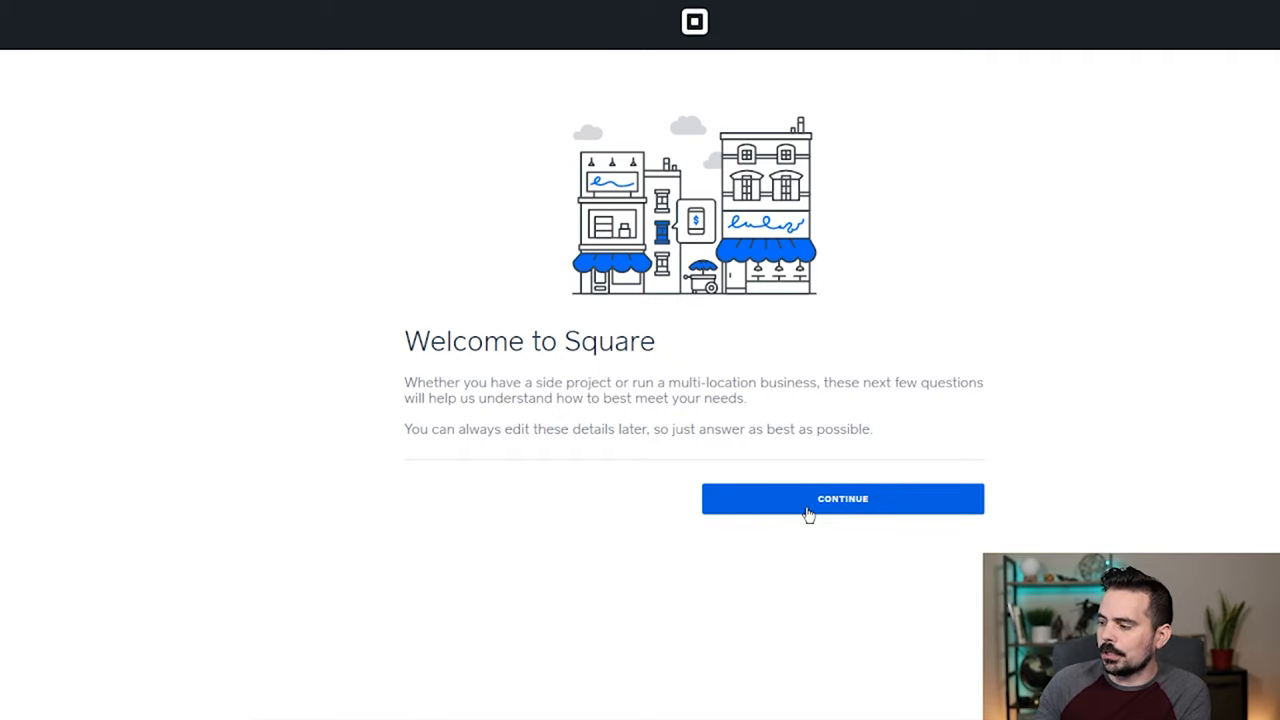
left_click(842, 498)
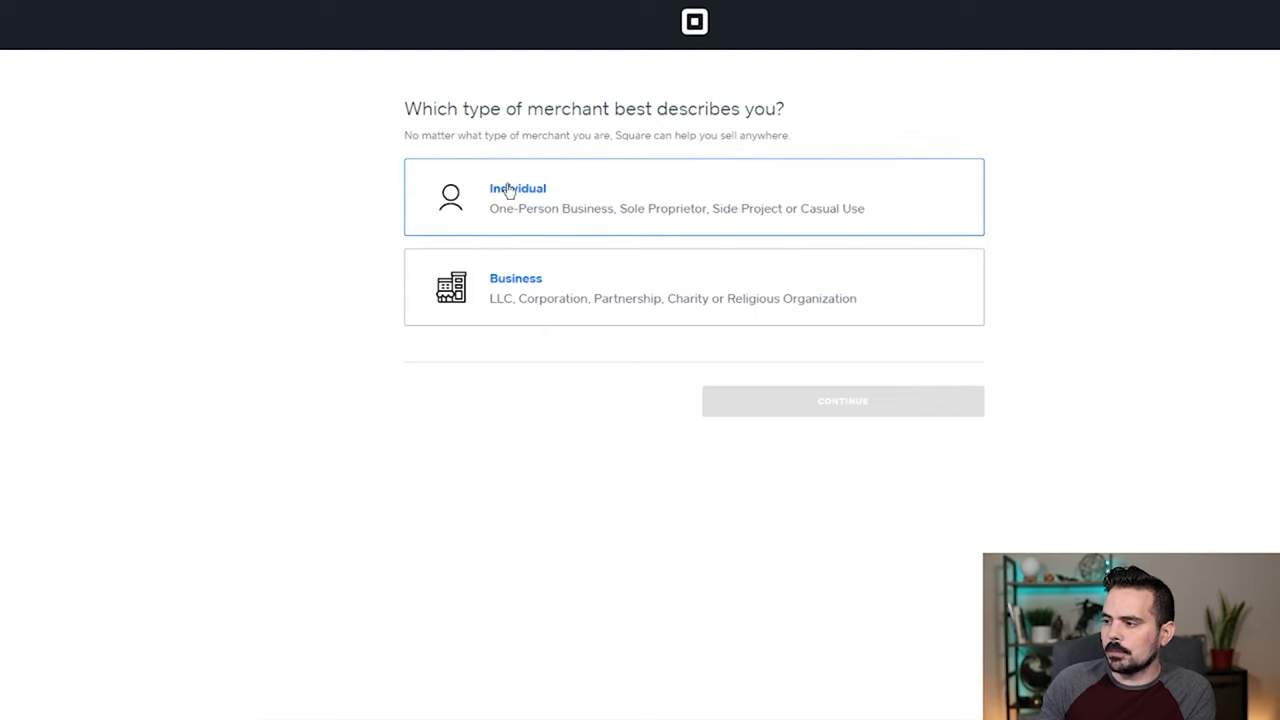
mouse_move(605, 227)
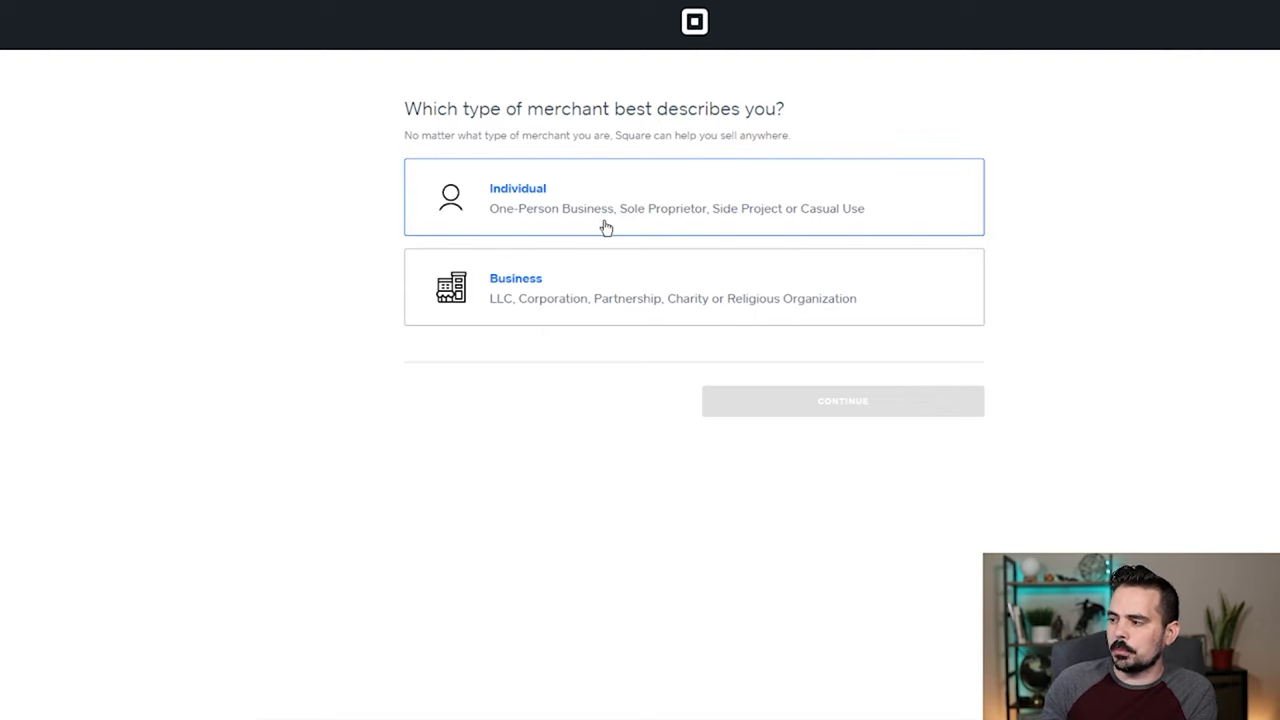
mouse_move(869, 223)
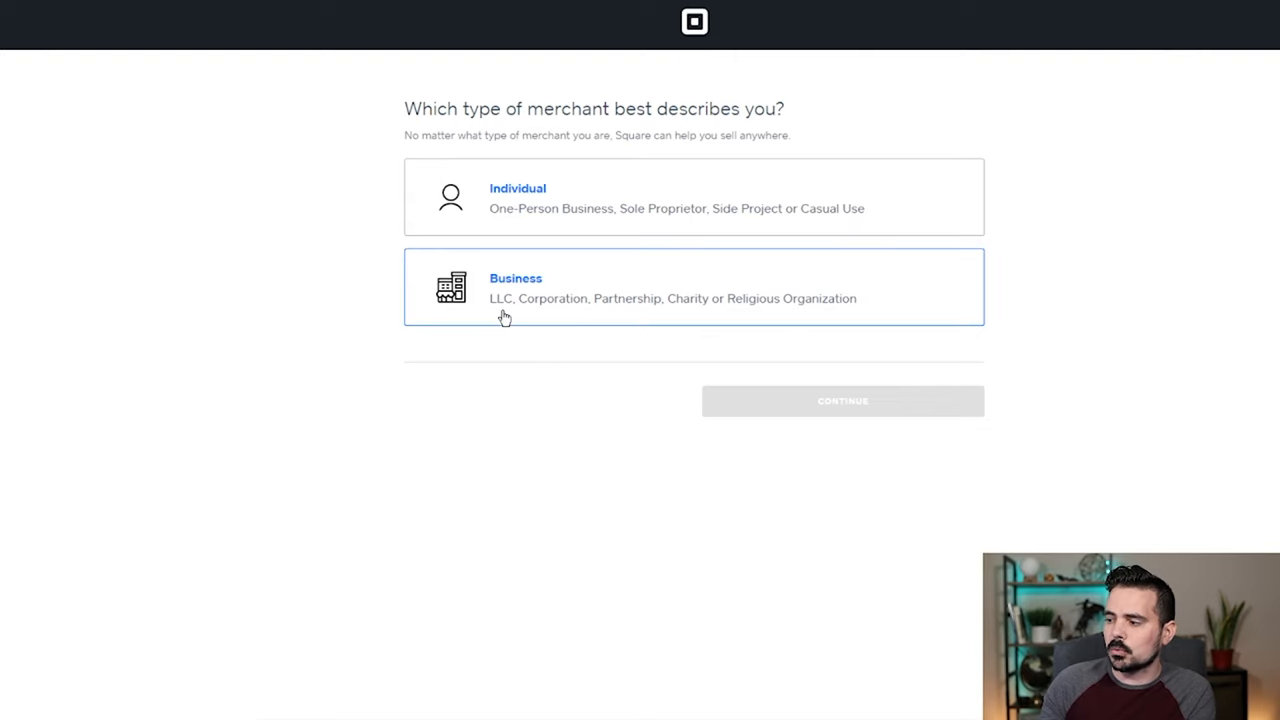
mouse_move(637, 307)
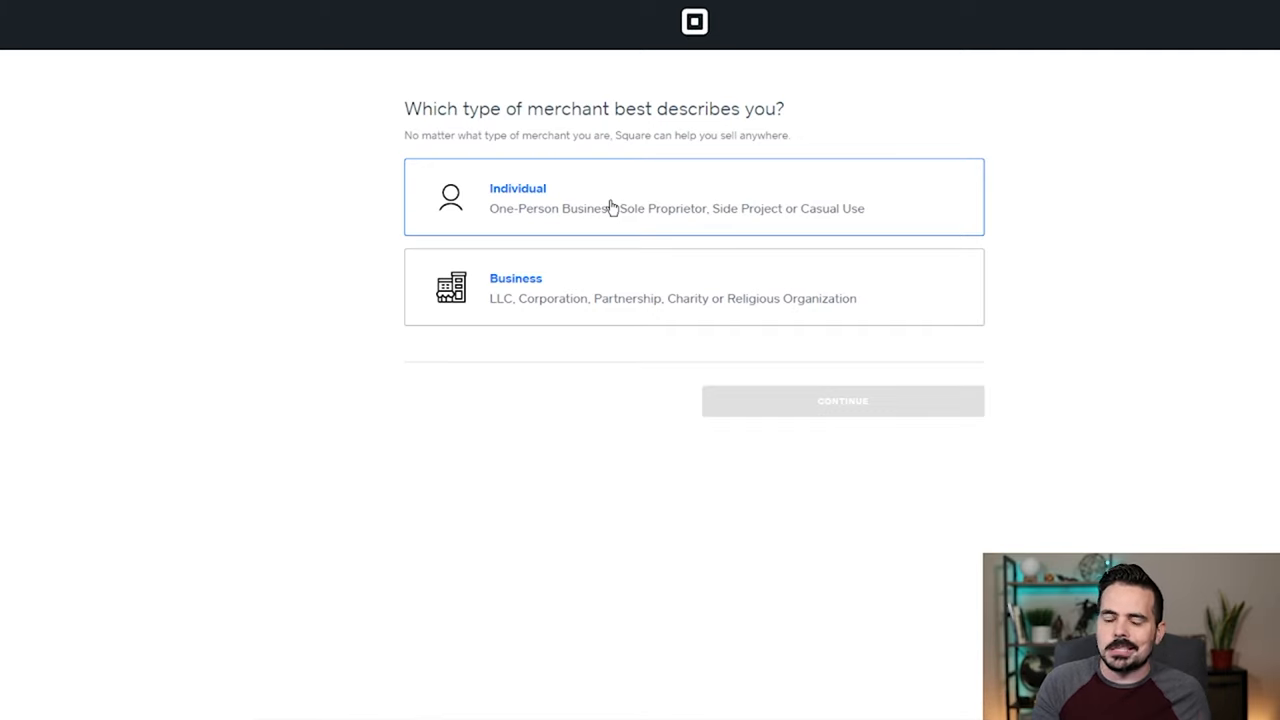
mouse_move(622, 192)
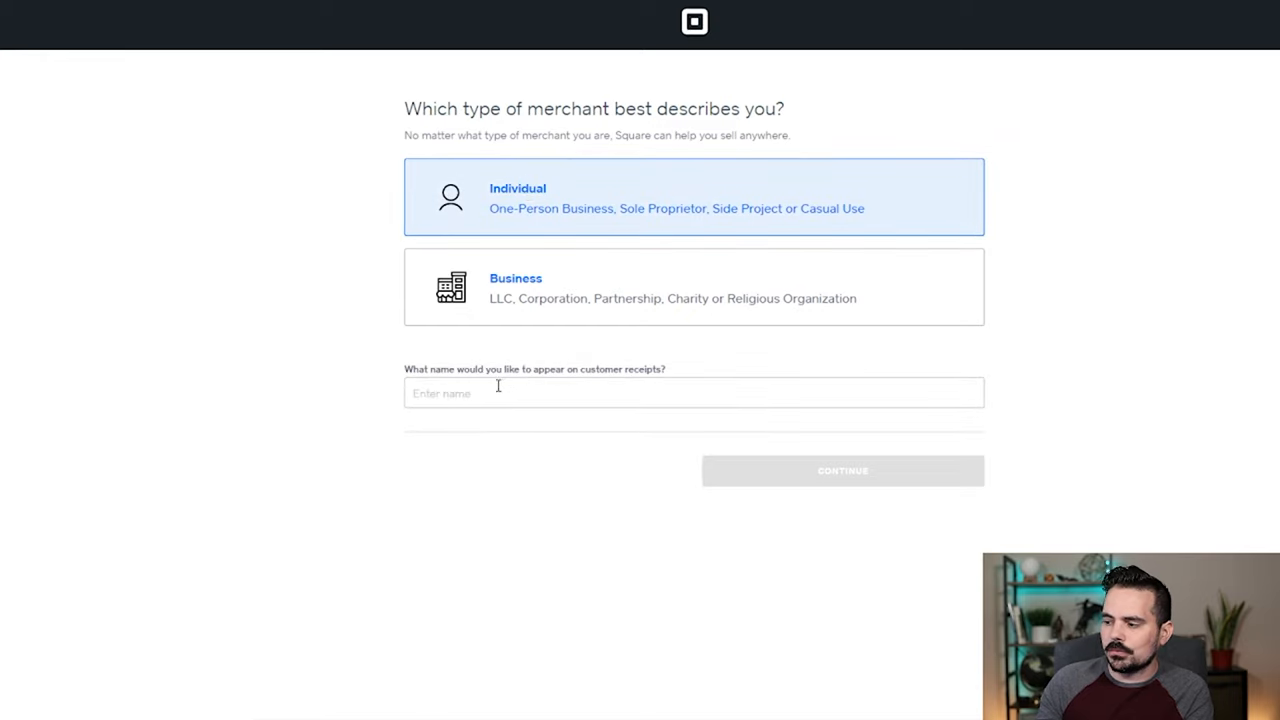
left_click(693, 287)
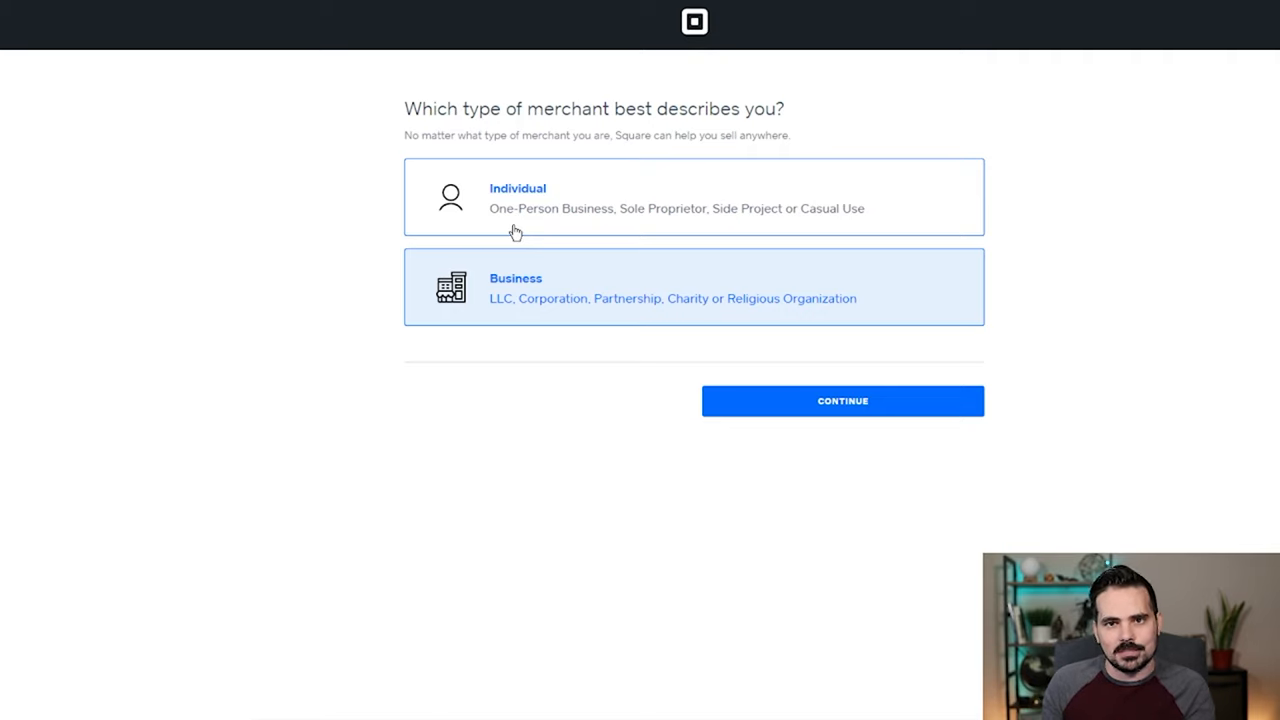
left_click(694, 197)
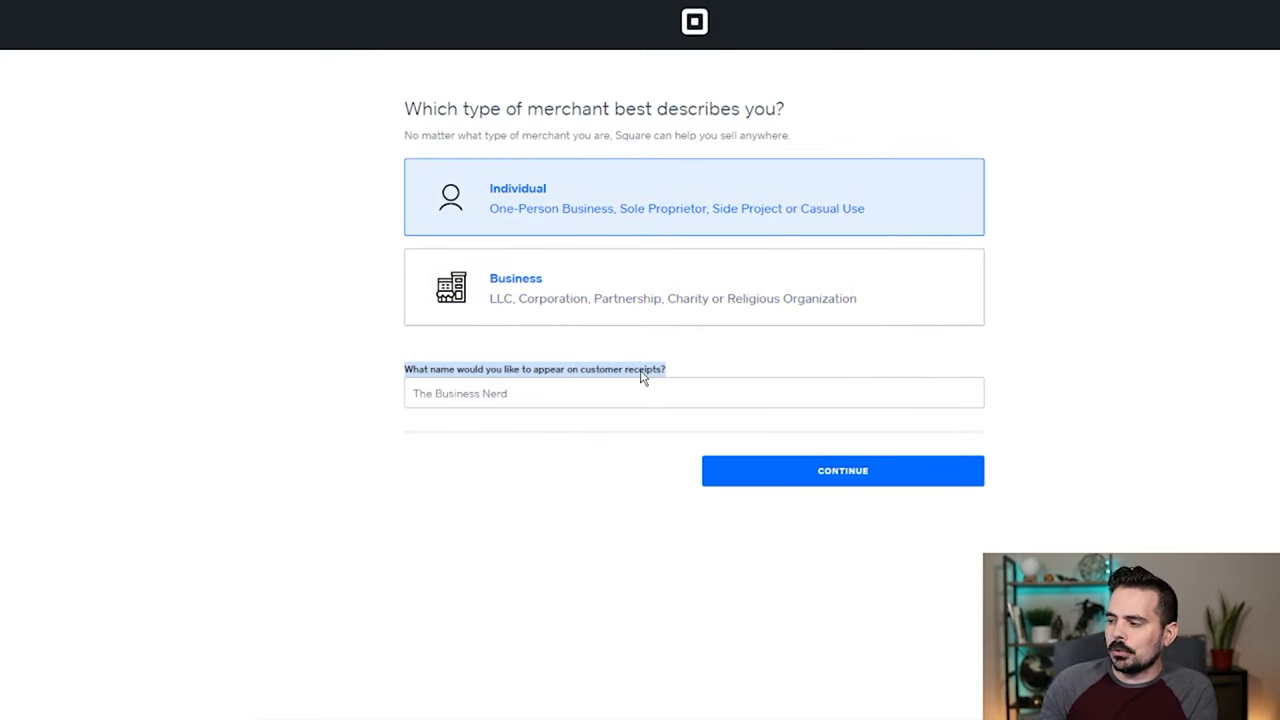
left_click(694, 392)
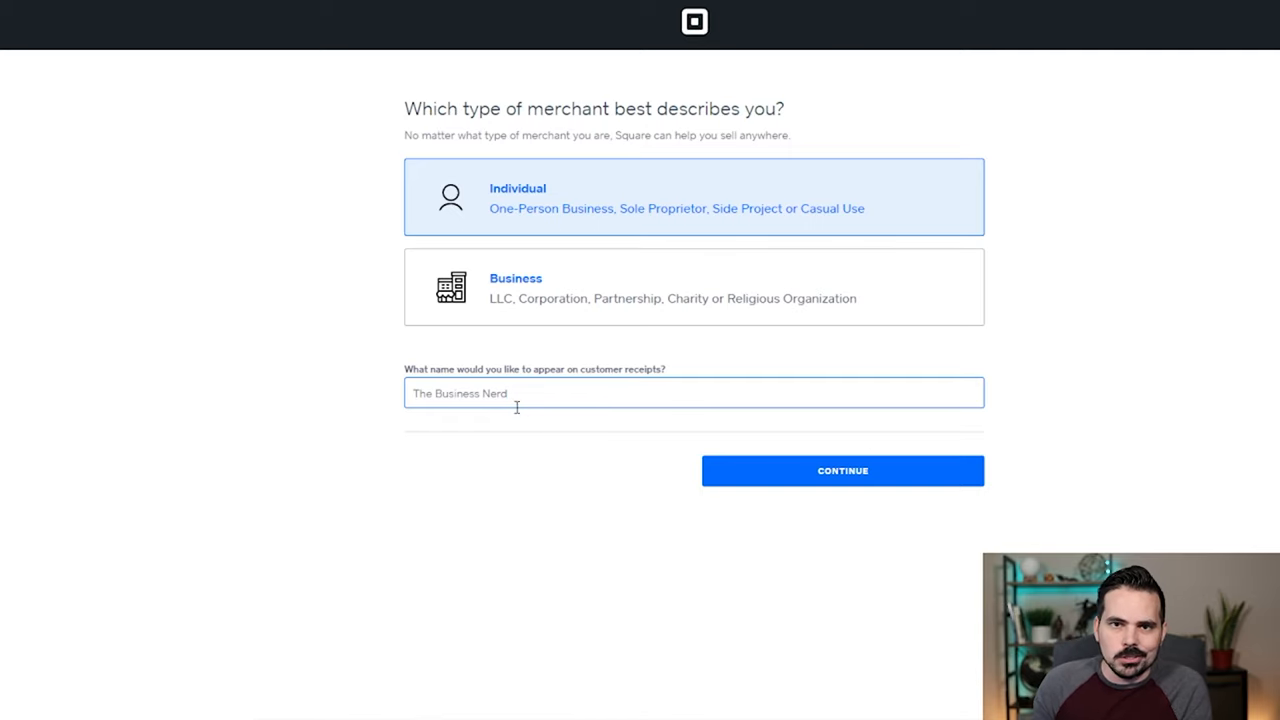
mouse_move(780, 497)
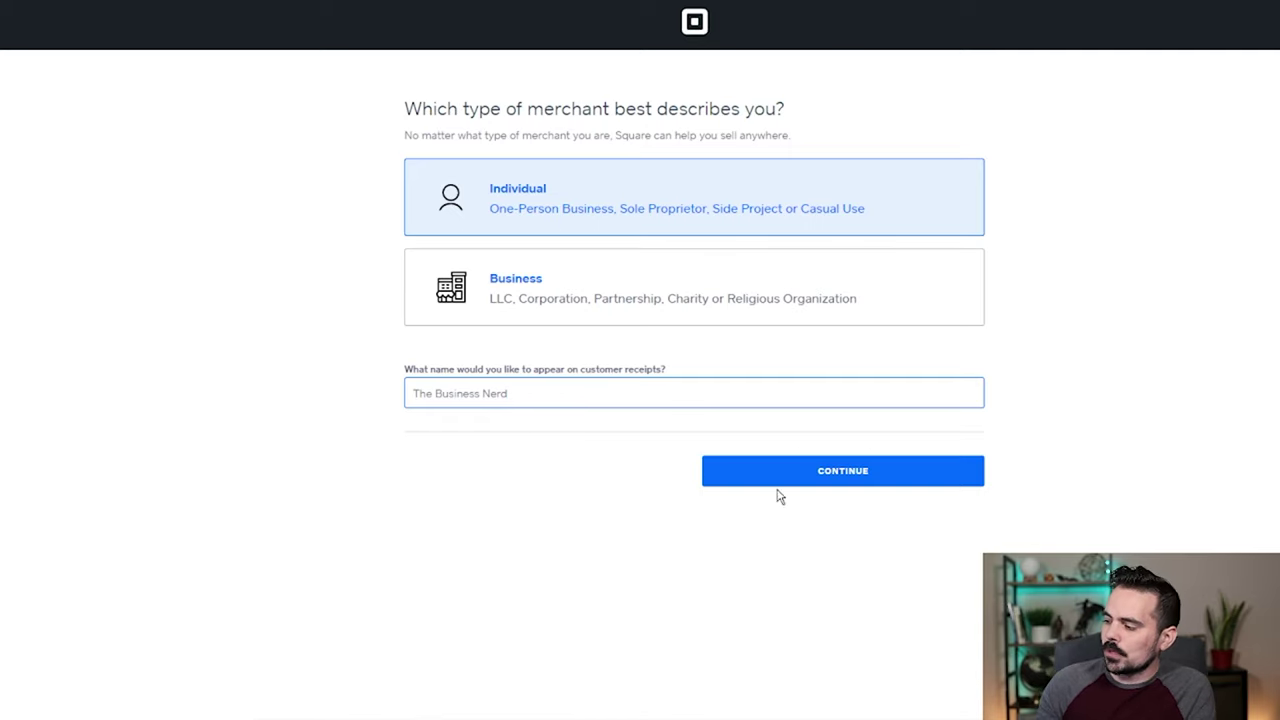
Confirm the merchant details, then search for and choose Consulting (Professional Services).
left_click(842, 470)
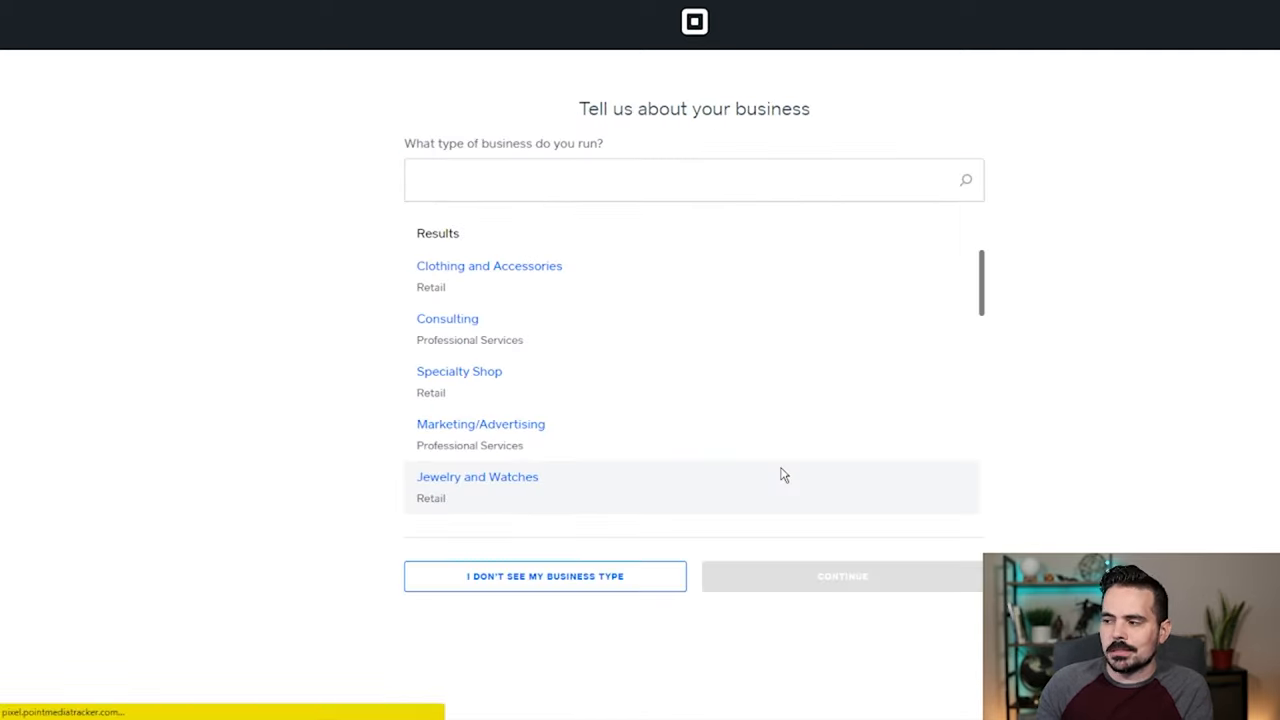
mouse_move(1162, 138)
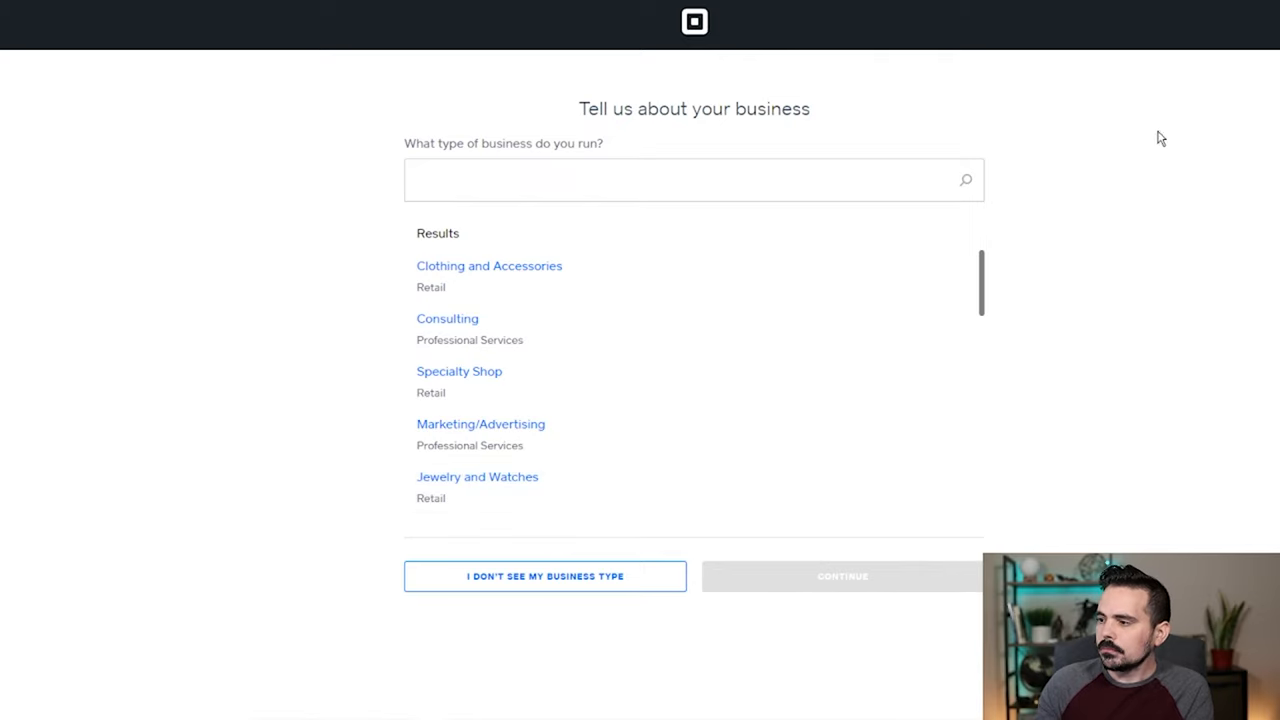
mouse_move(590, 242)
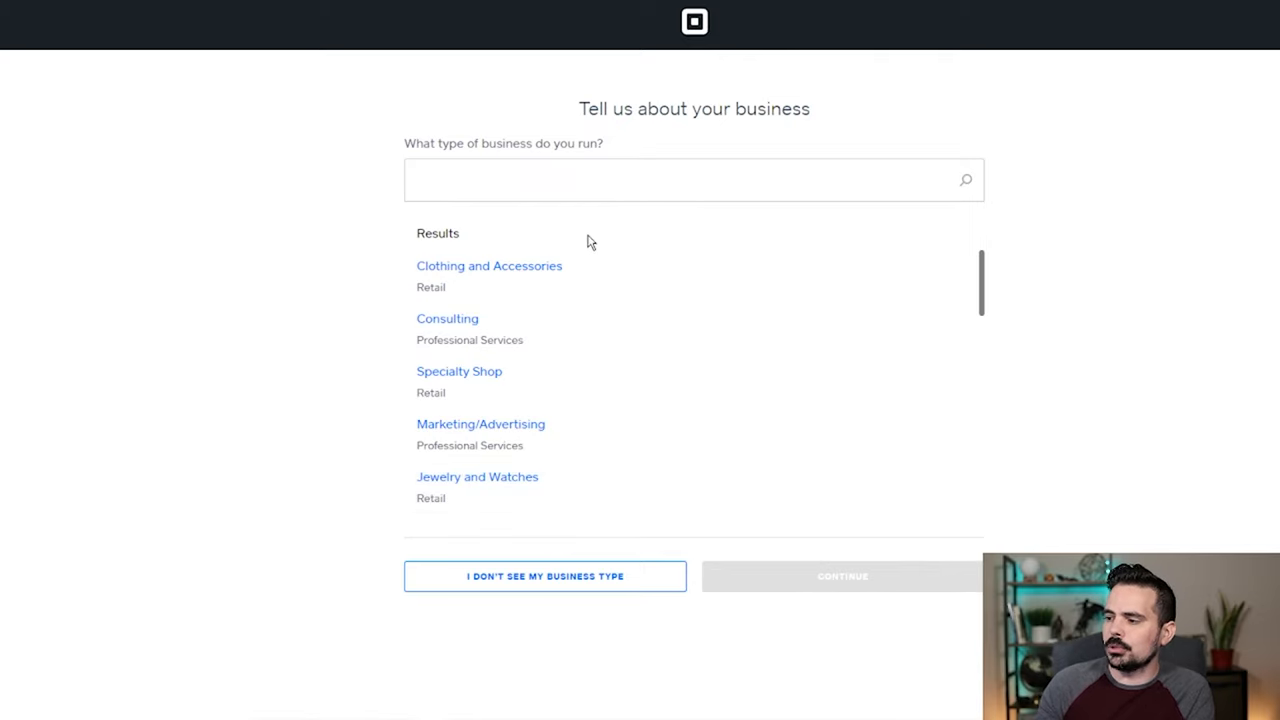
left_click(507, 180)
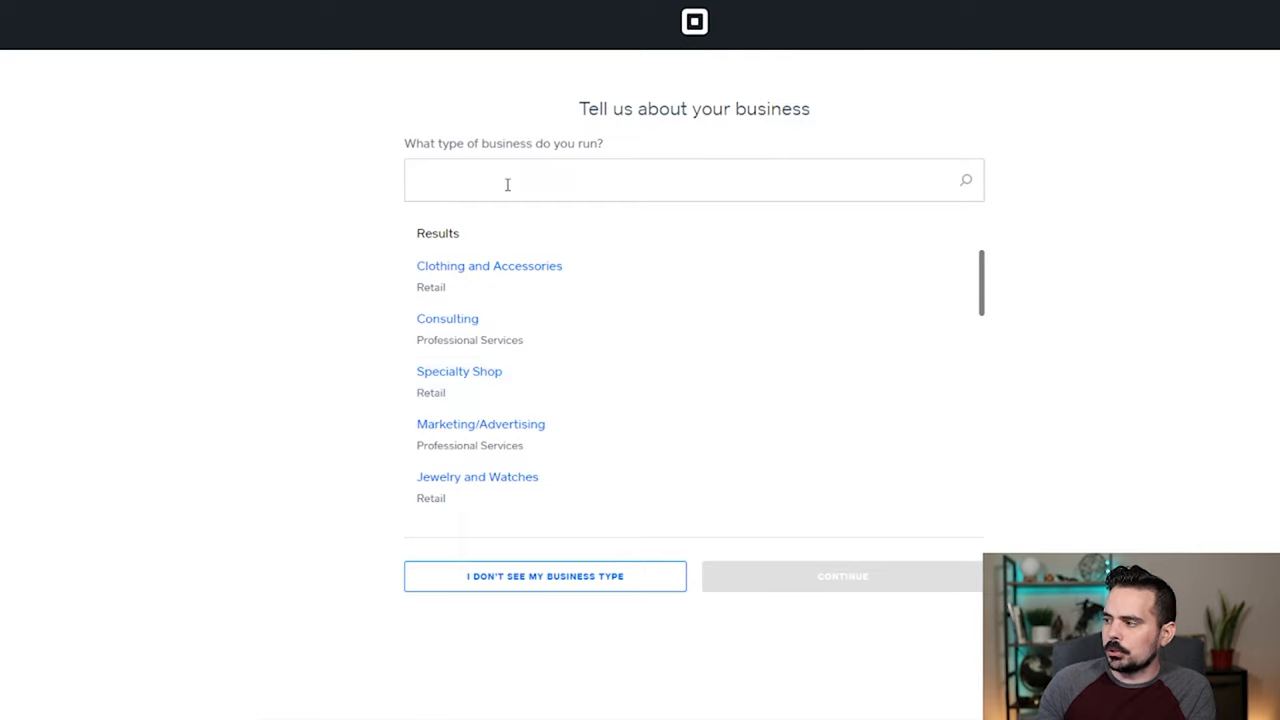
mouse_move(490, 338)
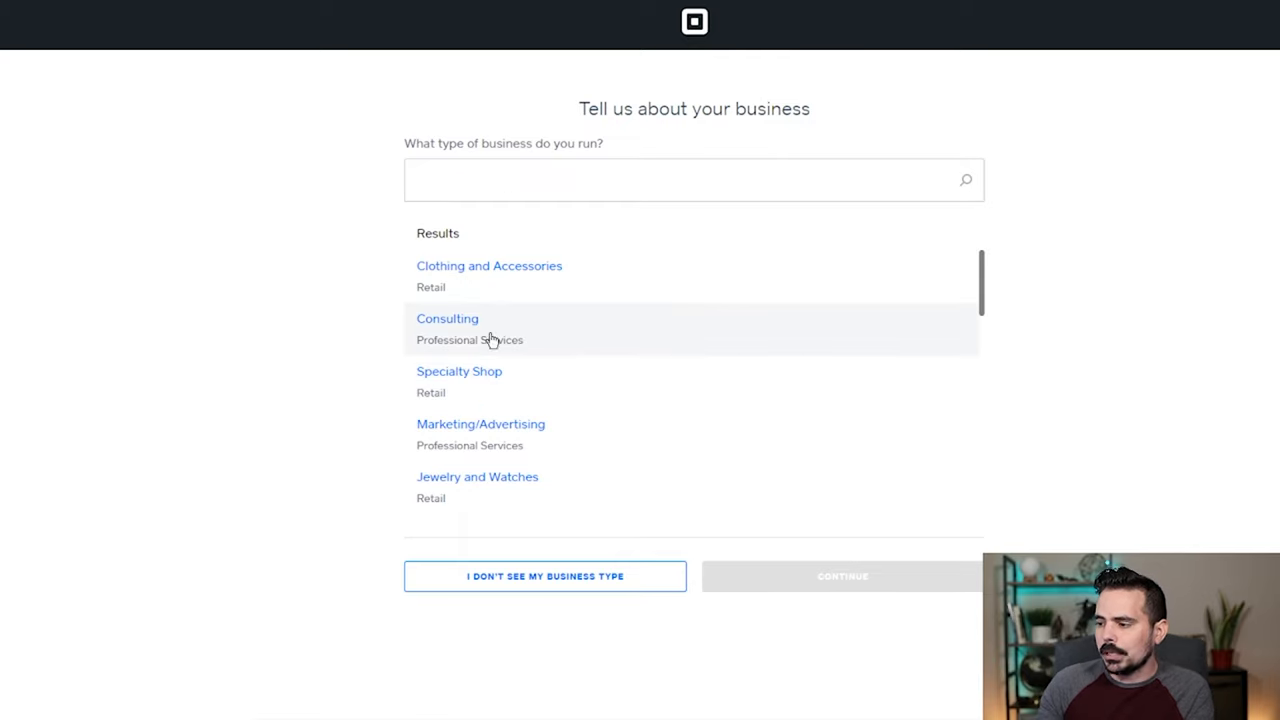
left_click(447, 329)
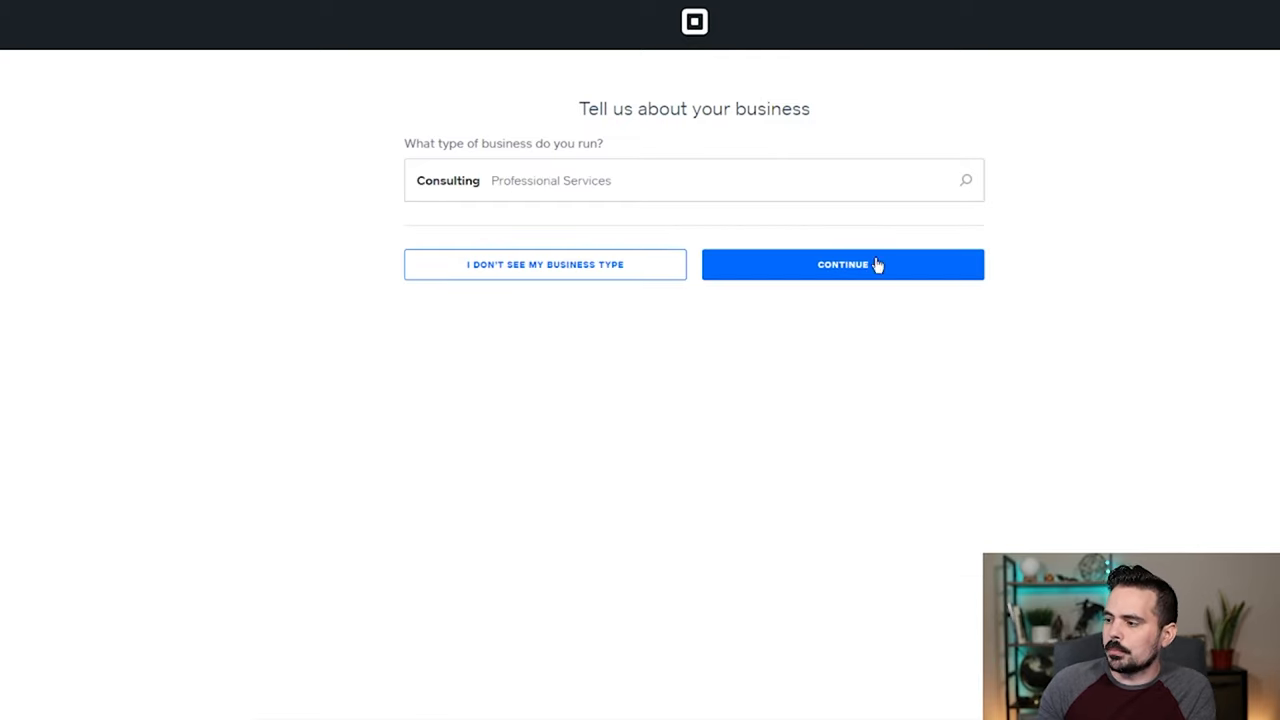
Confirm Consulting, mark On-the-go as the selling location, and continue.
left_click(842, 264)
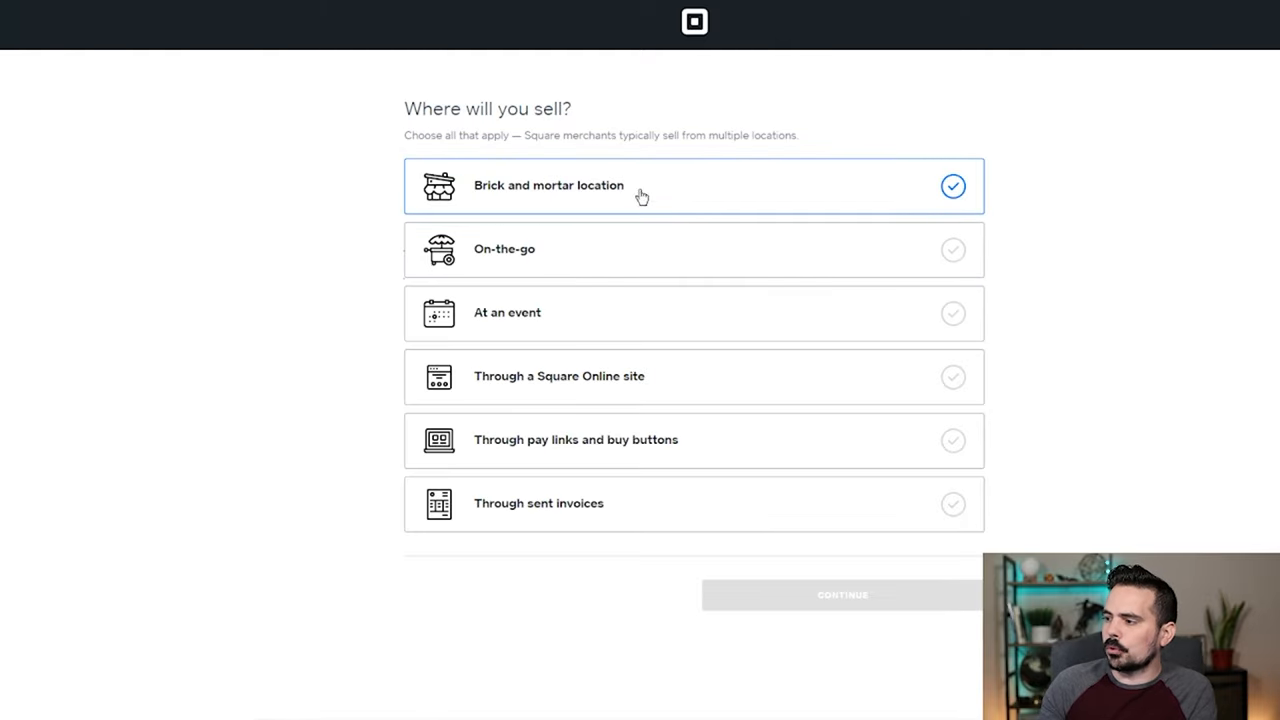
left_click(670, 376)
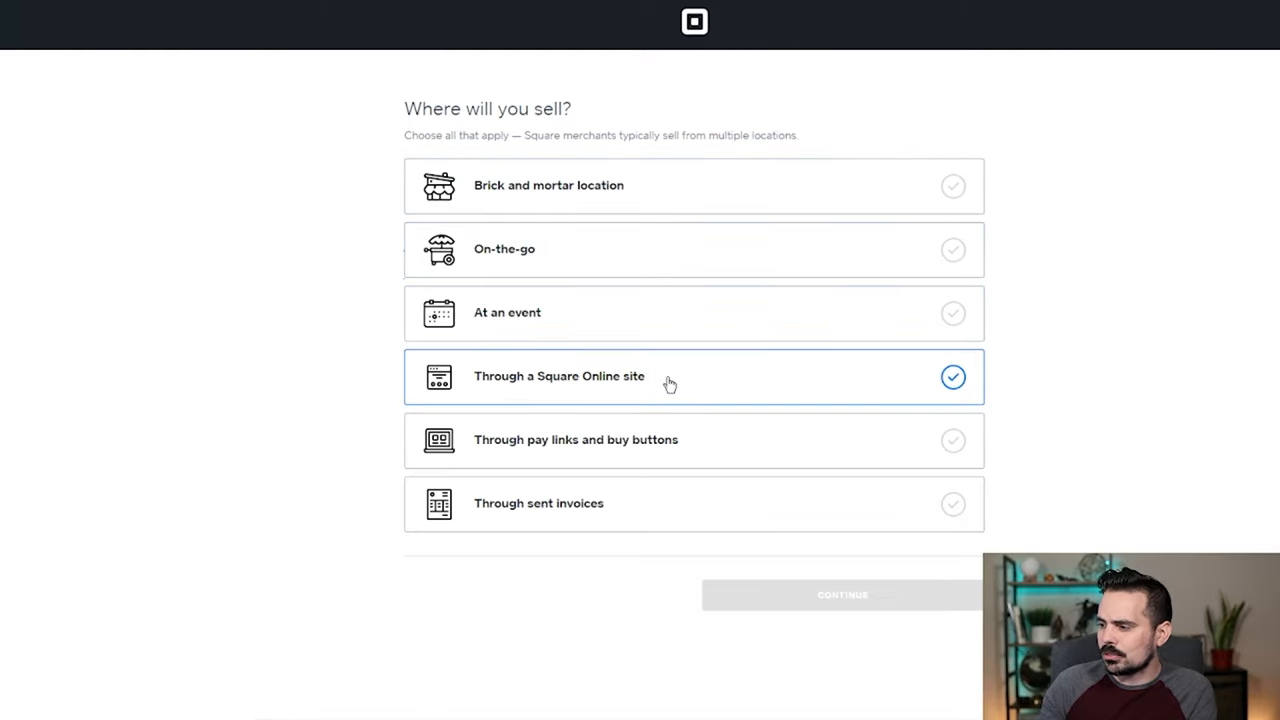
left_click(693, 376)
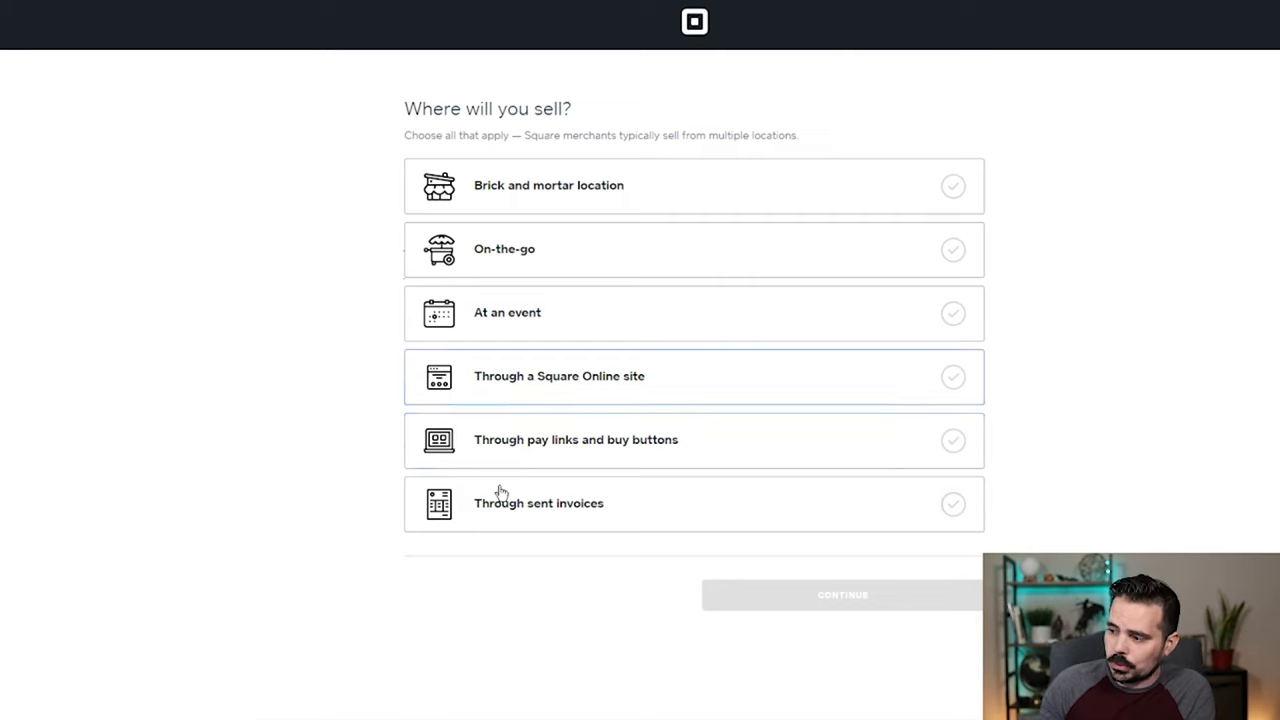
left_click(693, 440)
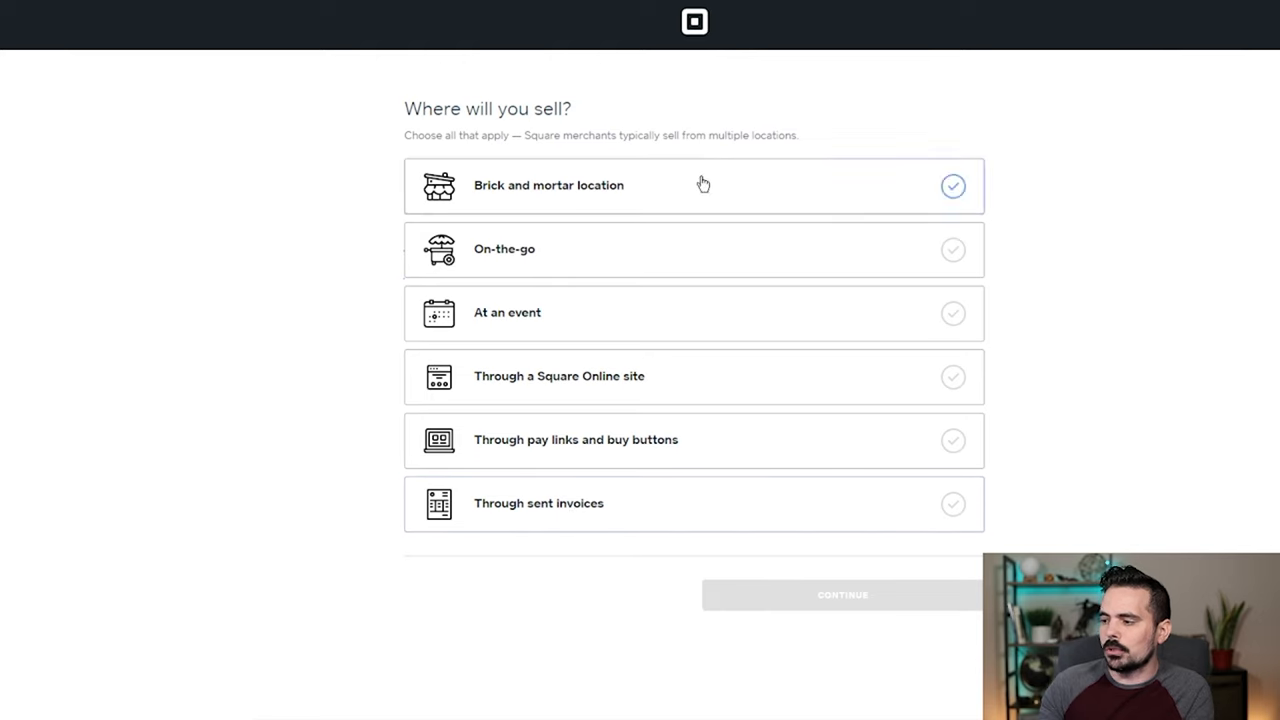
left_click(693, 249)
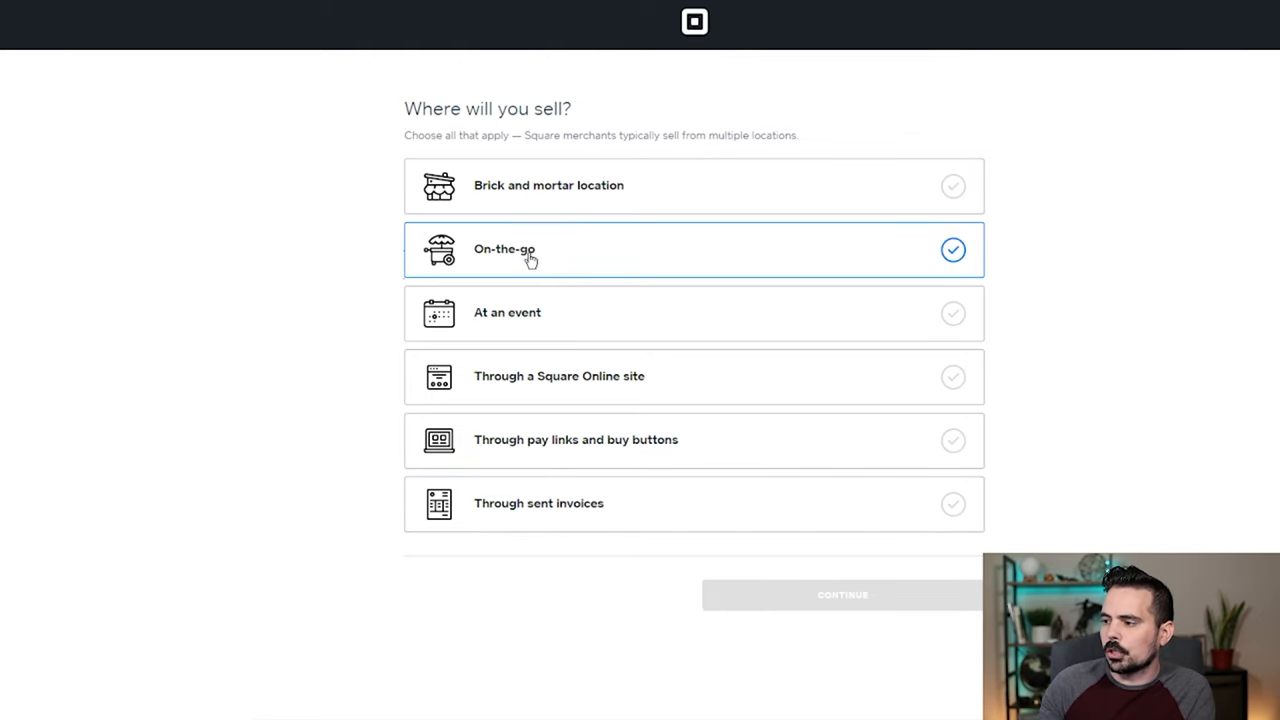
left_click(843, 594)
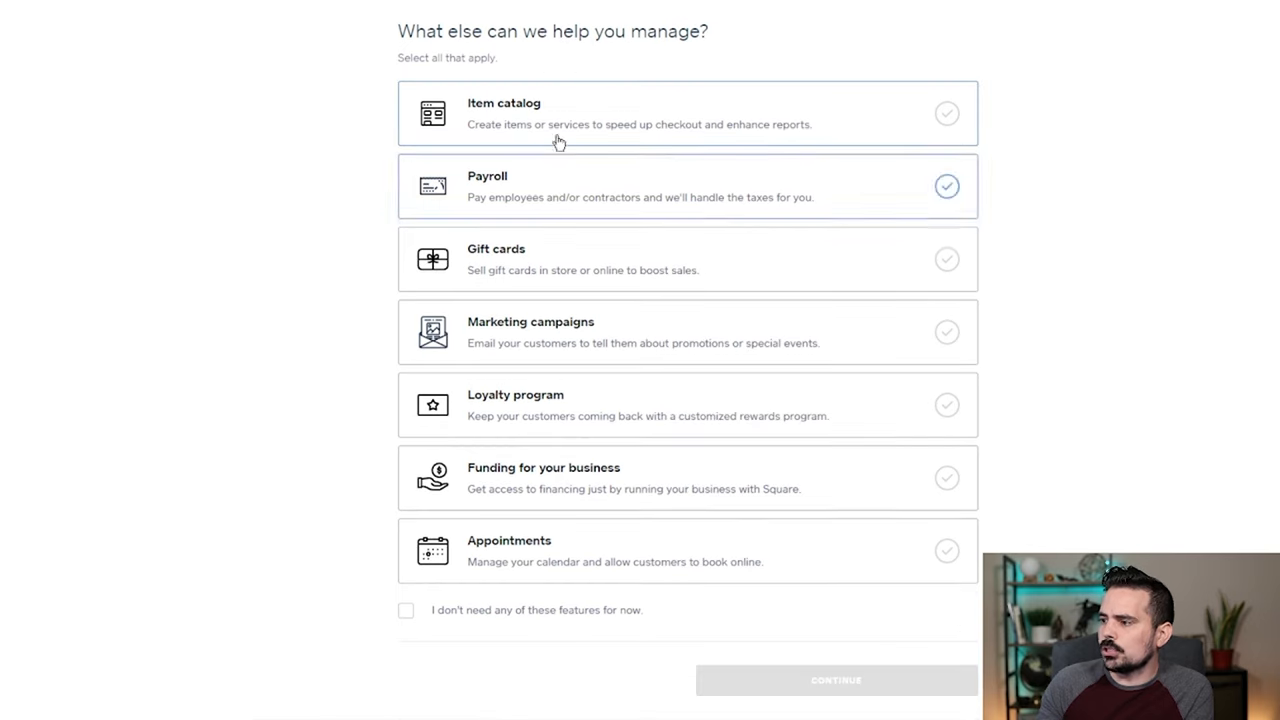
Clear Gift cards, check 'I don't need any of these features for now', and continue.
left_click(687, 259)
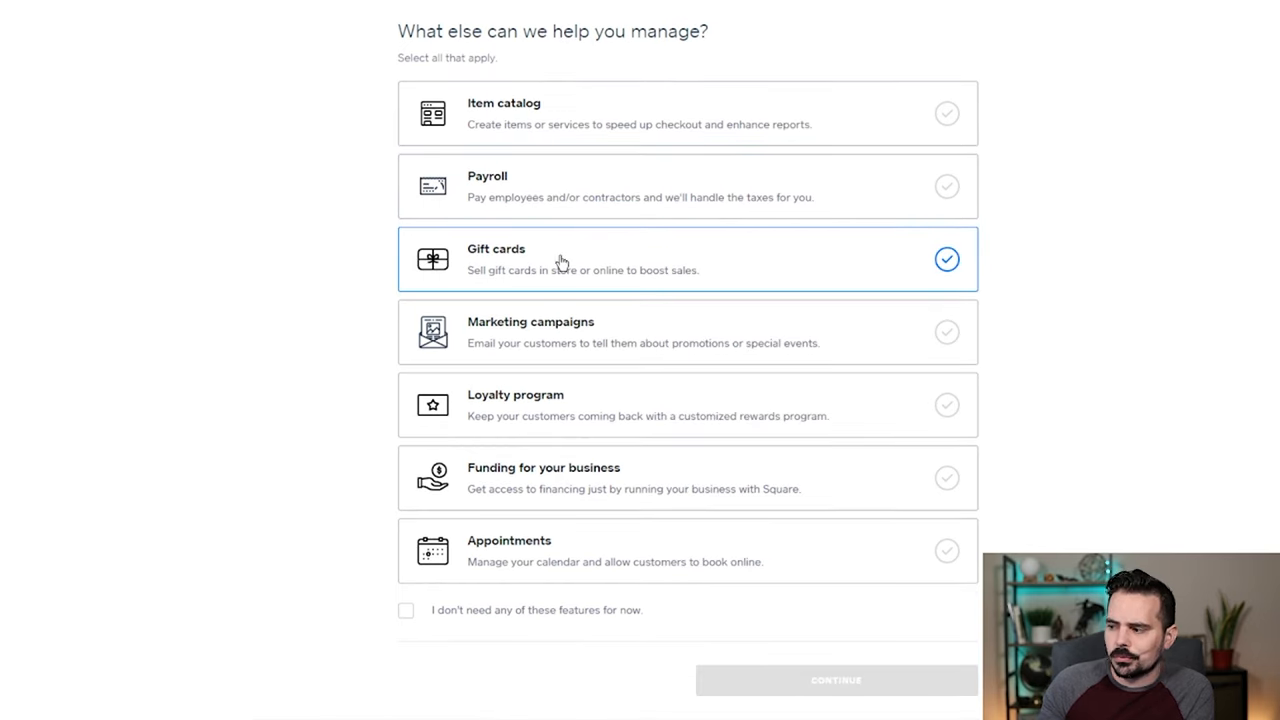
left_click(946, 259)
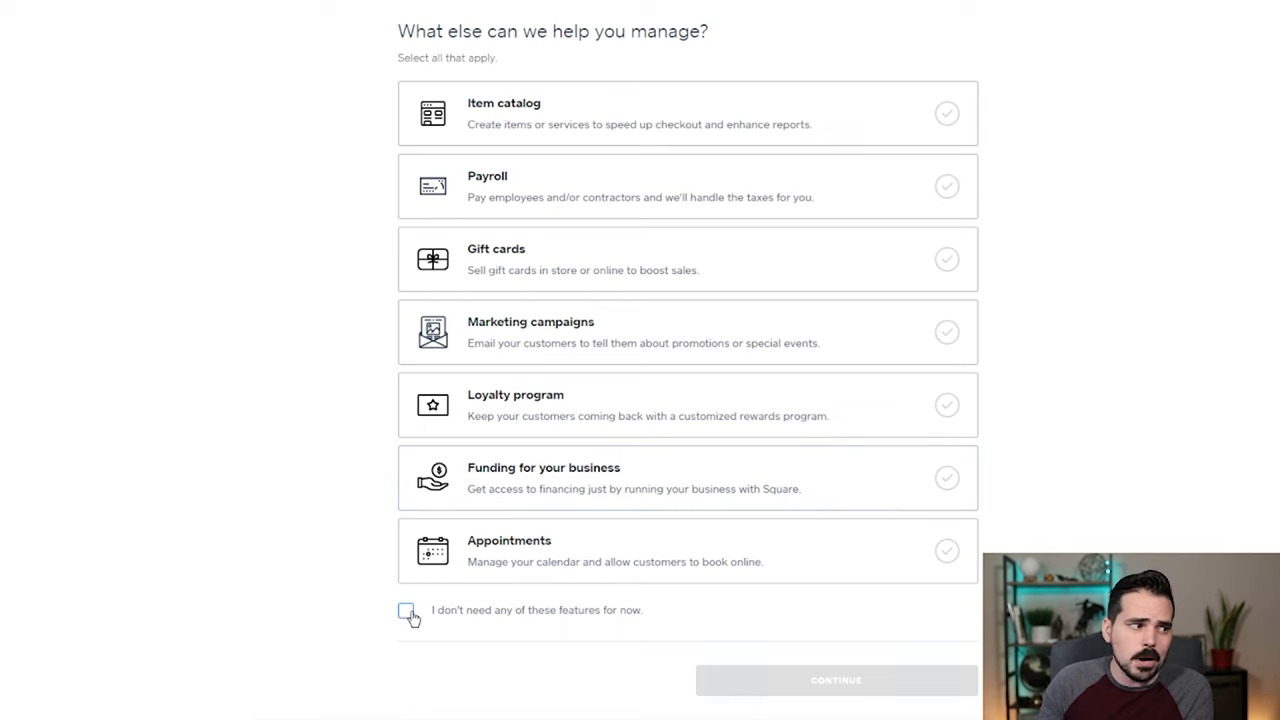
left_click(405, 610)
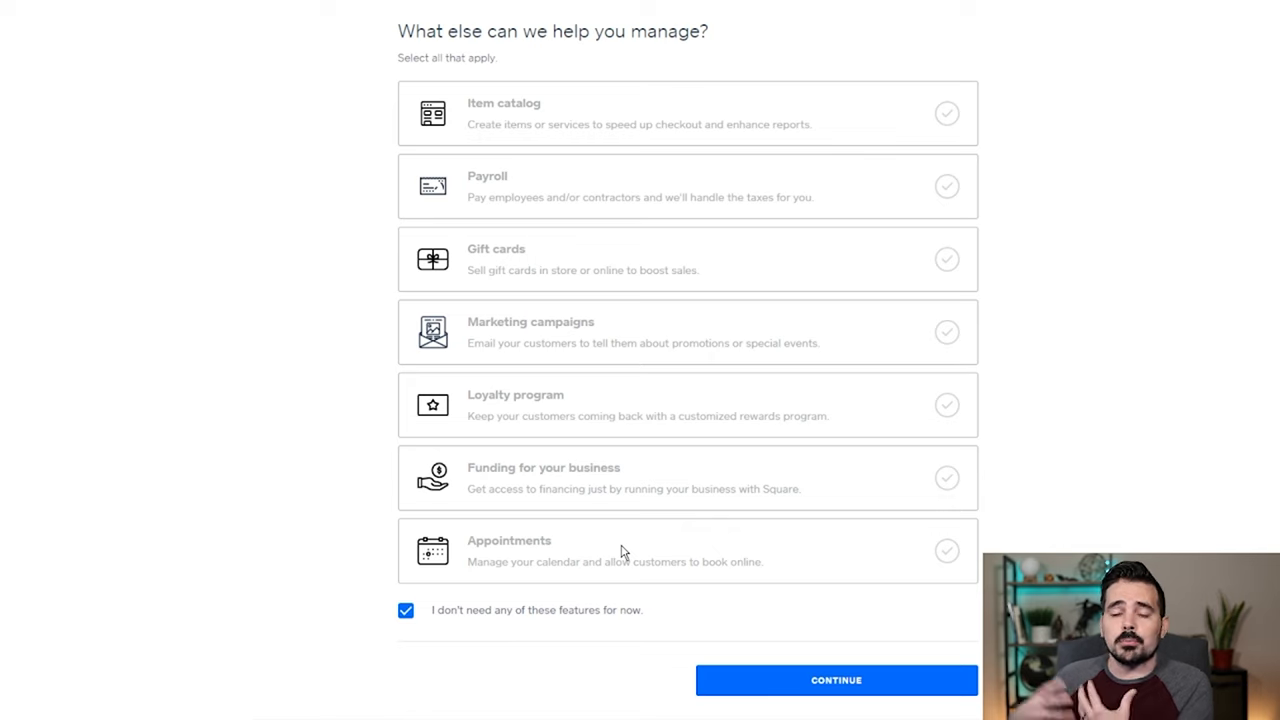
left_click(836, 680)
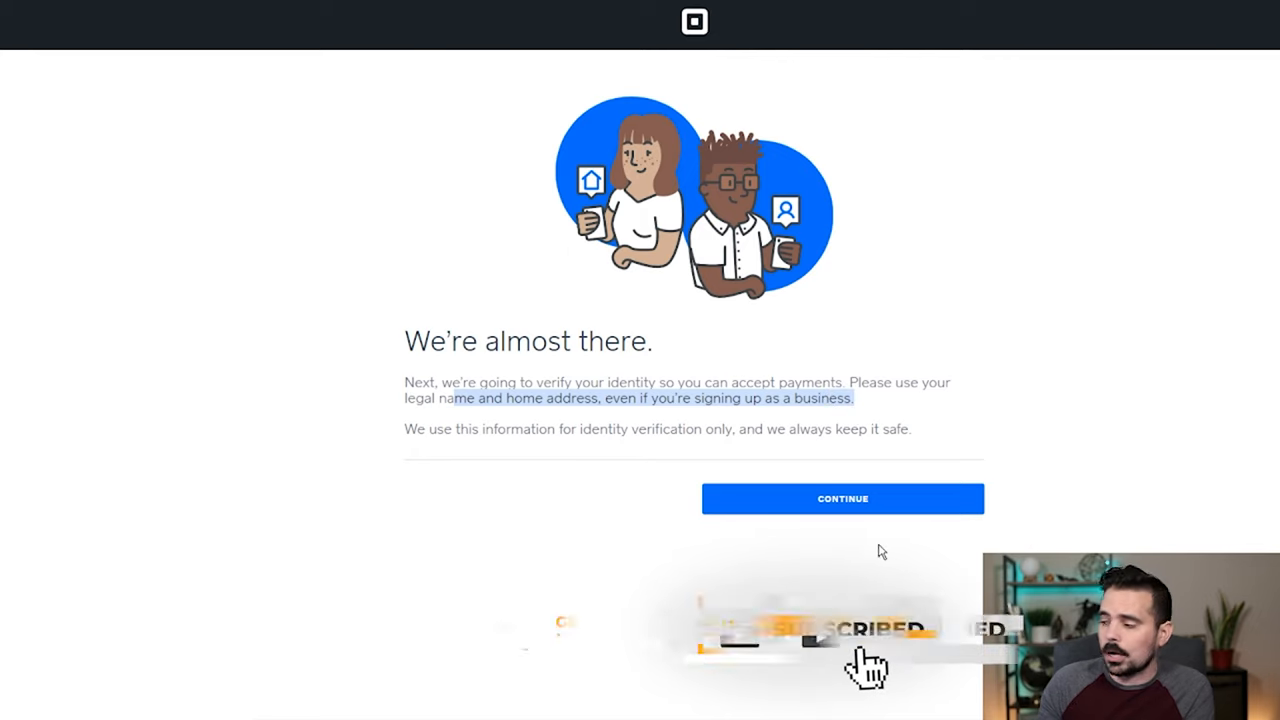
Pass the personal details screens and answer that business and home addresses are the same.
left_click(842, 498)
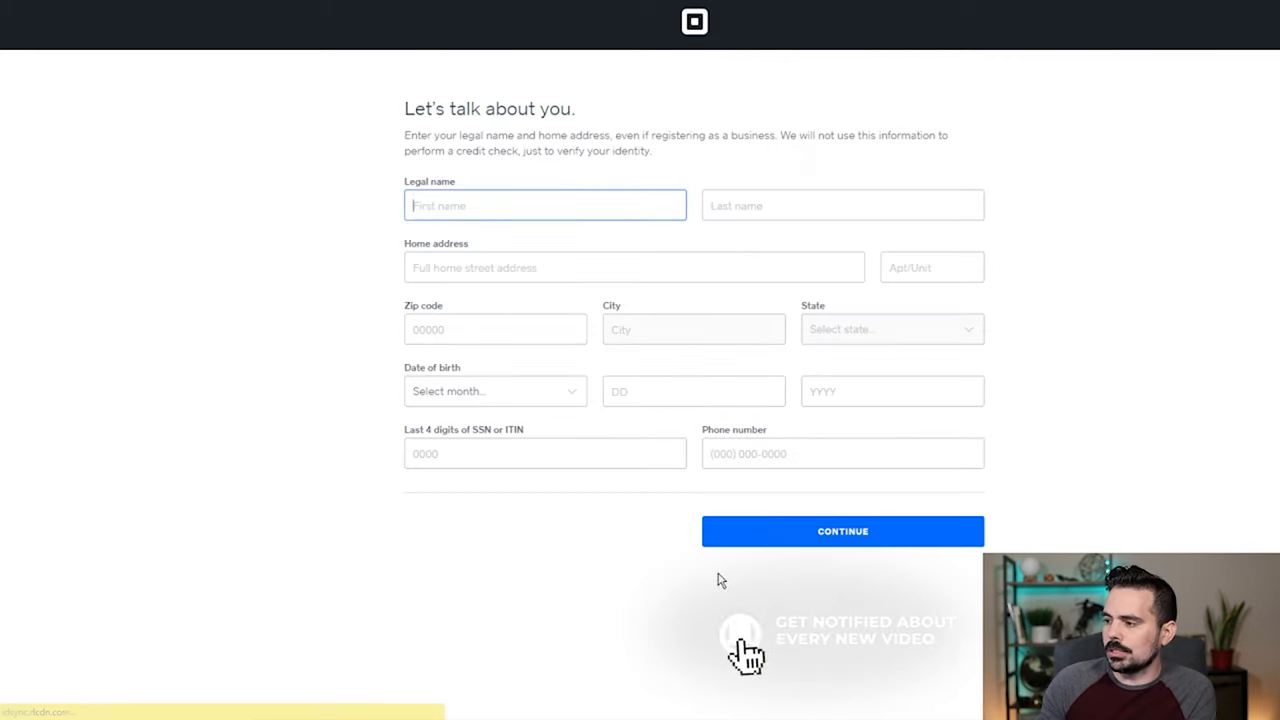
mouse_move(789, 210)
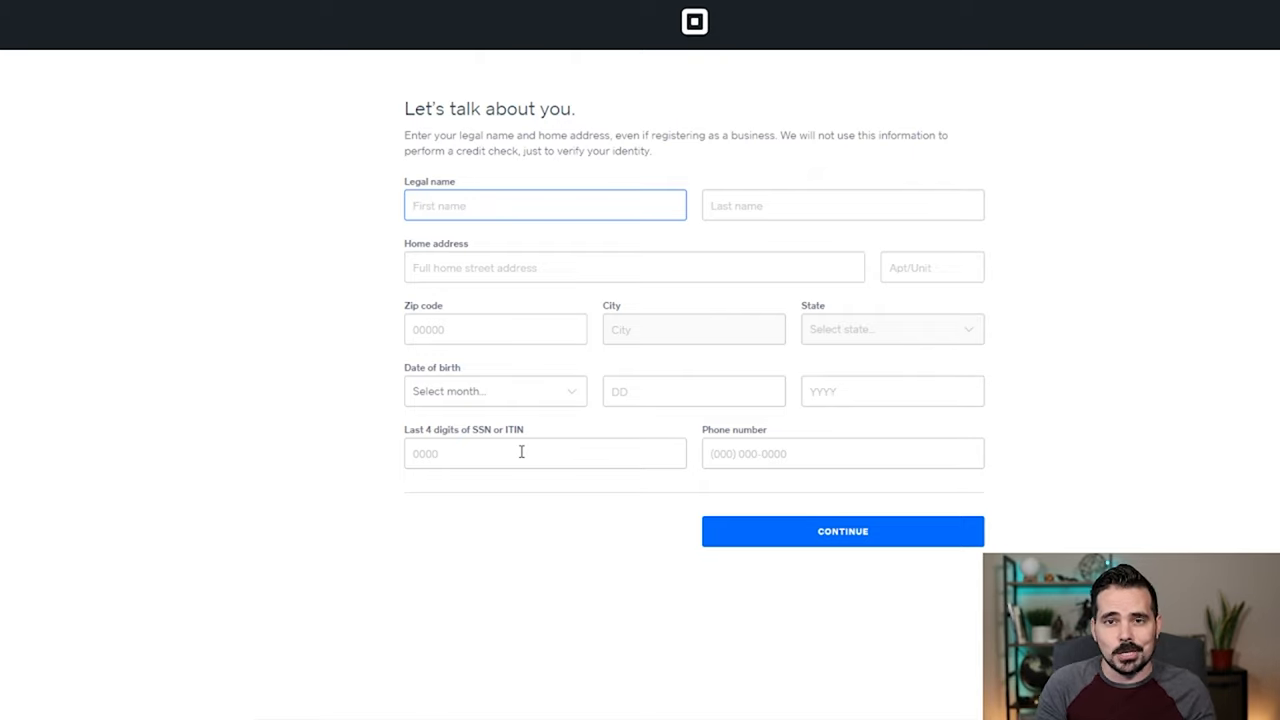
left_click(842, 531)
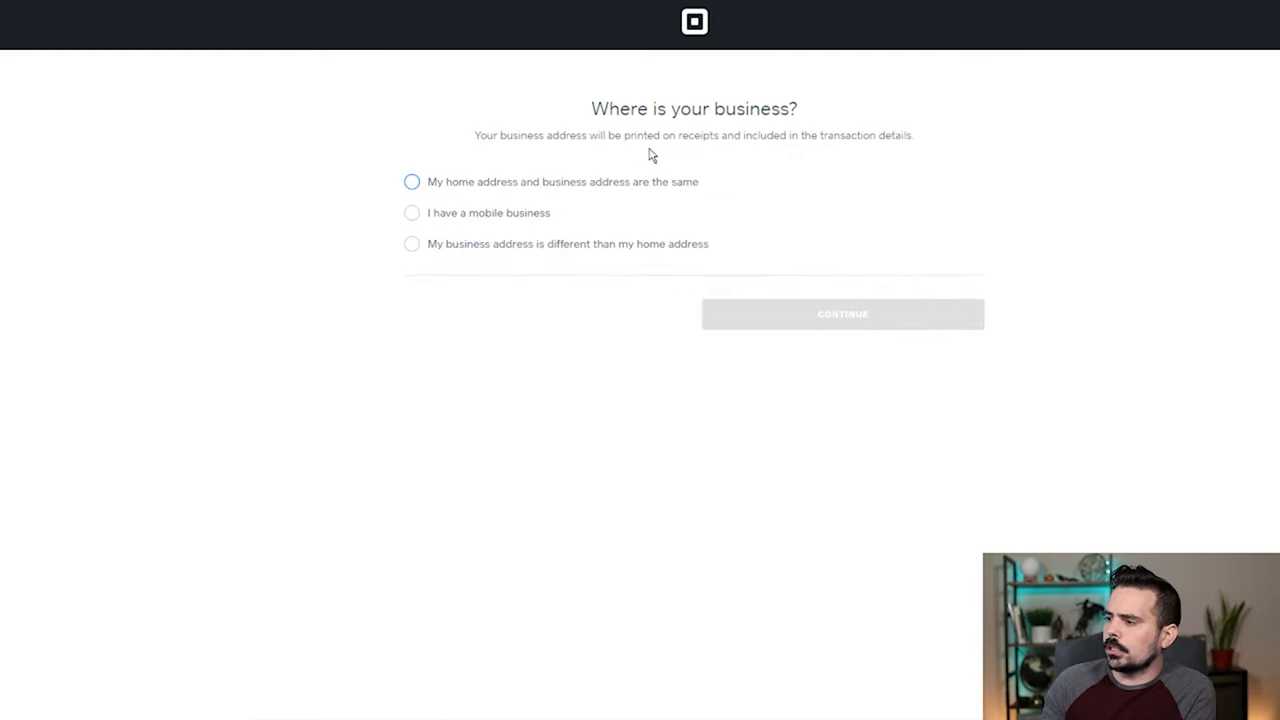
left_click(411, 181)
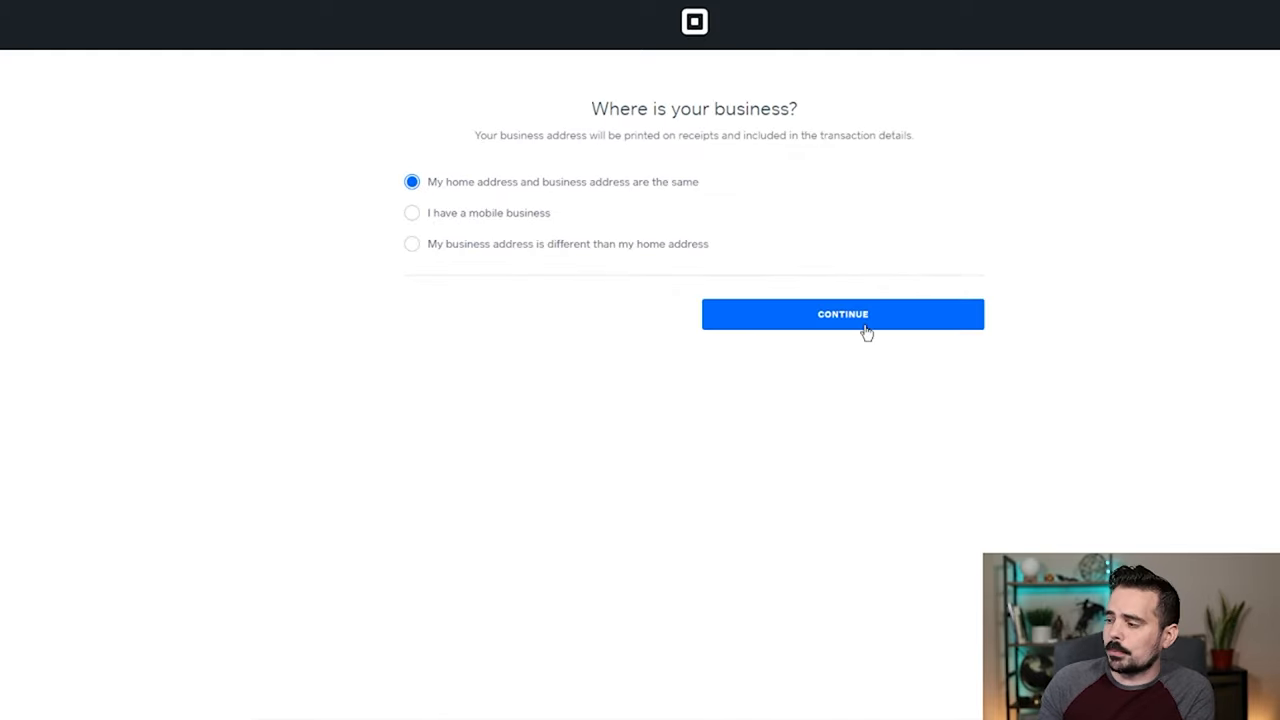
left_click(842, 314)
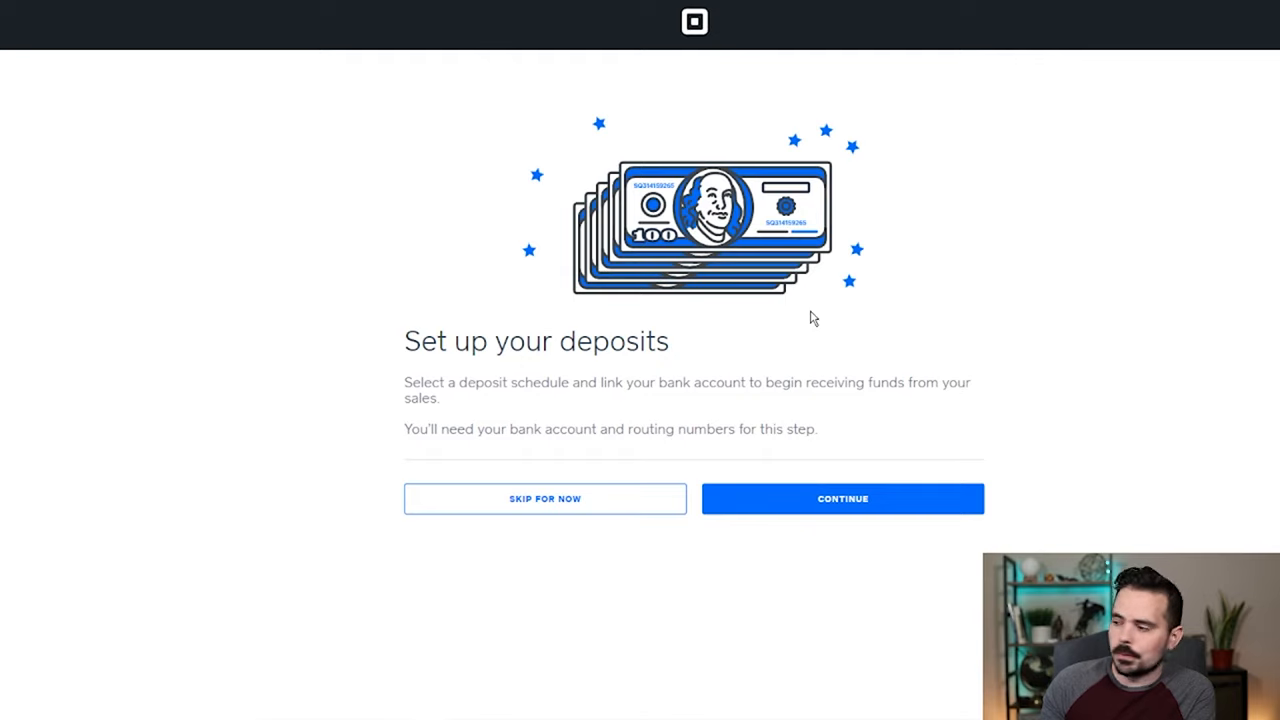
Begin deposit setup and select the free Next Business Day Deposit card.
double_click(536, 341)
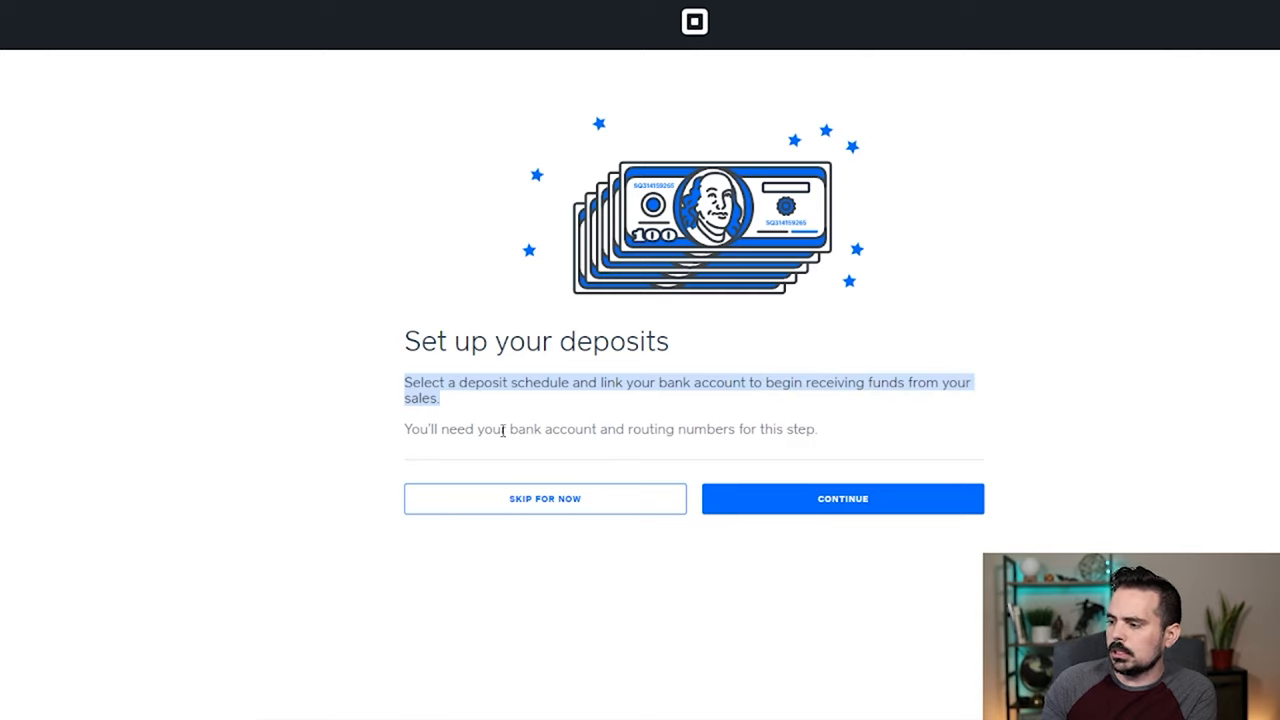
mouse_move(842, 503)
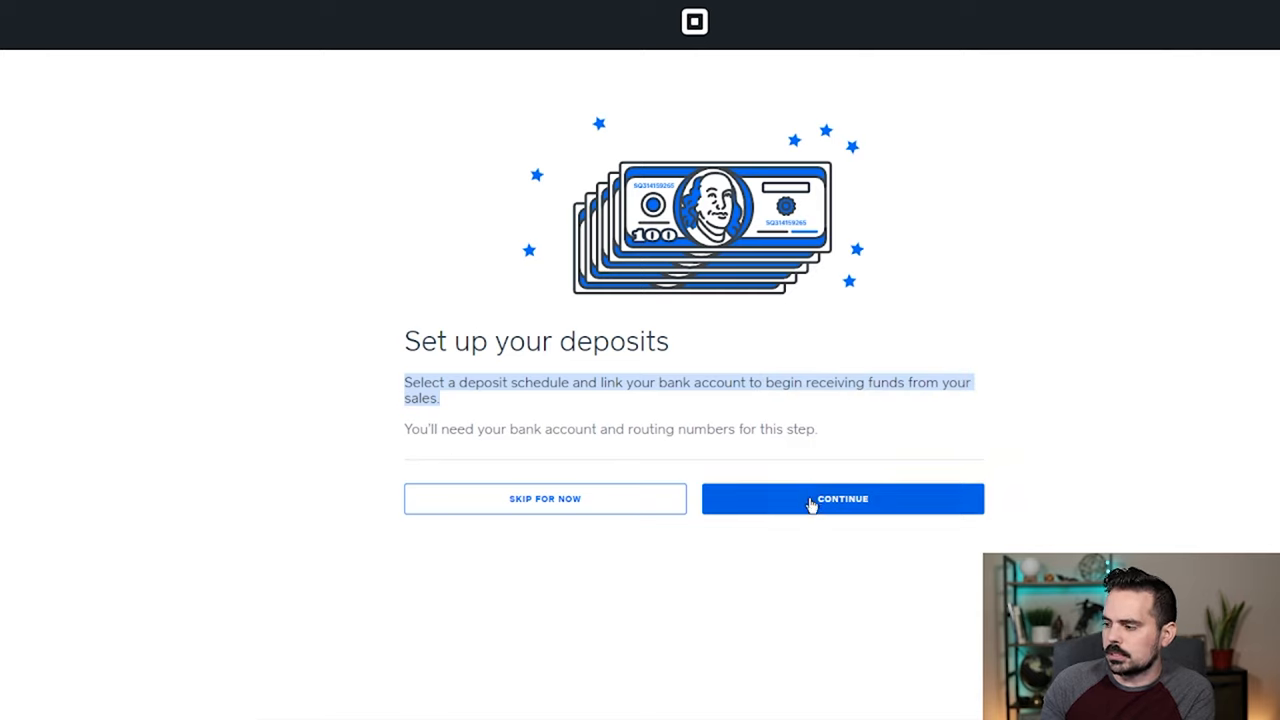
mouse_move(511, 510)
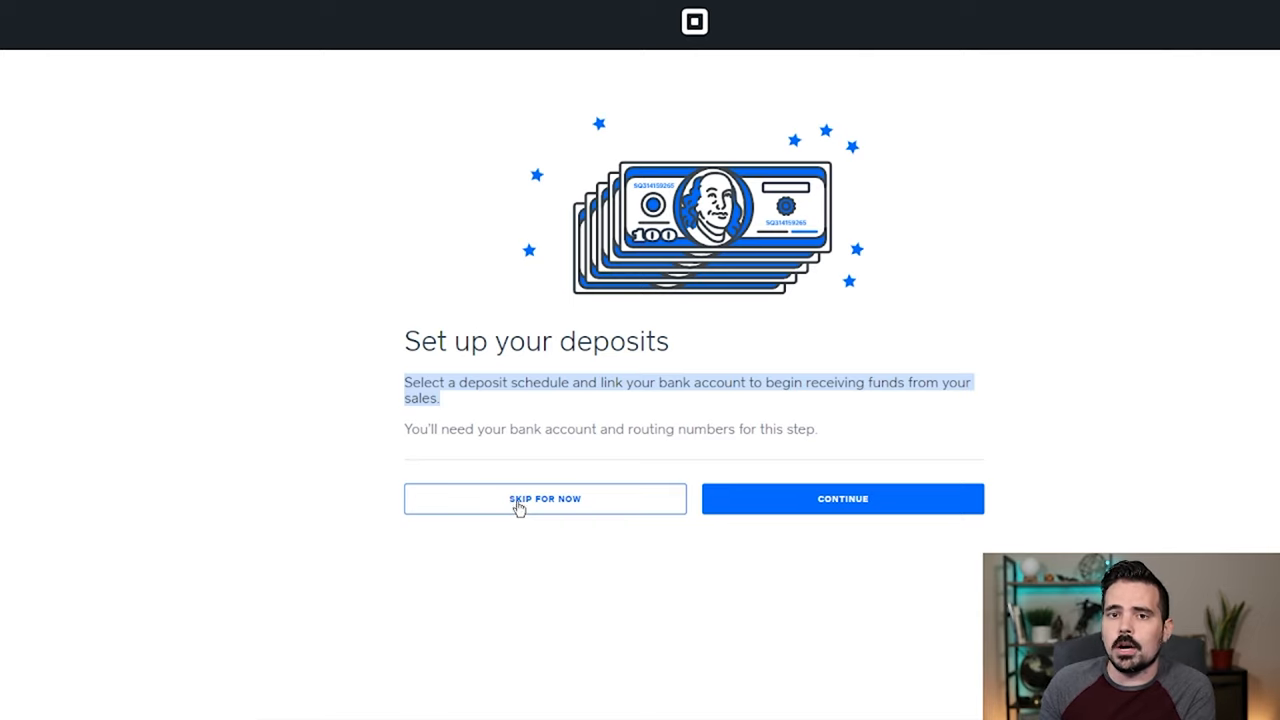
left_click(842, 498)
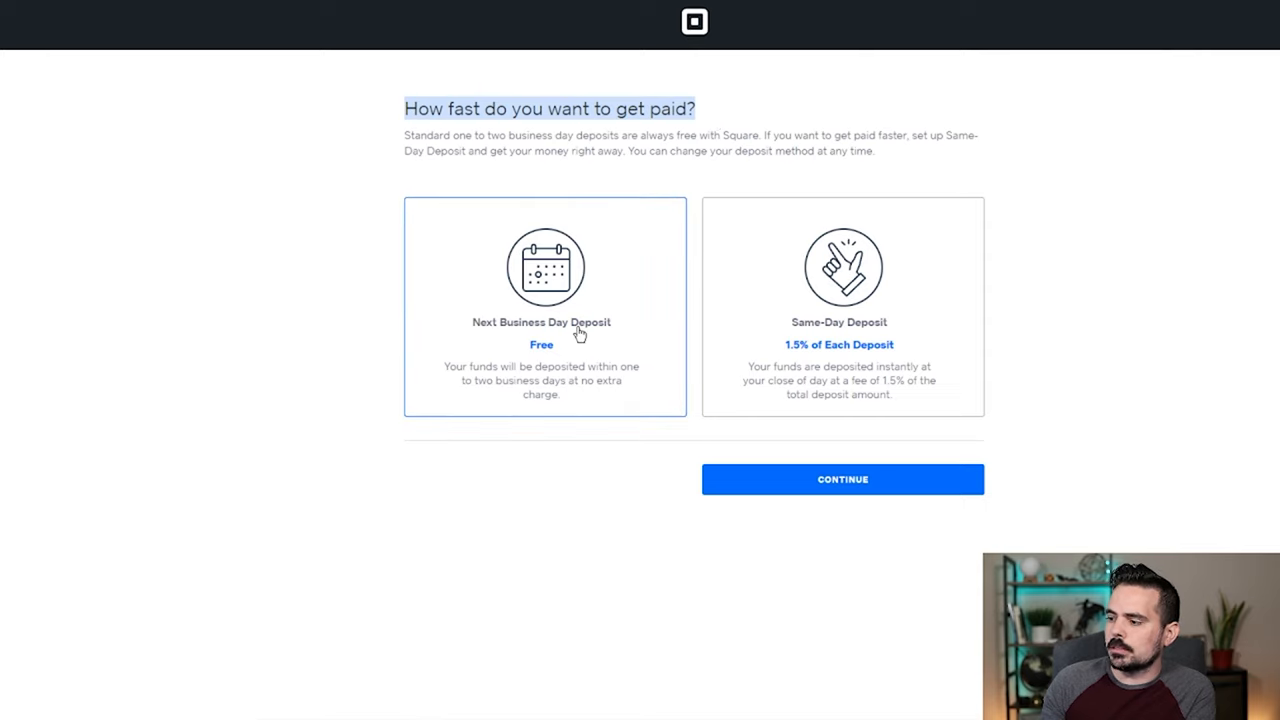
left_click(842, 307)
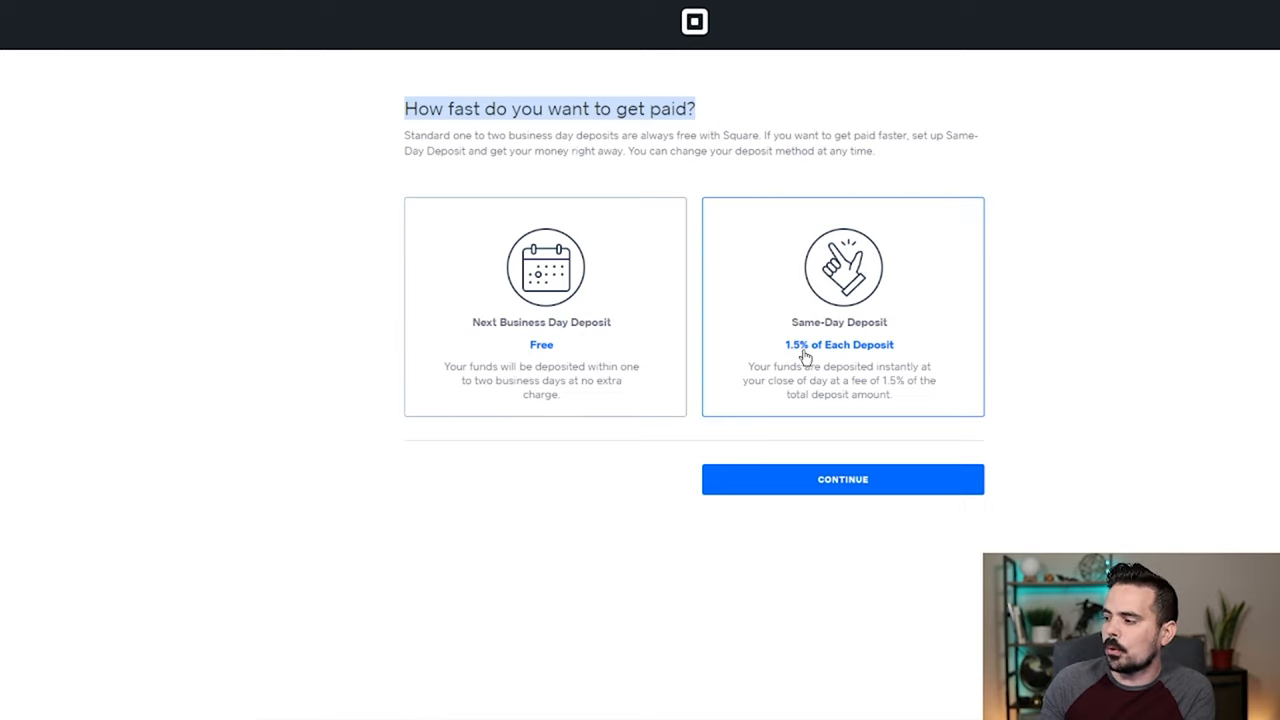
left_click(544, 307)
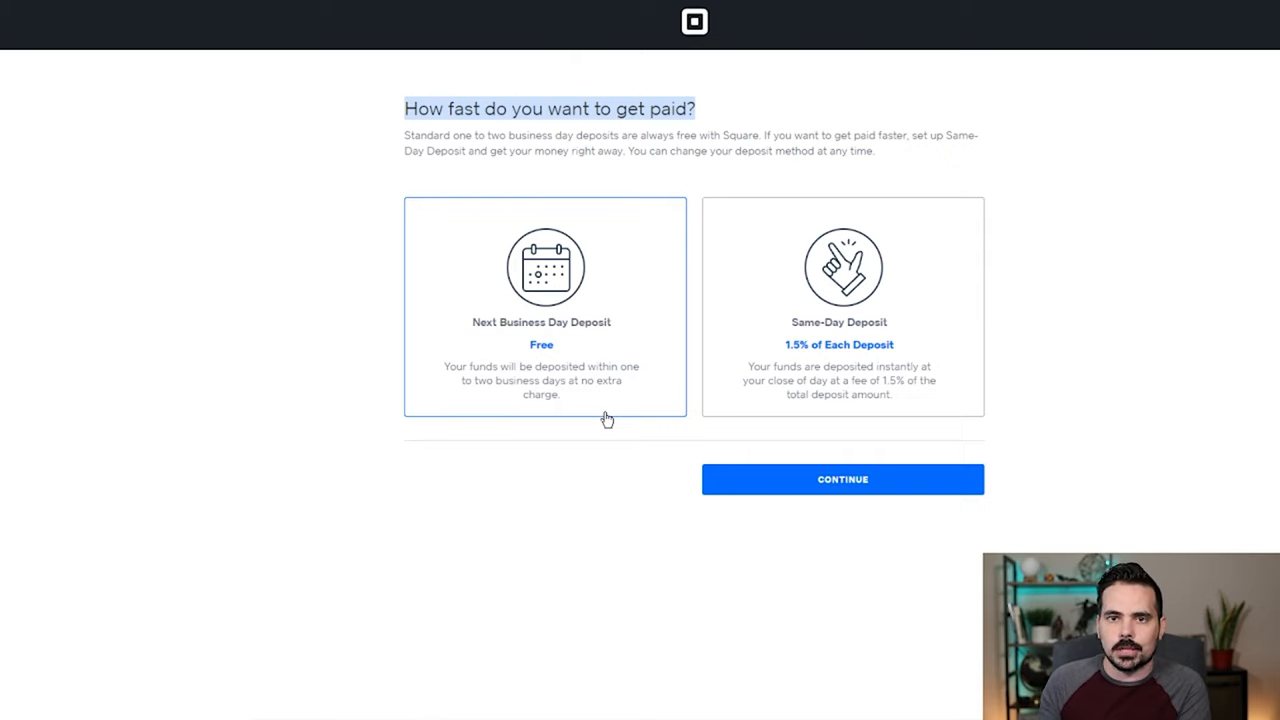
mouse_move(607, 324)
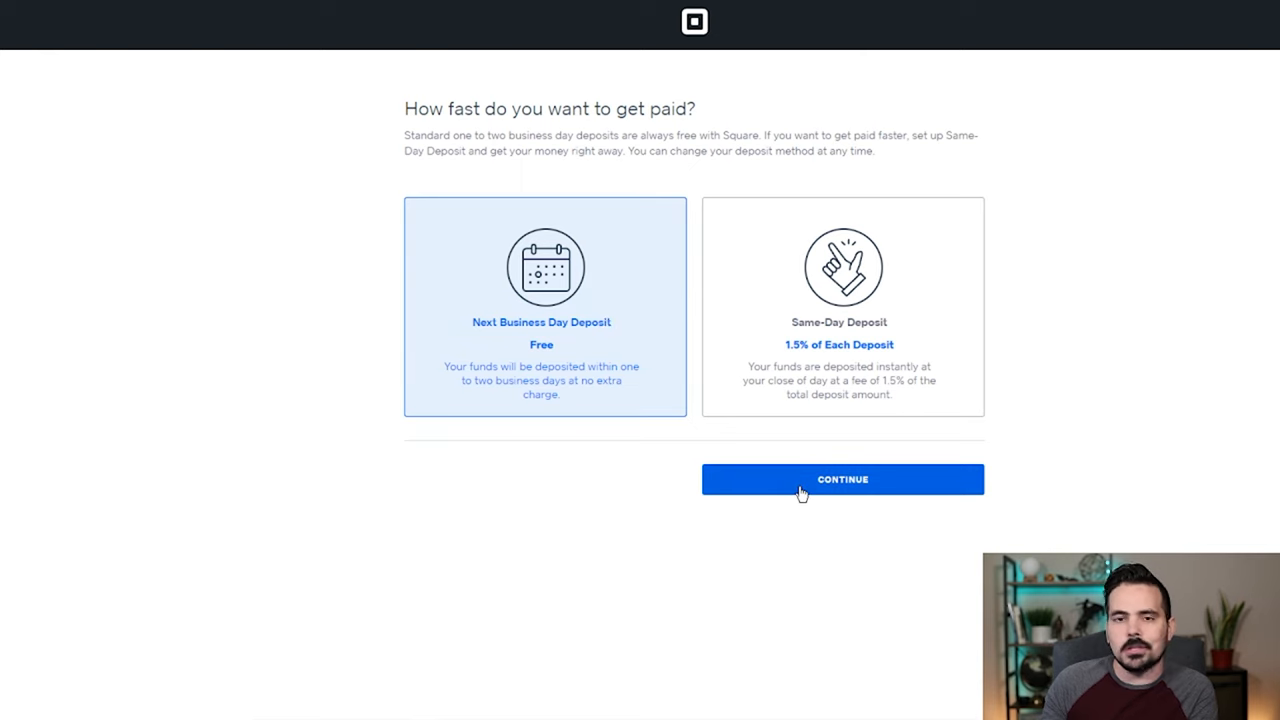
Confirm Next Business Day Deposit to reach the 'Link your bank account' form.
left_click(842, 479)
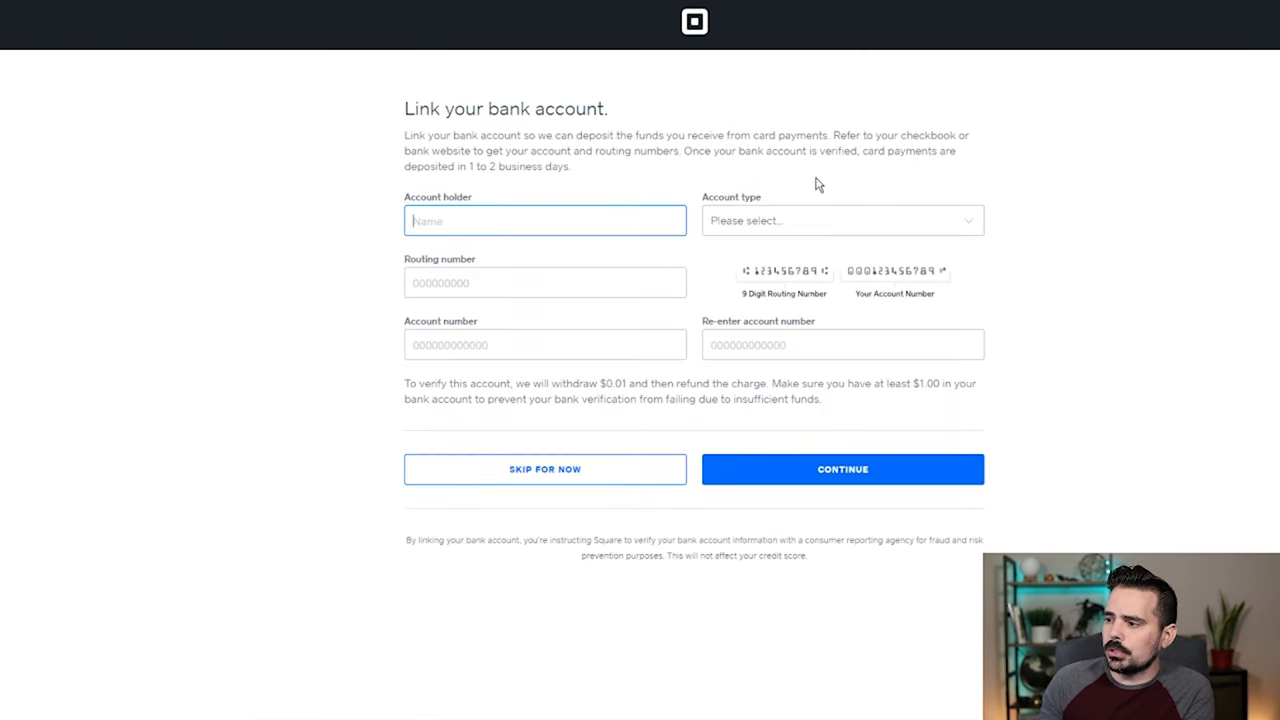
mouse_move(640, 292)
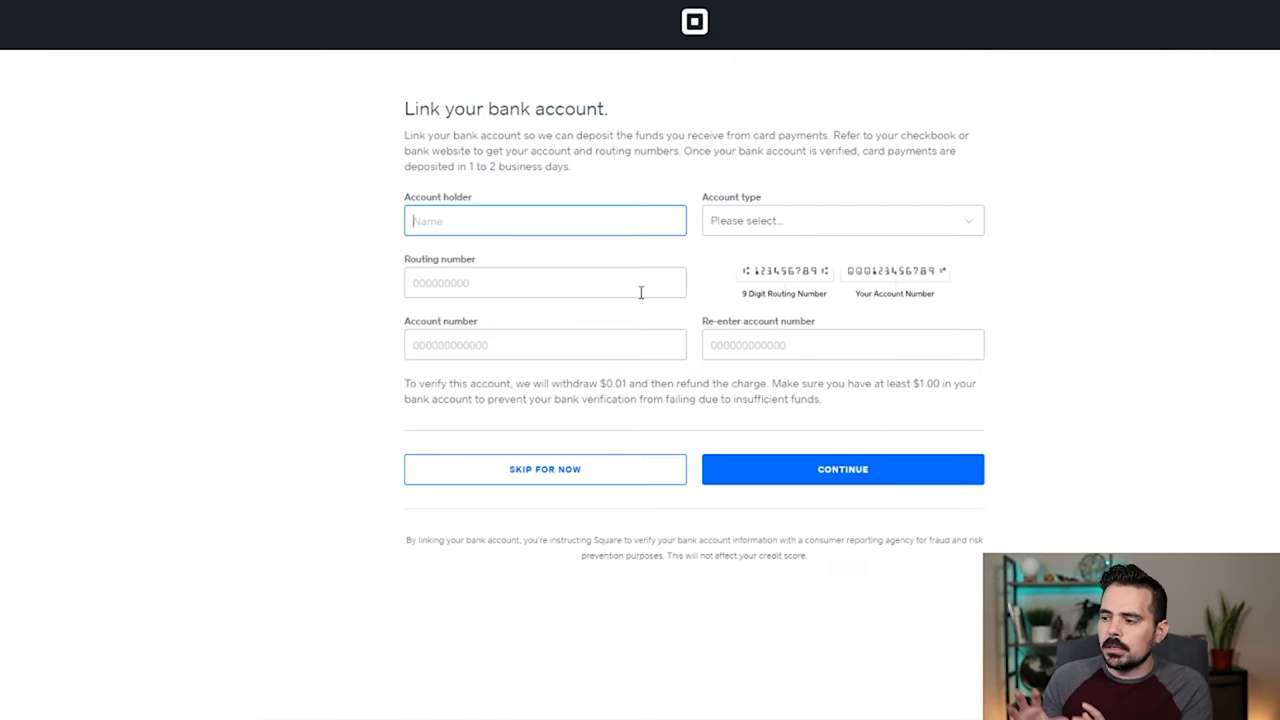
mouse_move(601, 469)
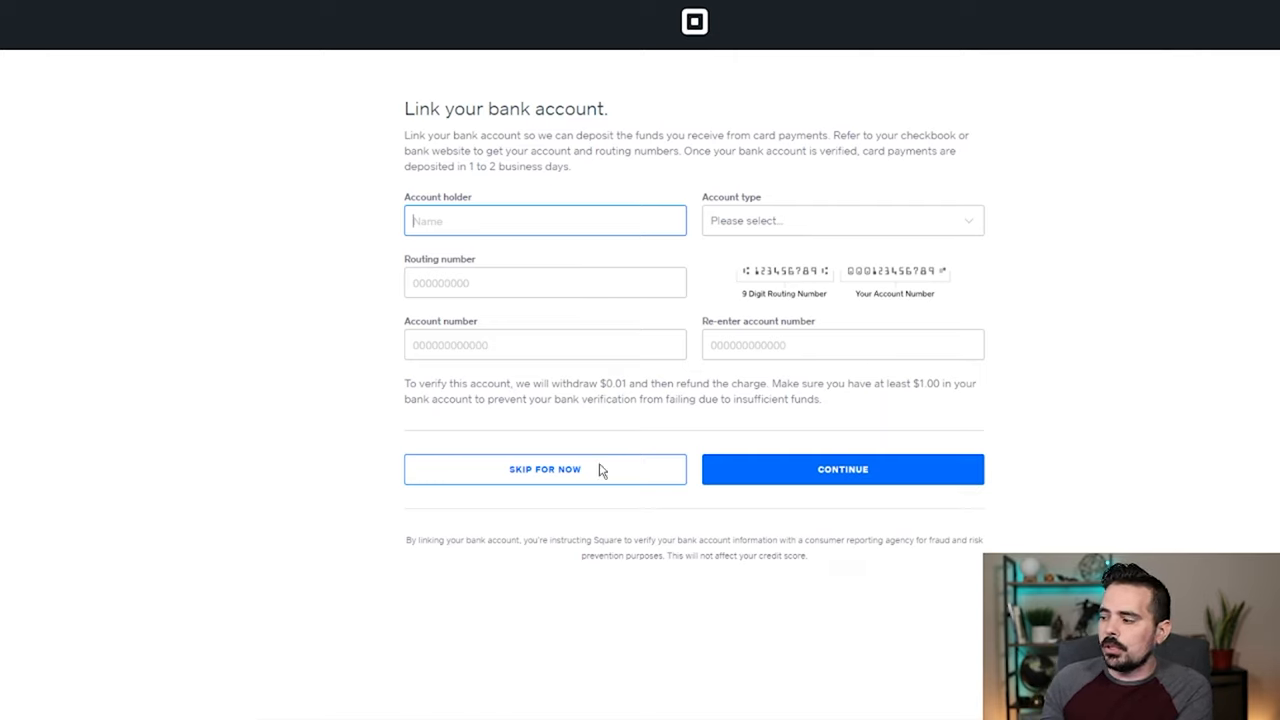
mouse_move(501, 481)
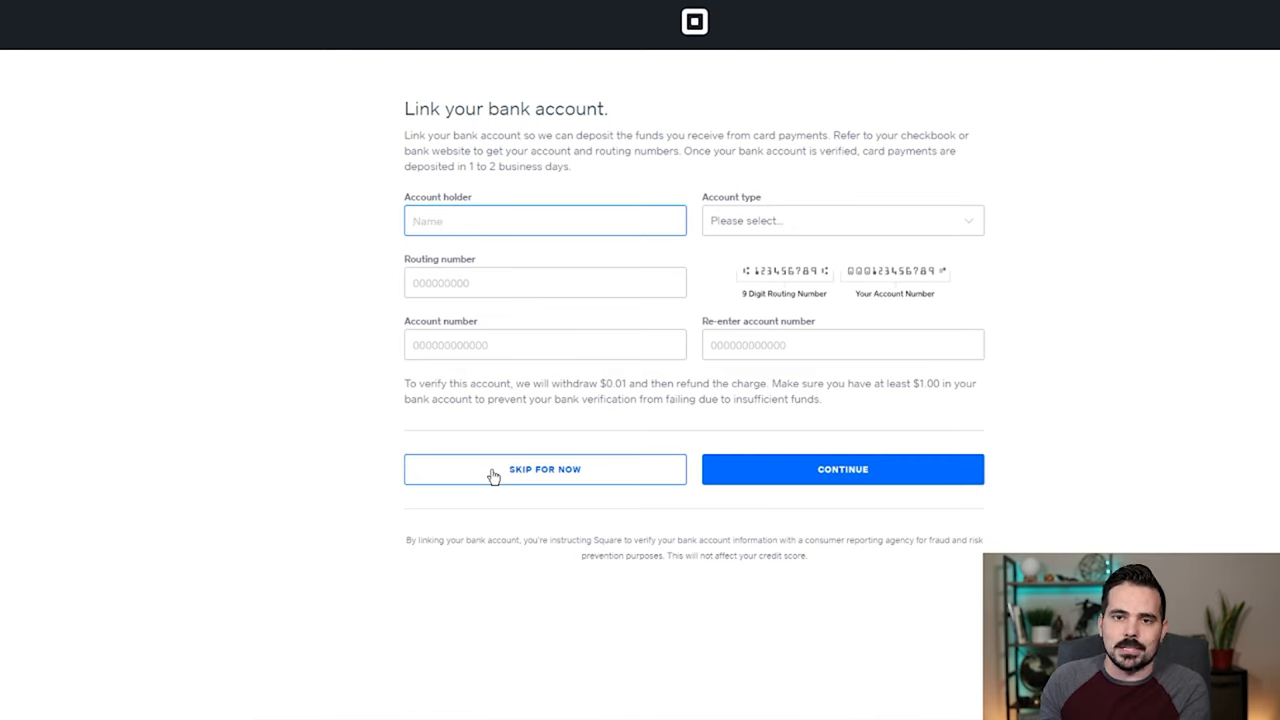
Skip bank linking and pick the $10 magstripe reader over the $49 contactless reader.
left_click(544, 469)
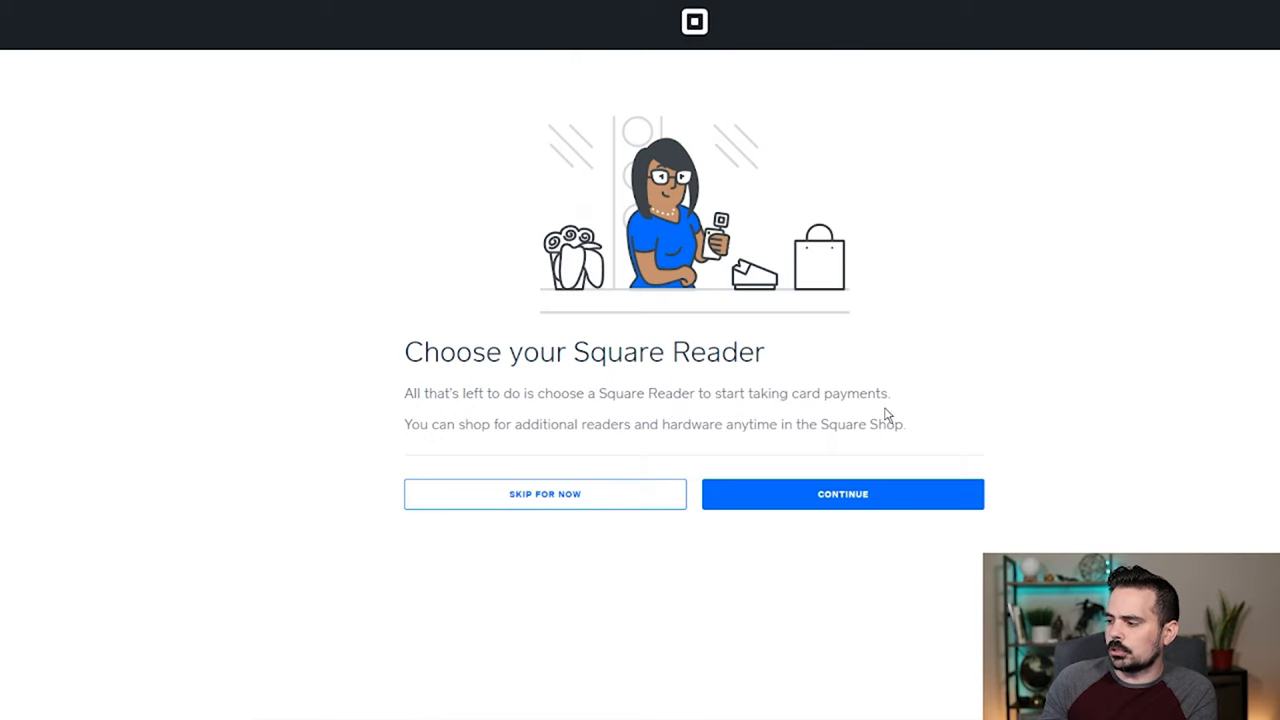
mouse_move(570, 493)
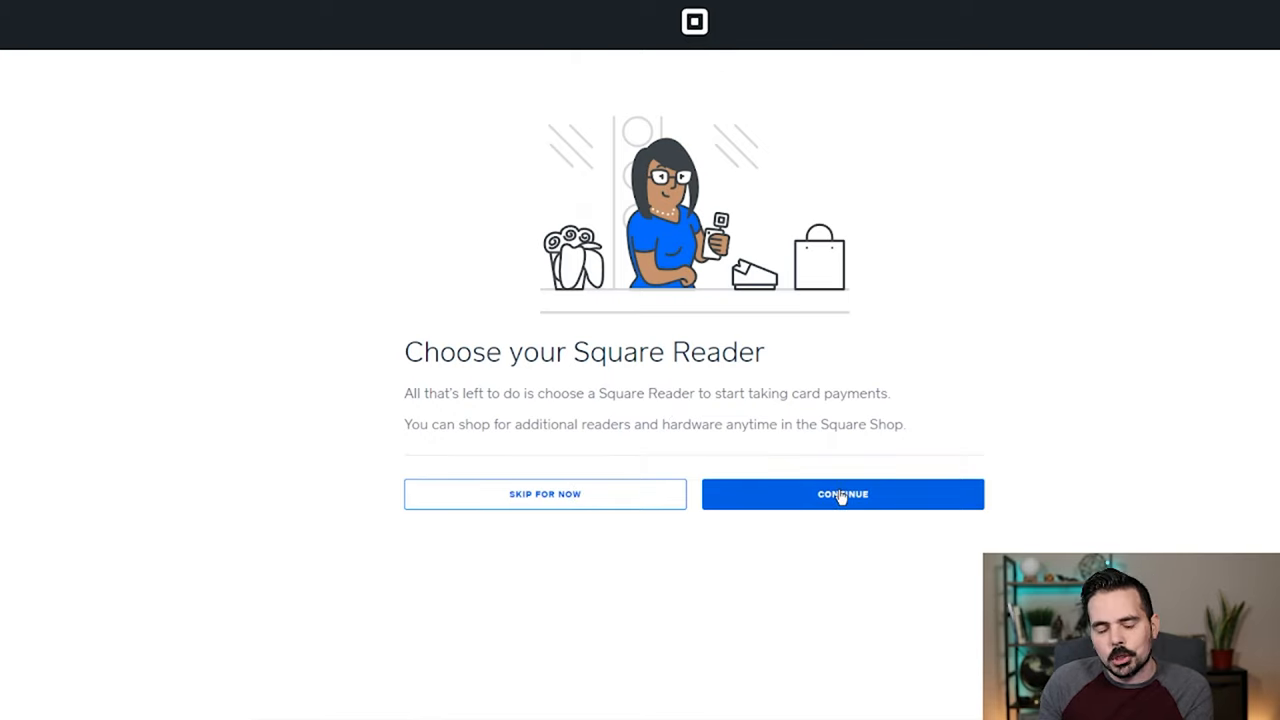
left_click(842, 493)
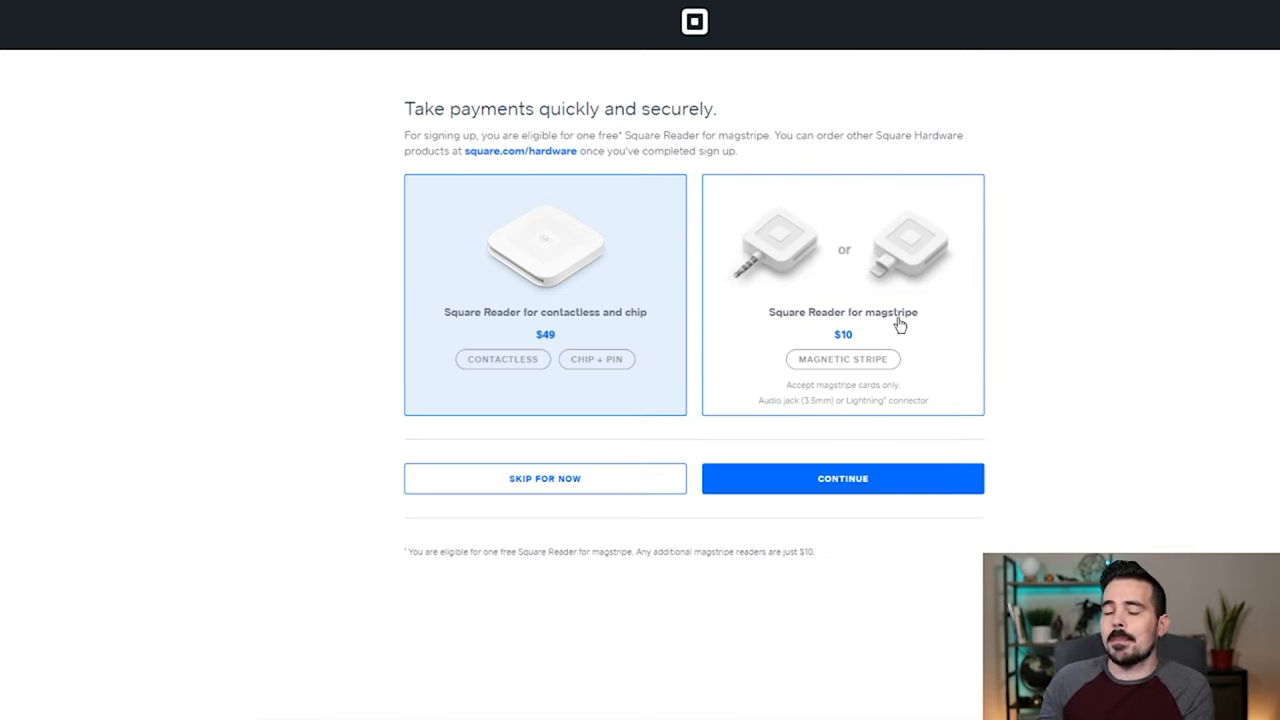
mouse_move(853, 328)
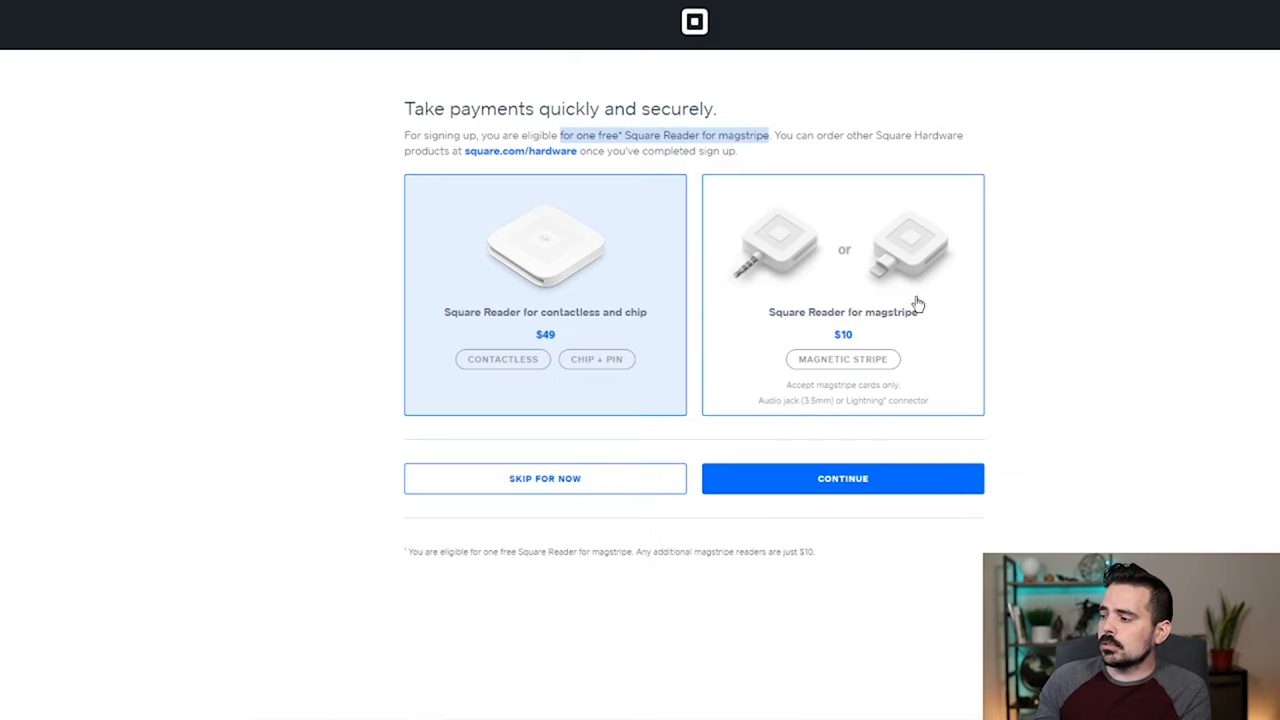
left_click(842, 295)
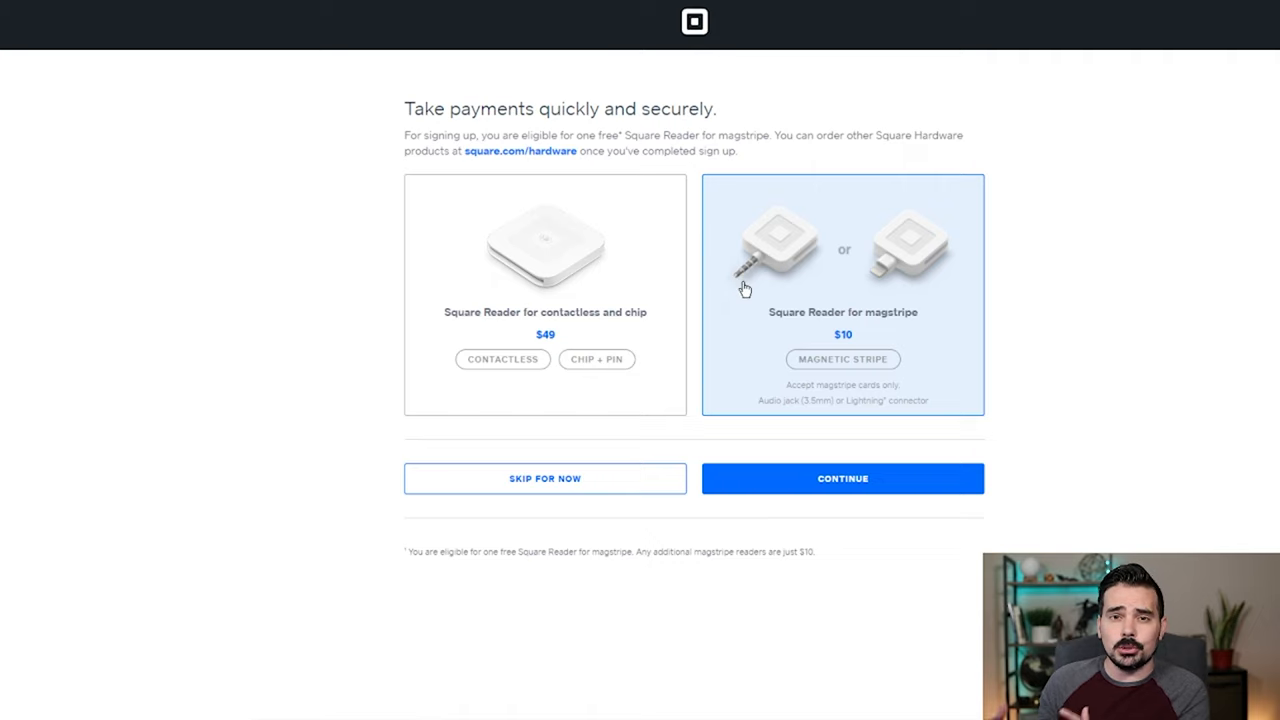
mouse_move(883, 288)
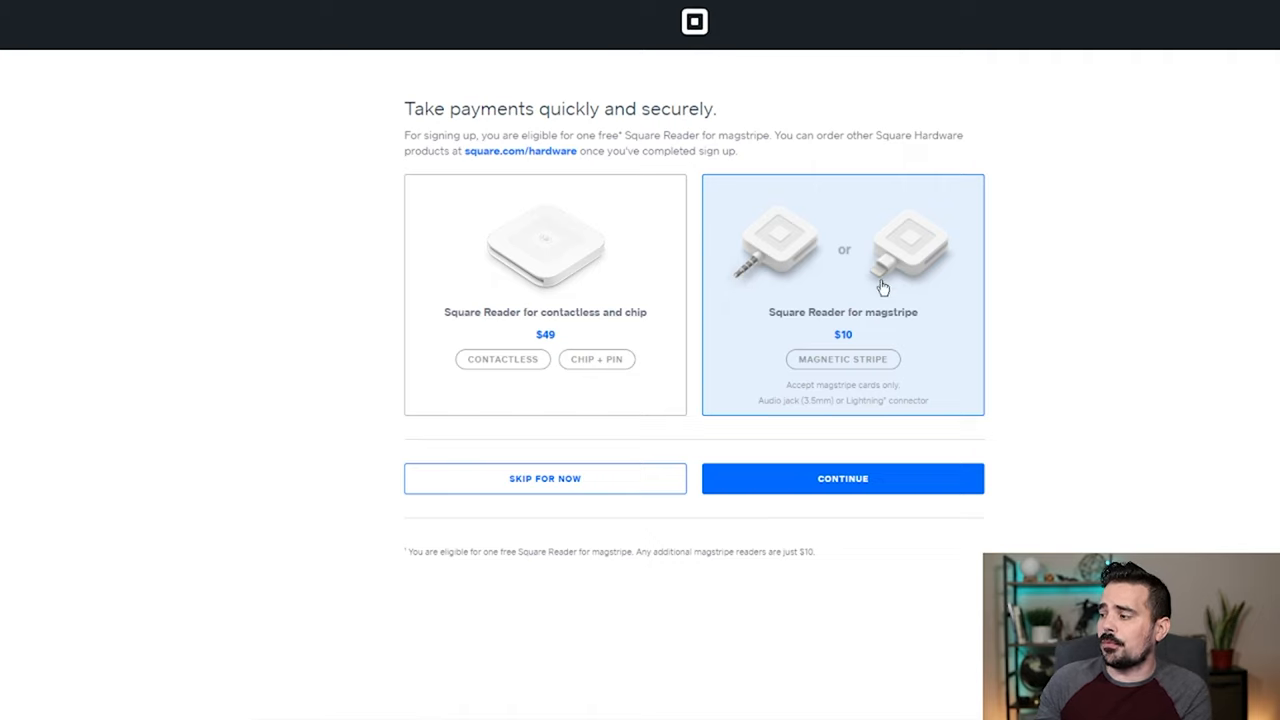
mouse_move(886, 277)
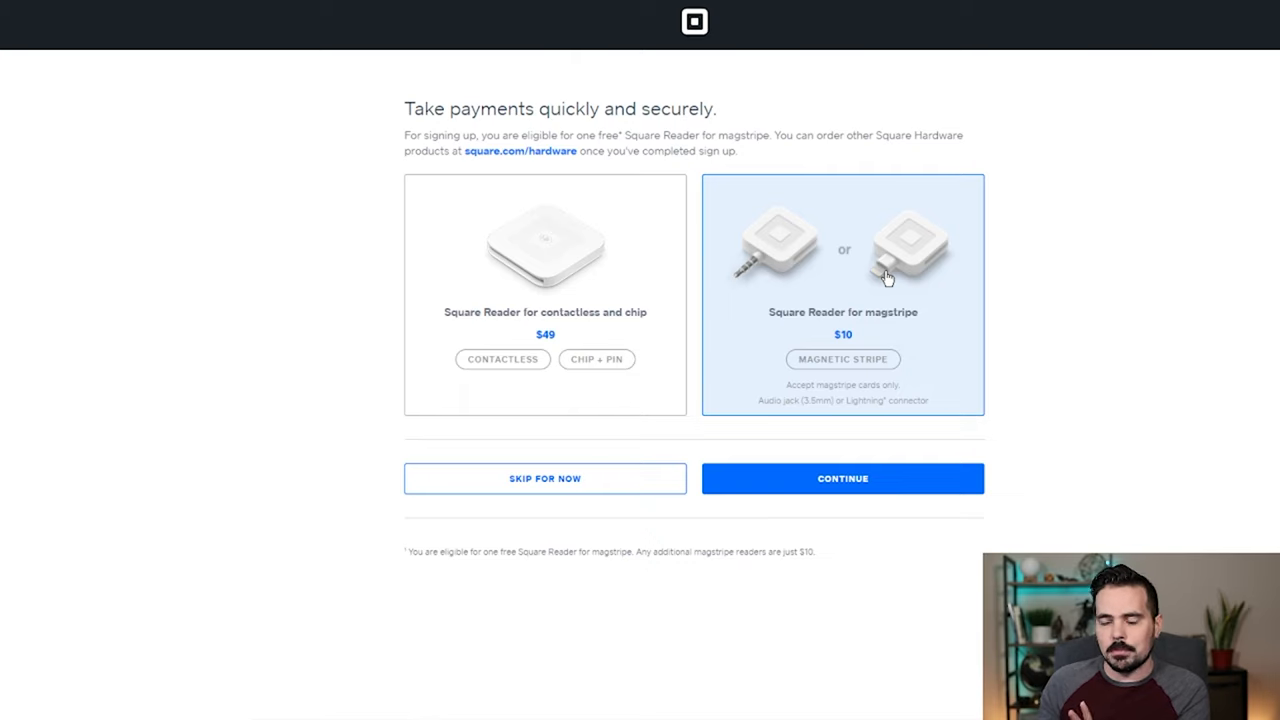
left_click(544, 294)
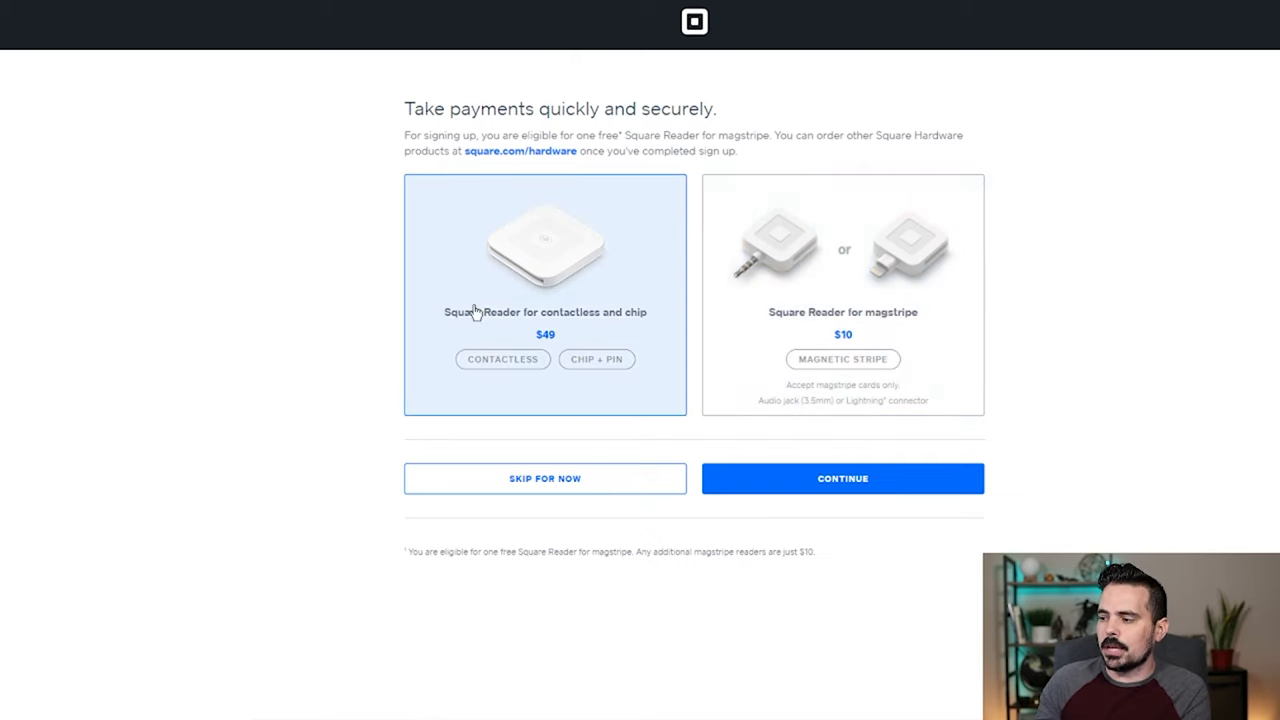
mouse_move(596, 323)
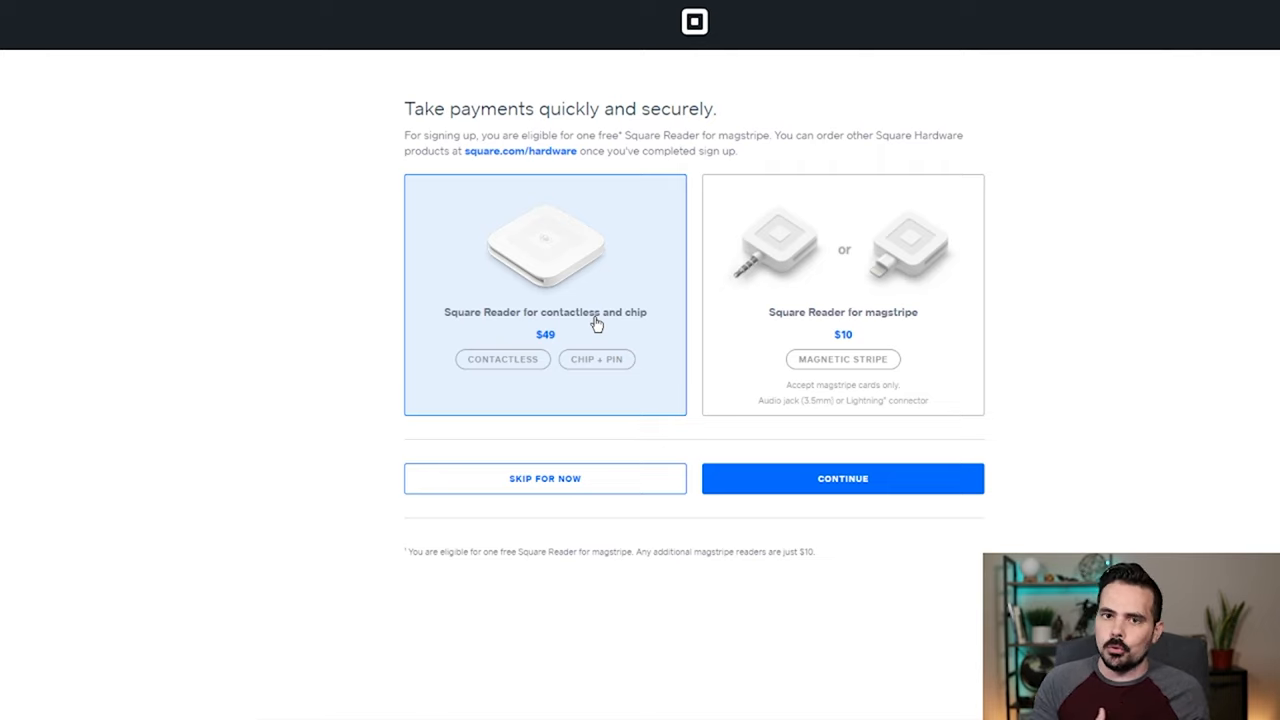
mouse_move(551, 346)
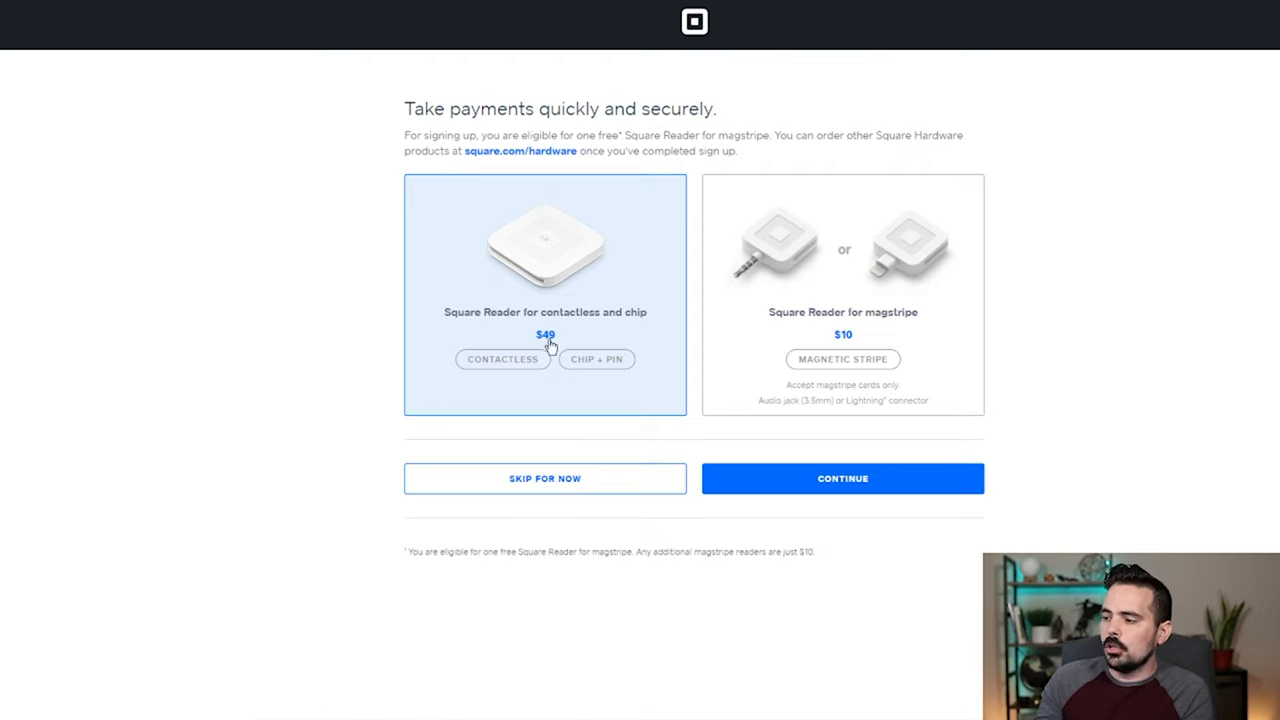
mouse_move(944, 210)
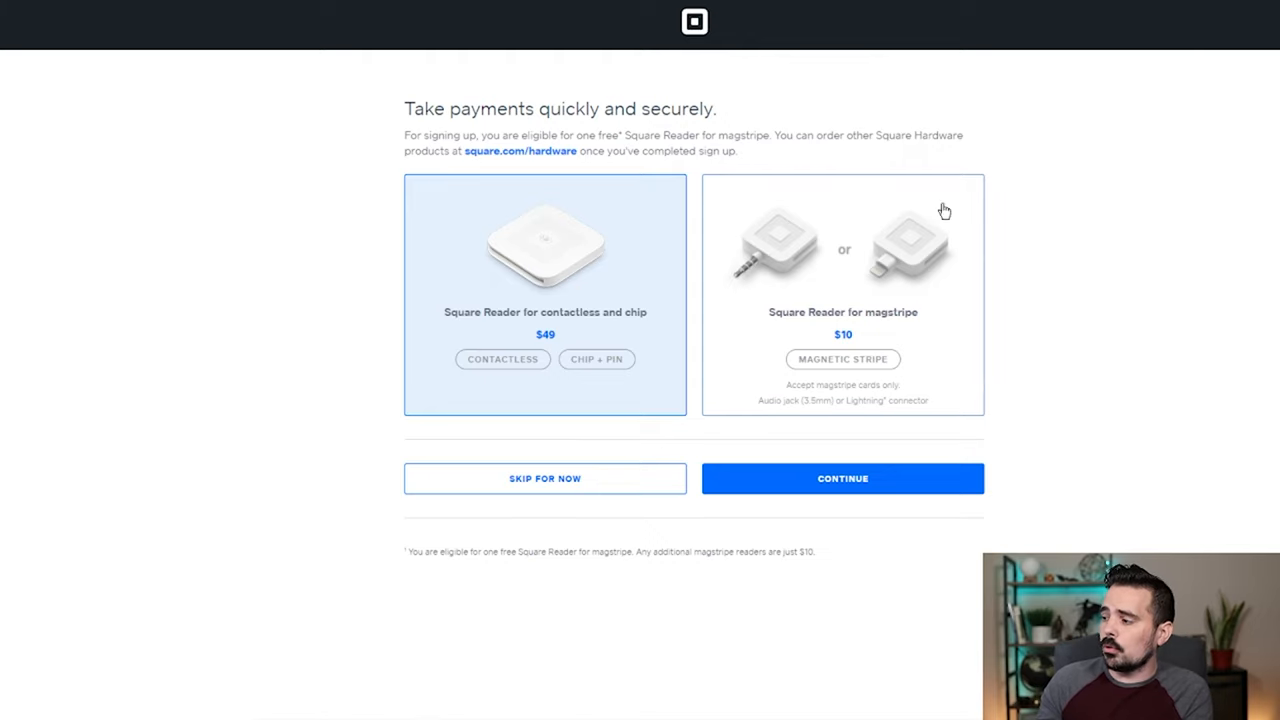
left_click(842, 295)
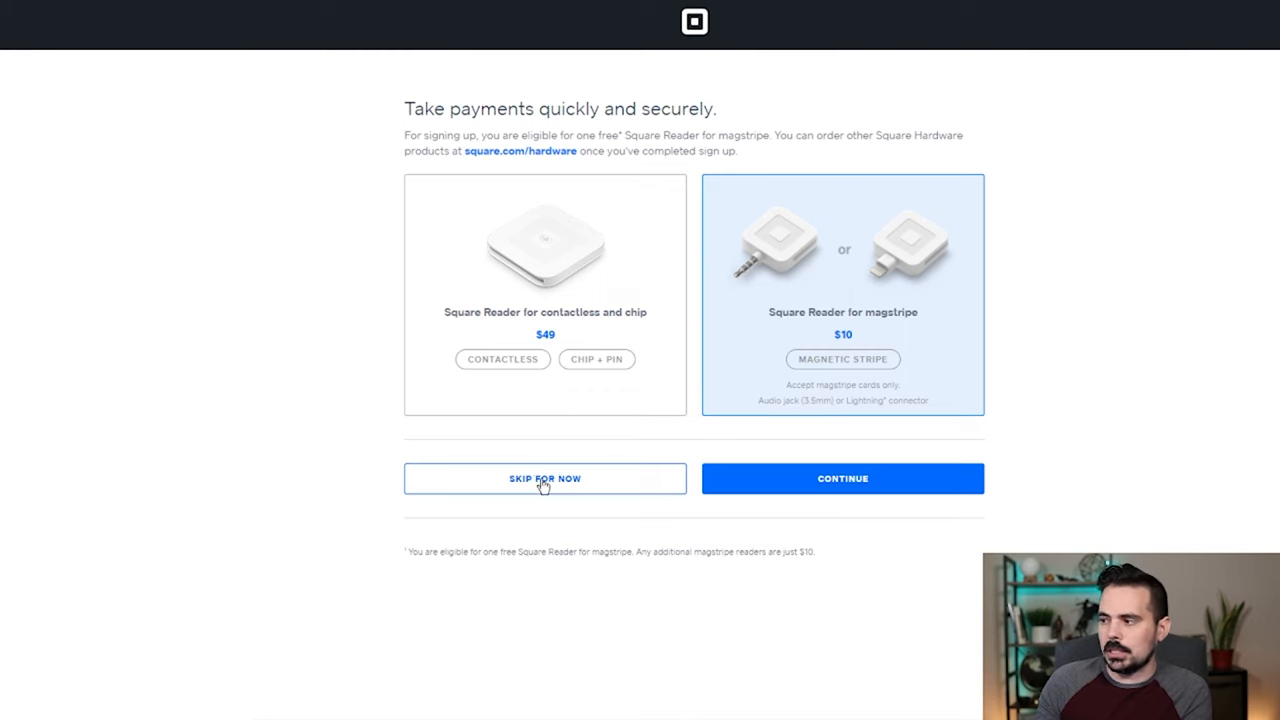
Continue with the magstripe reader, try Audio jack, then settle on Lightning connector.
left_click(841, 478)
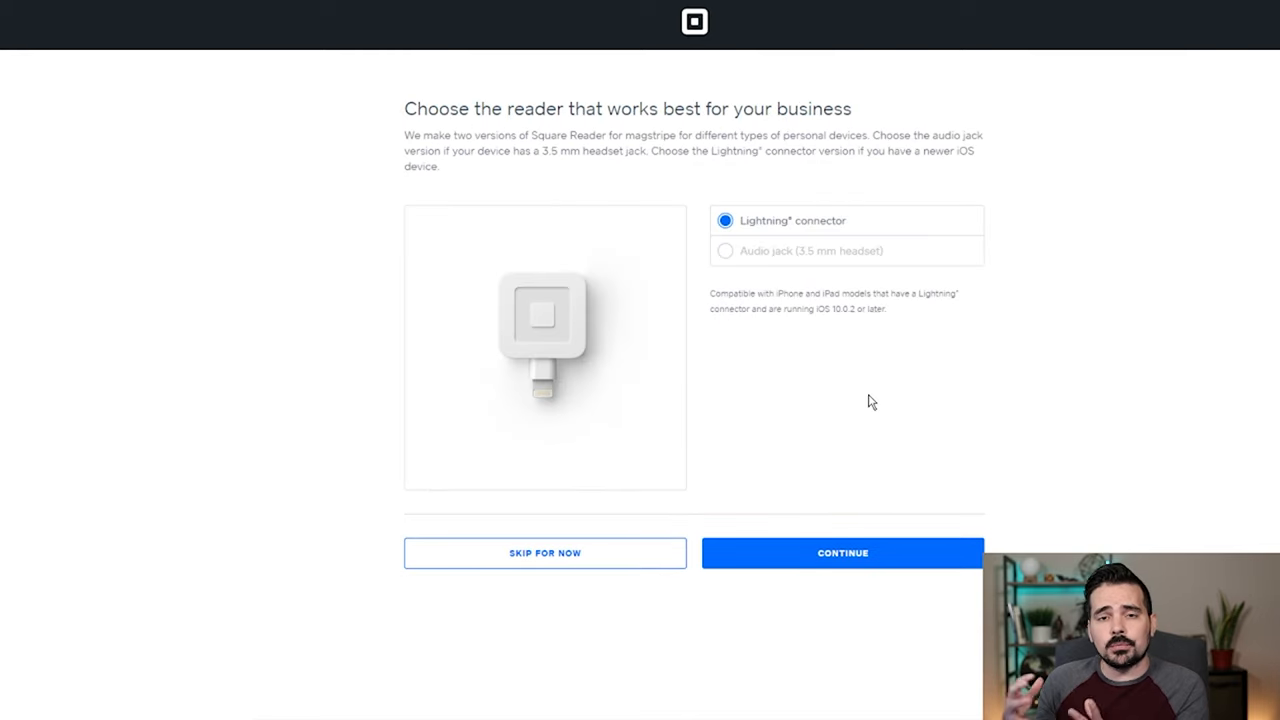
mouse_move(789, 387)
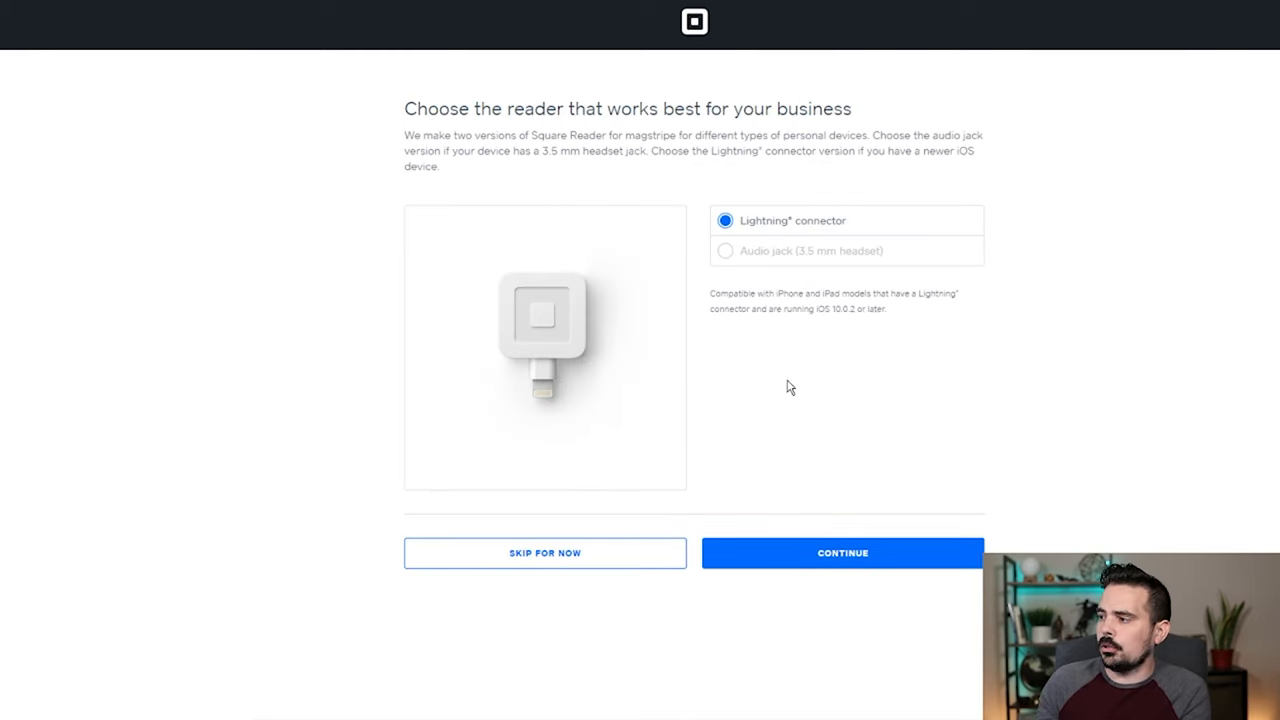
mouse_move(838, 228)
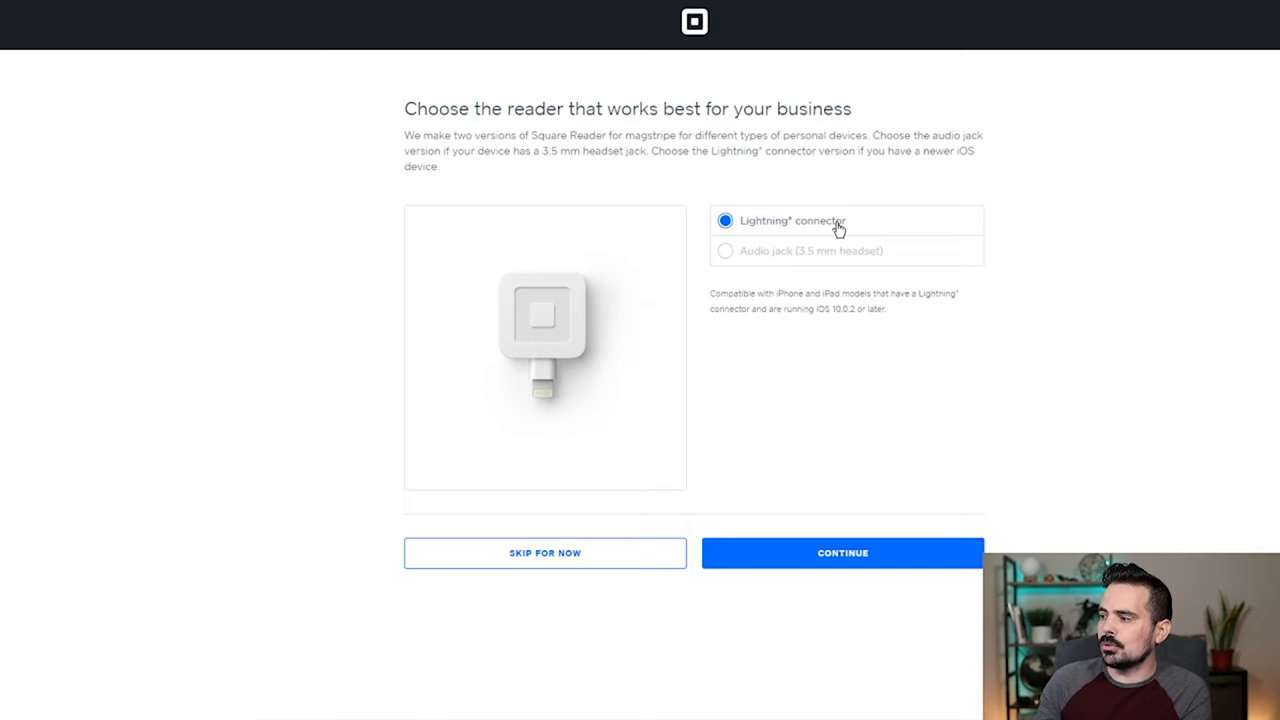
mouse_move(662, 258)
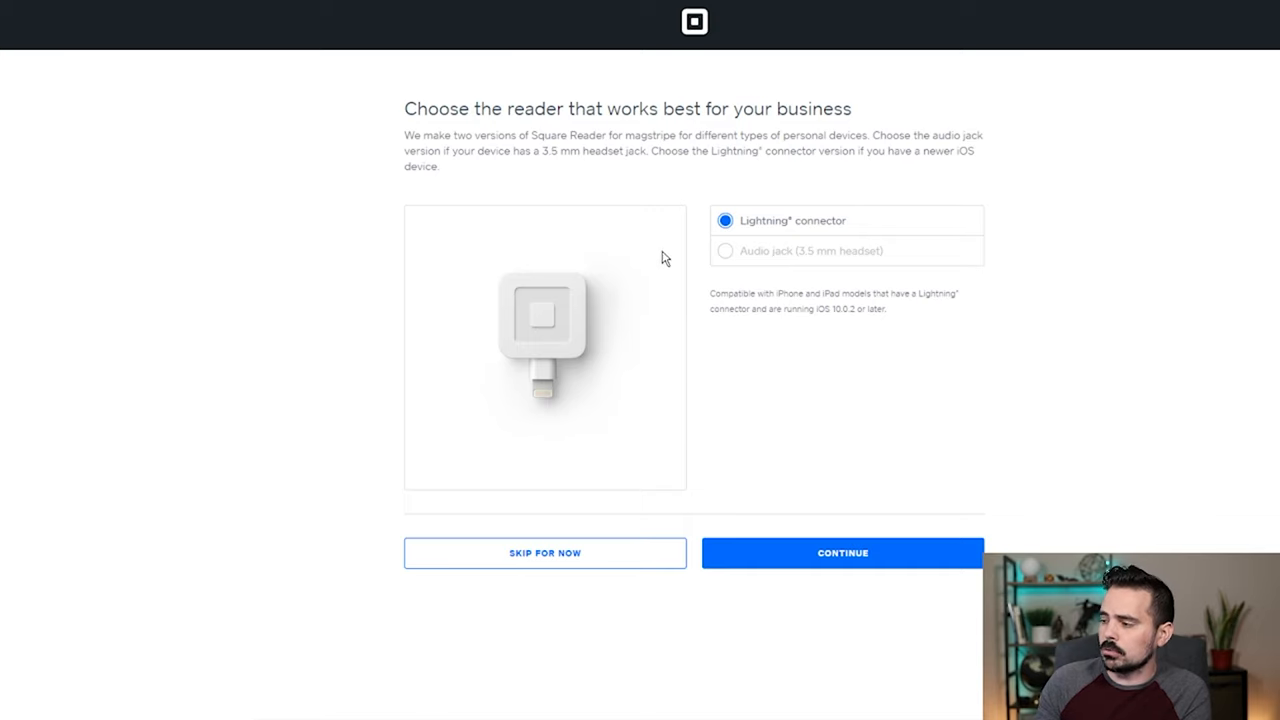
left_click(725, 251)
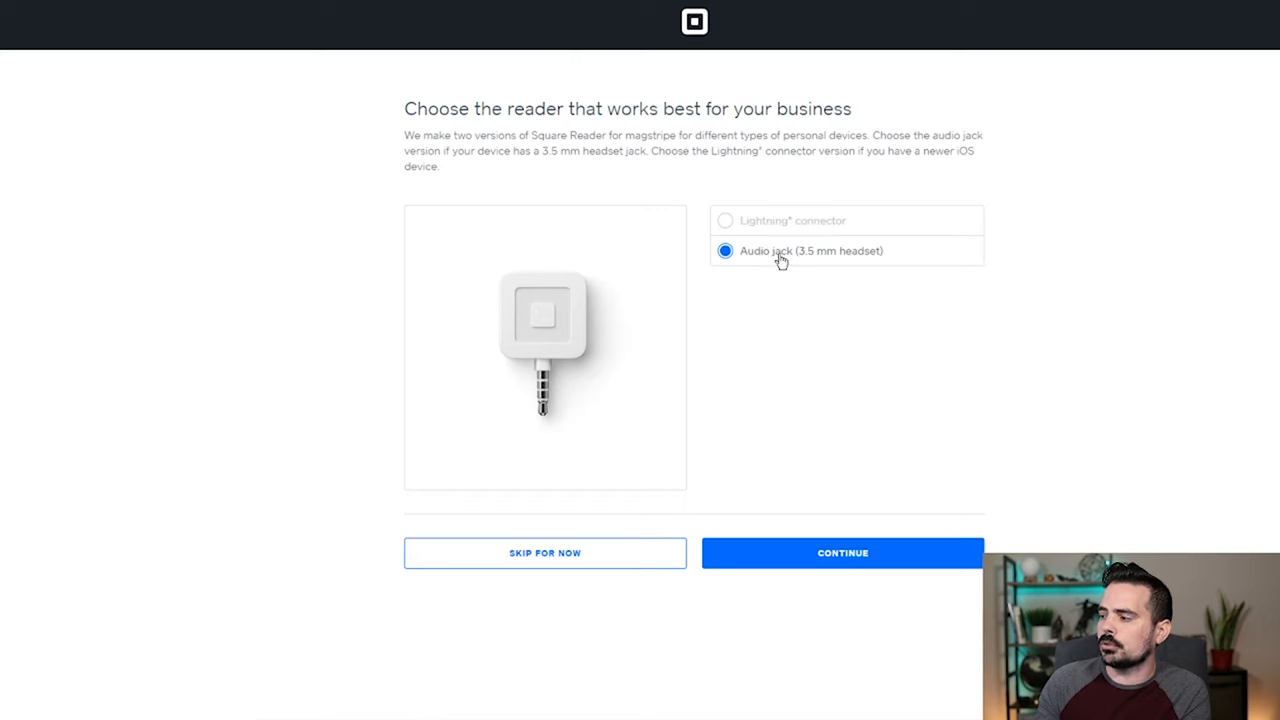
mouse_move(556, 396)
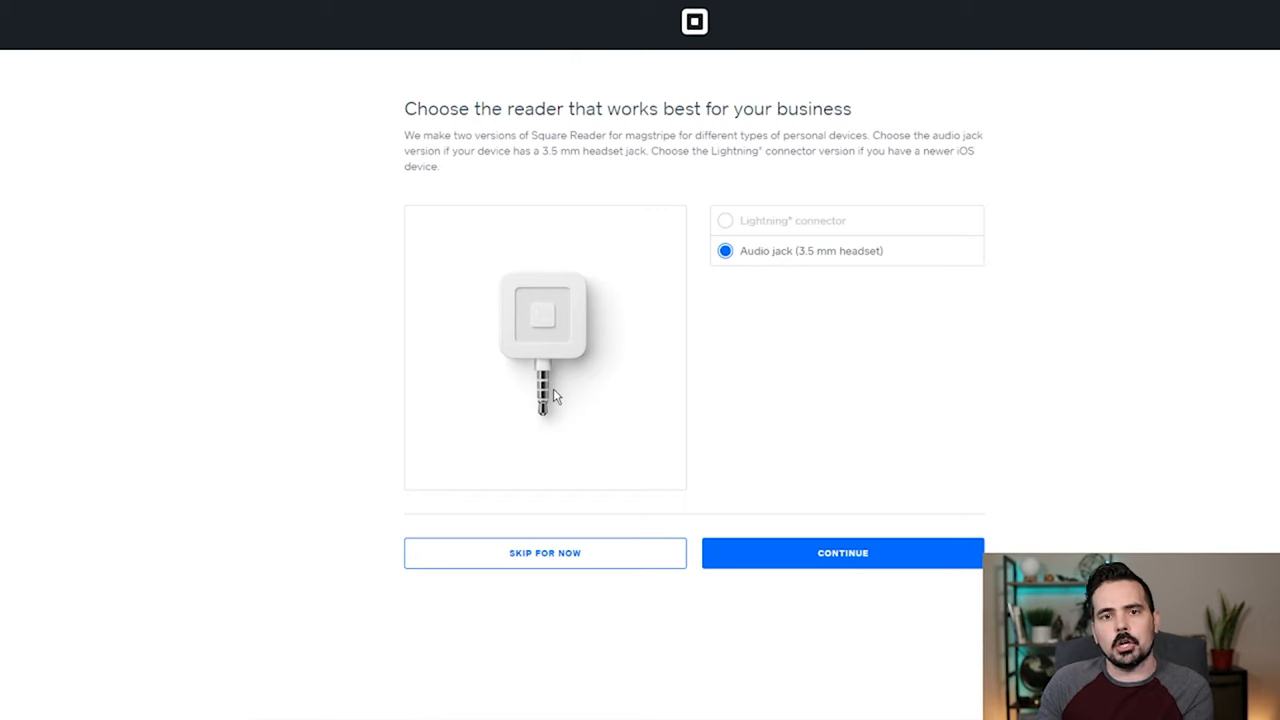
mouse_move(548, 390)
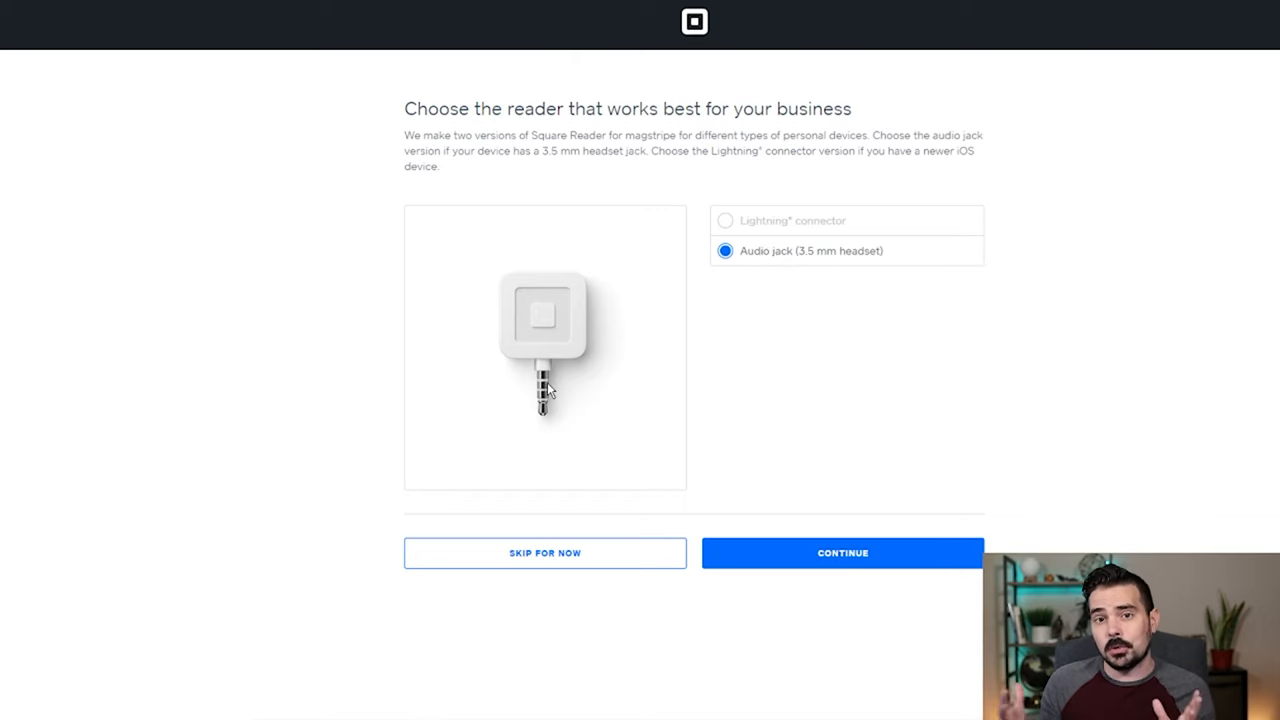
mouse_move(762, 263)
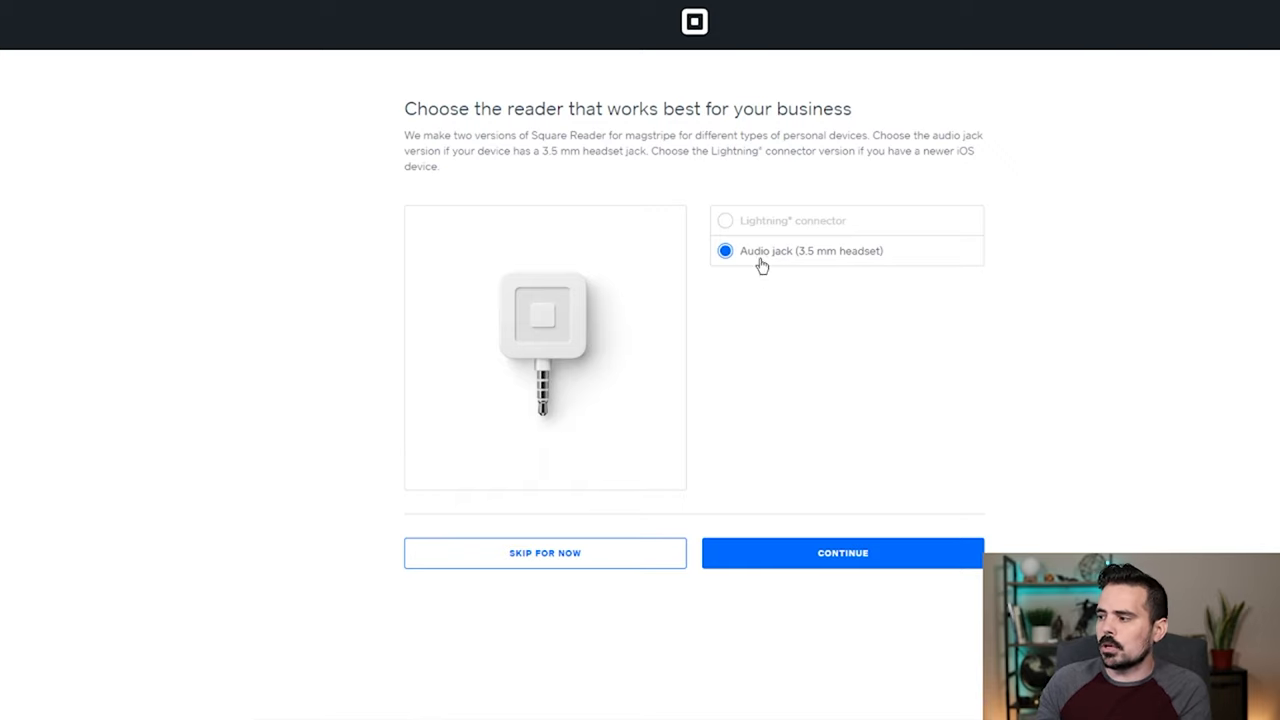
left_click(725, 220)
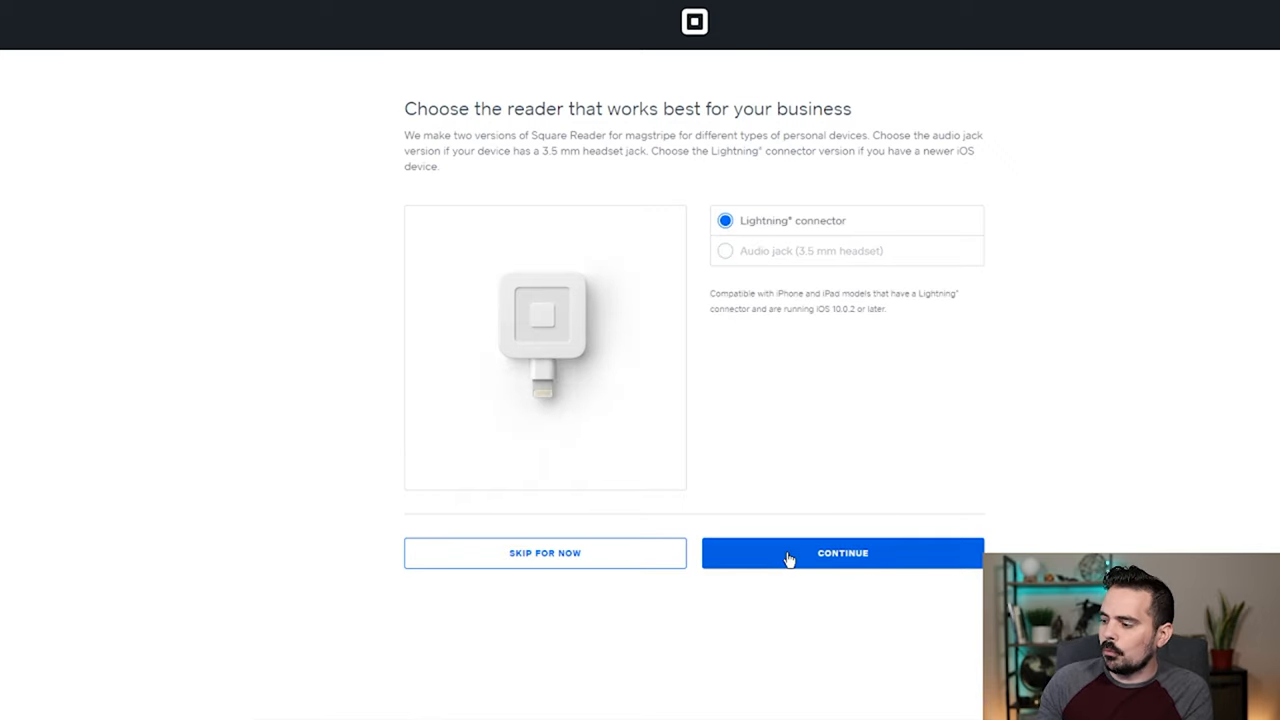
Open the purchase summary for the Lightning magstripe reader: $10.86 total, free shipping.
left_click(842, 553)
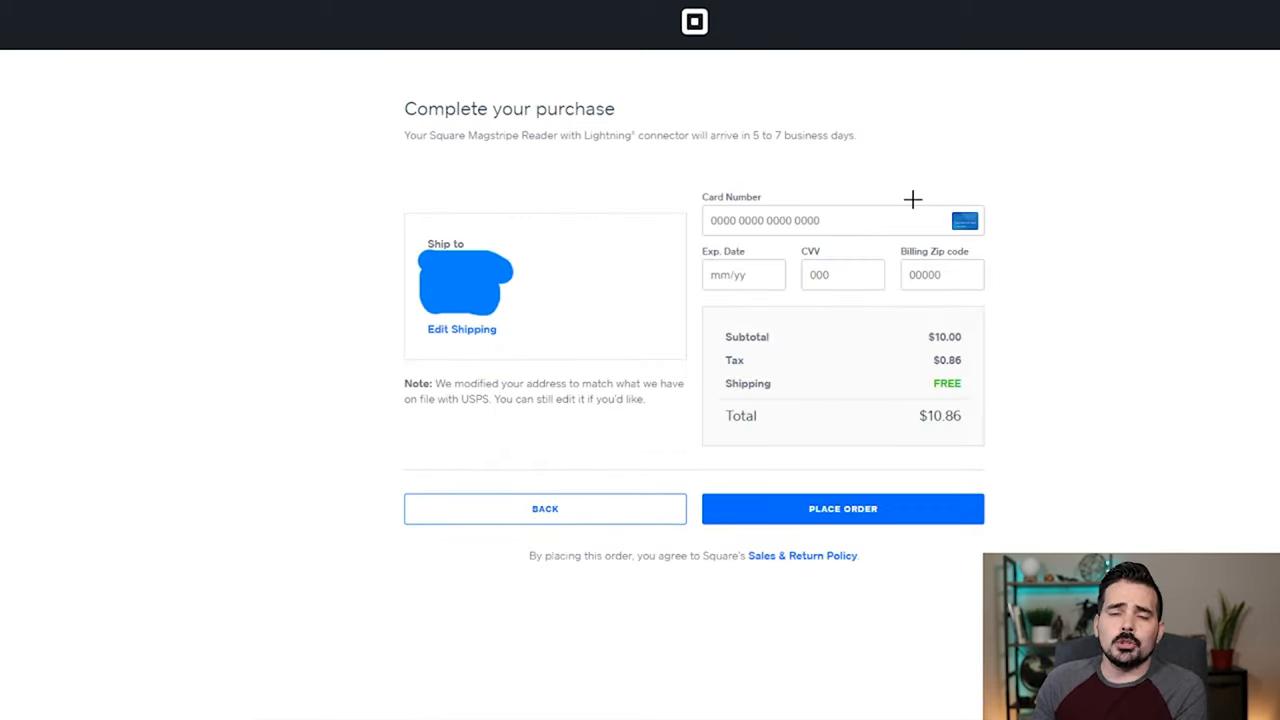
mouse_move(548, 88)
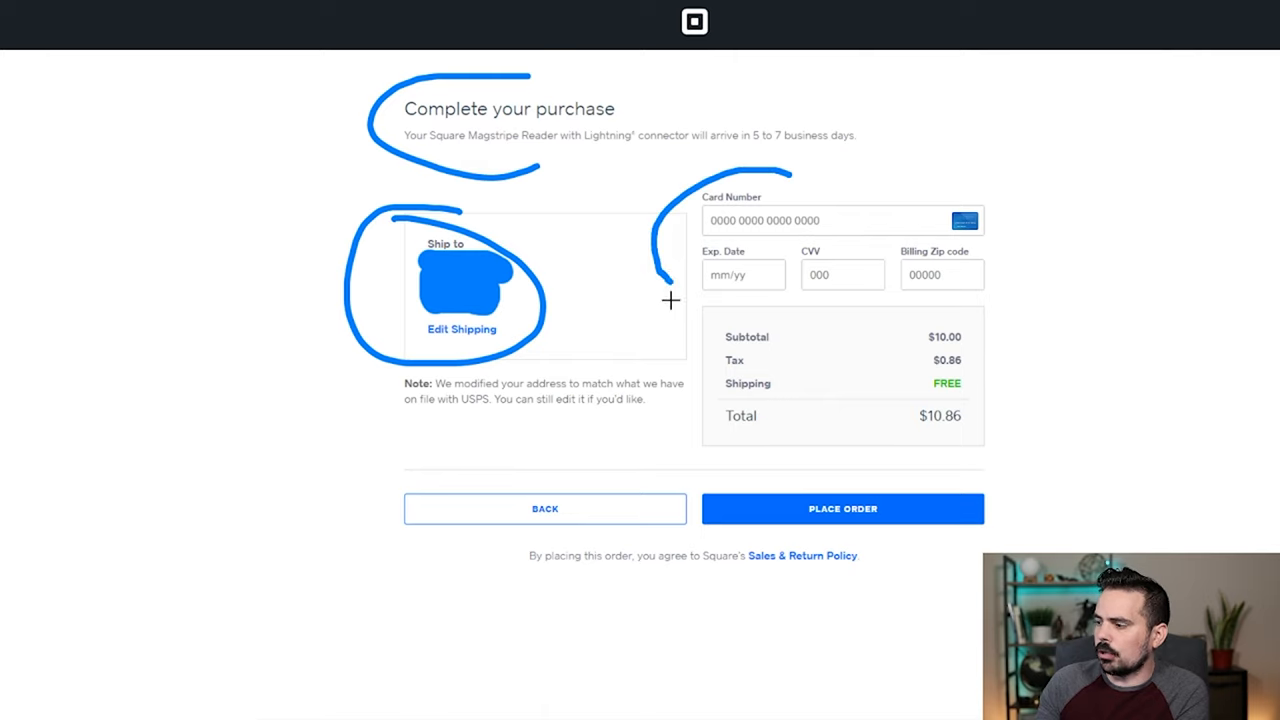
mouse_move(962, 329)
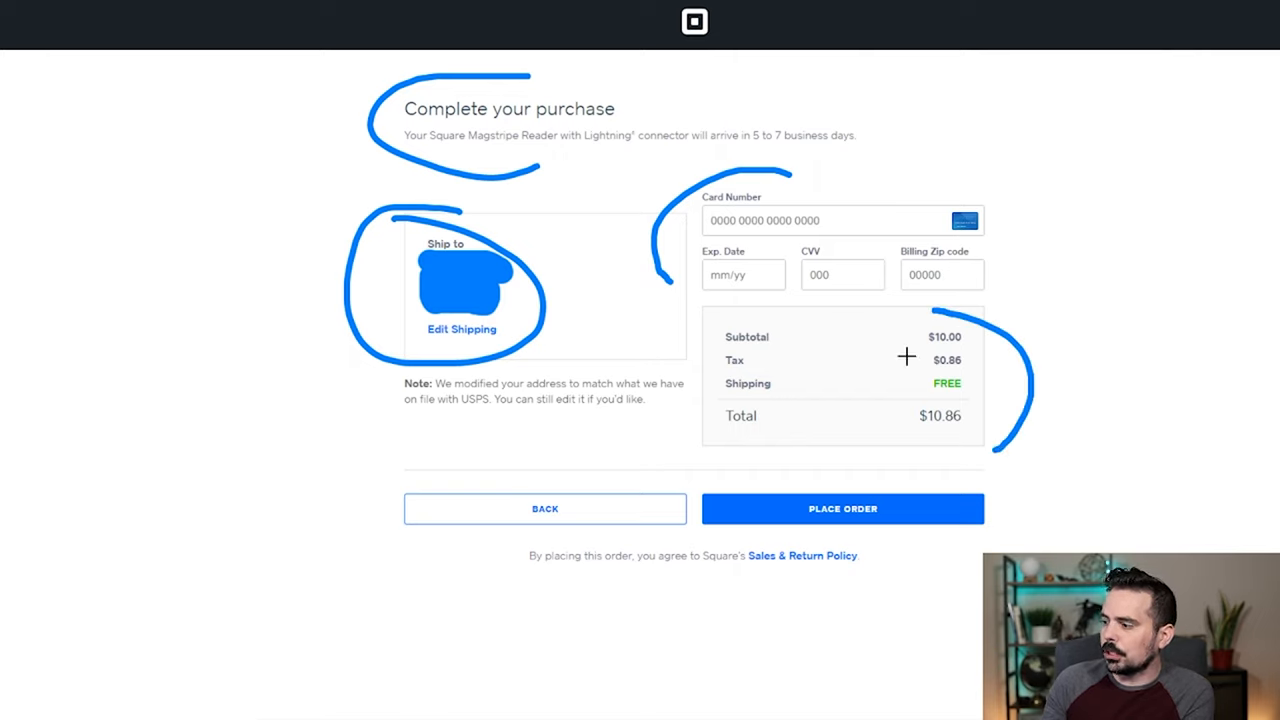
mouse_move(958, 333)
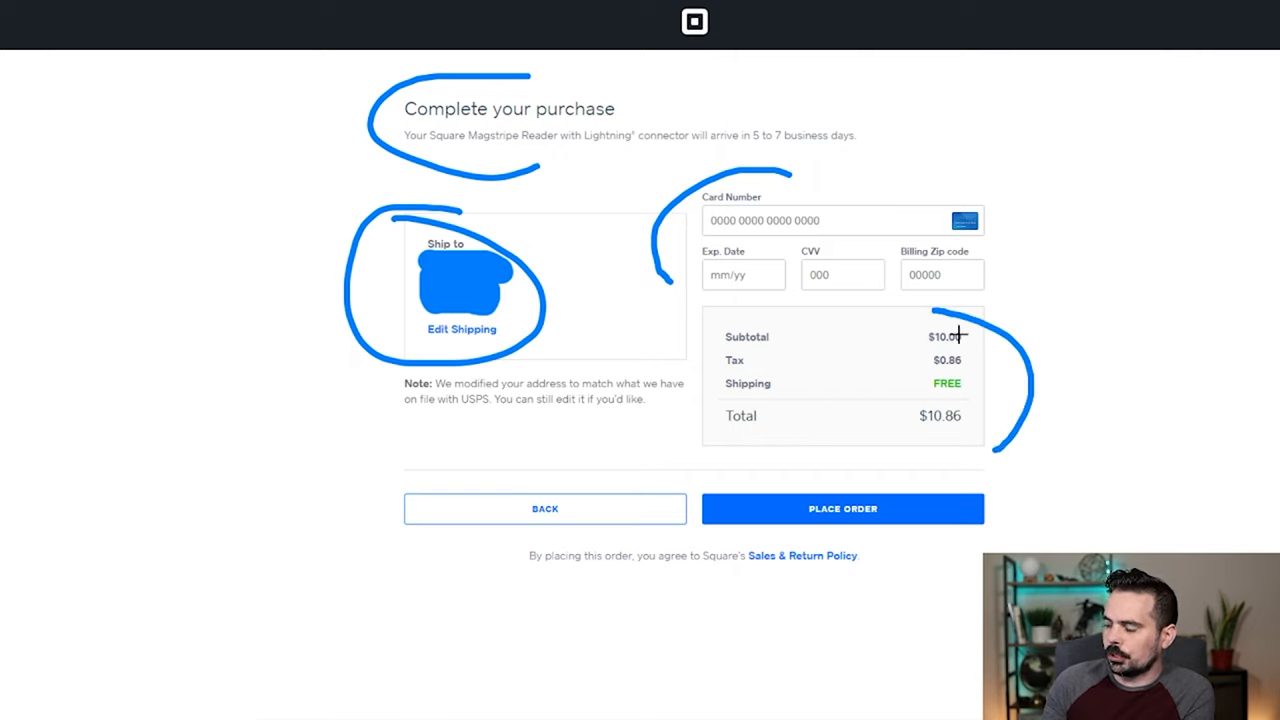
mouse_move(862, 317)
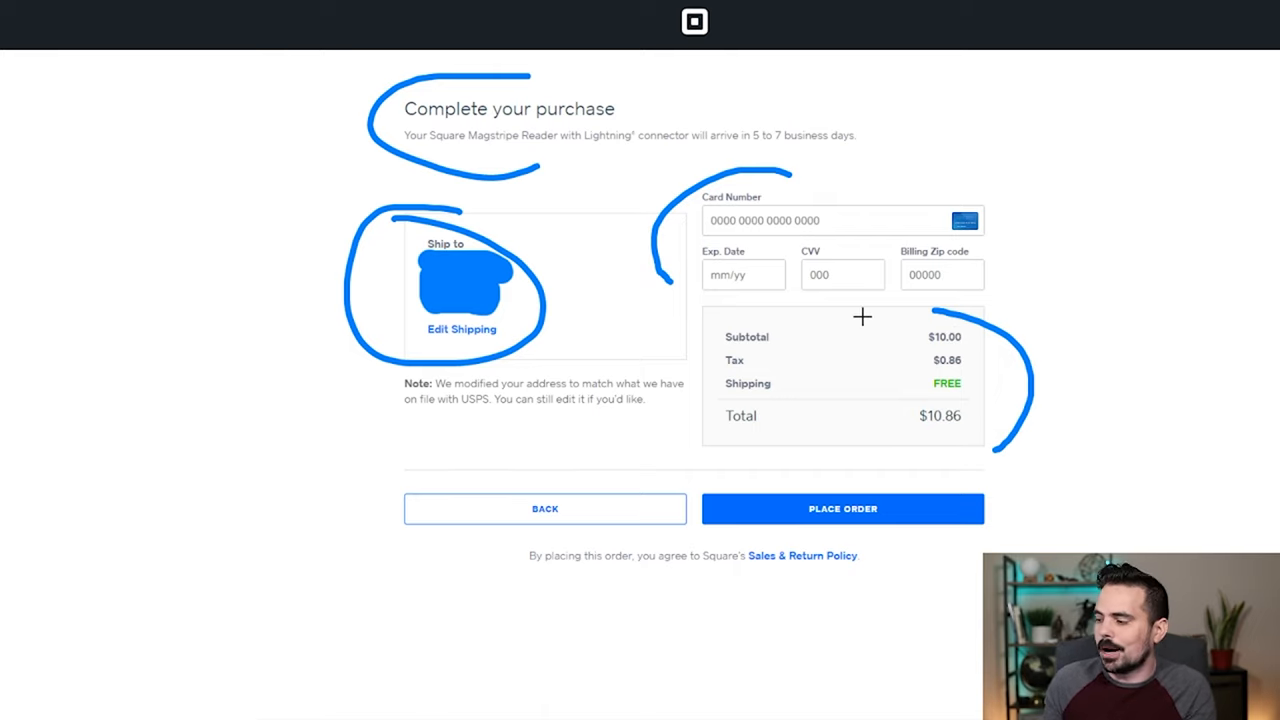
mouse_move(787, 483)
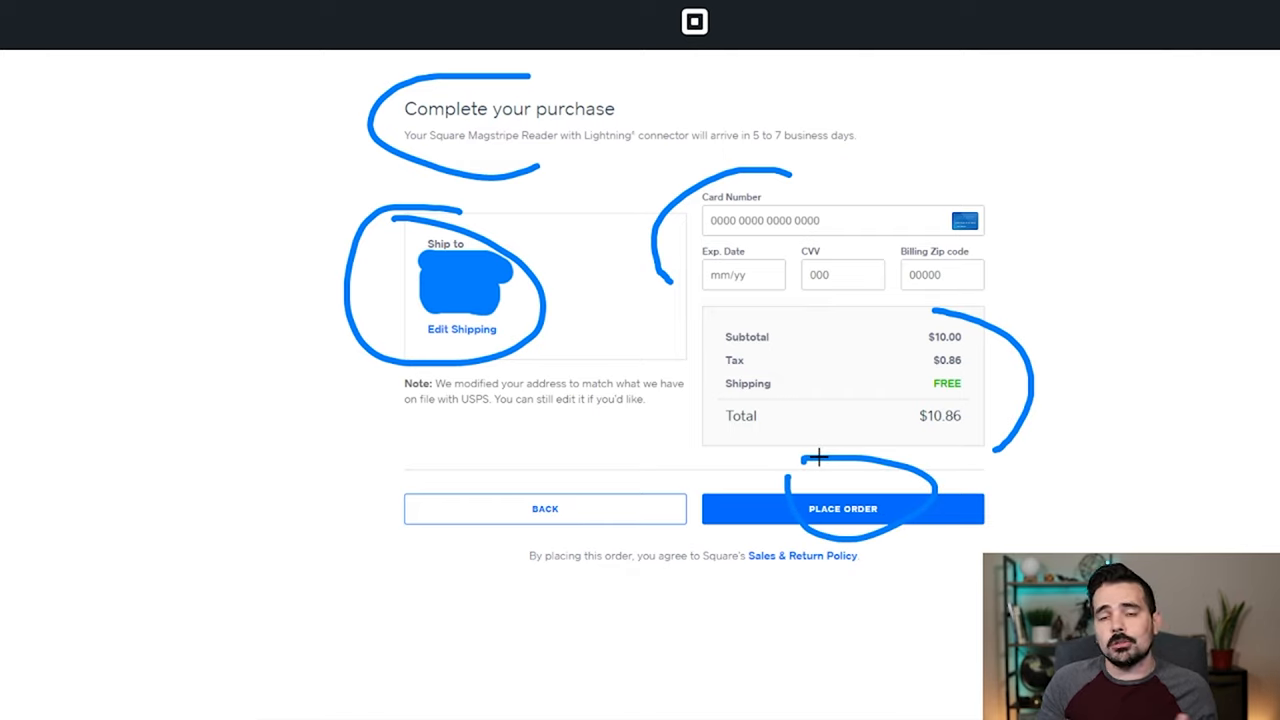
mouse_move(740, 430)
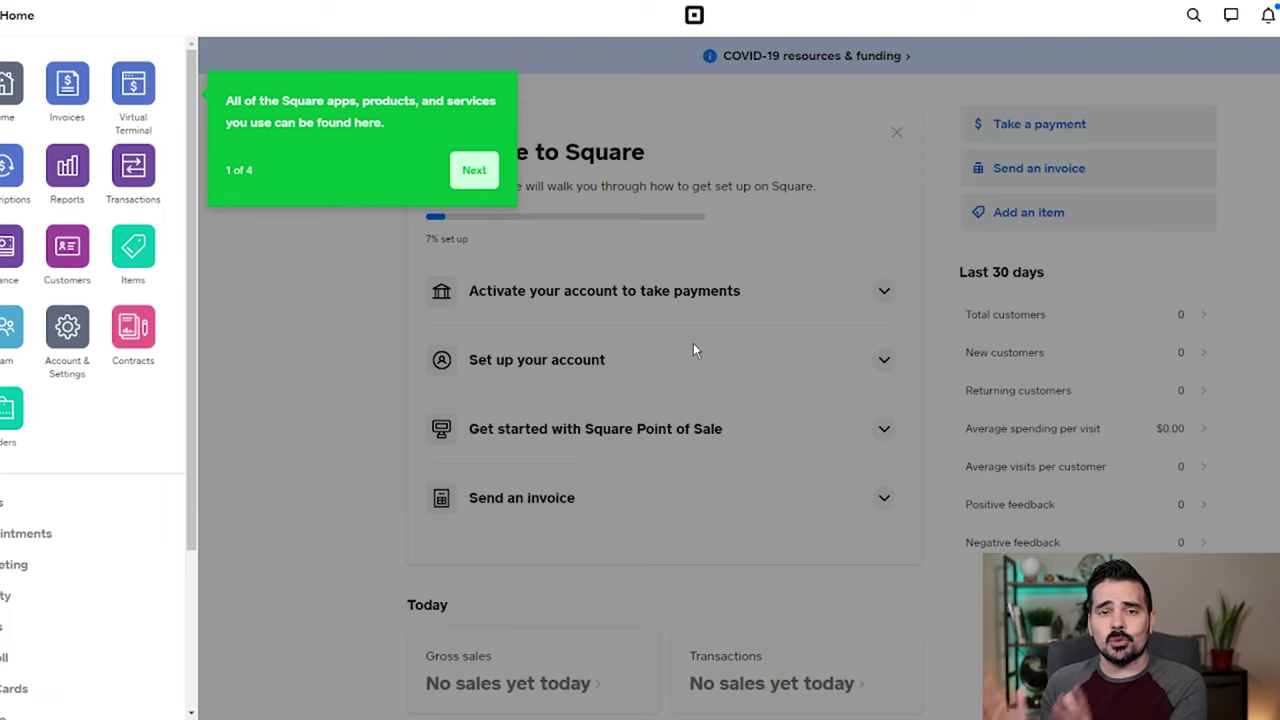
mouse_move(510, 140)
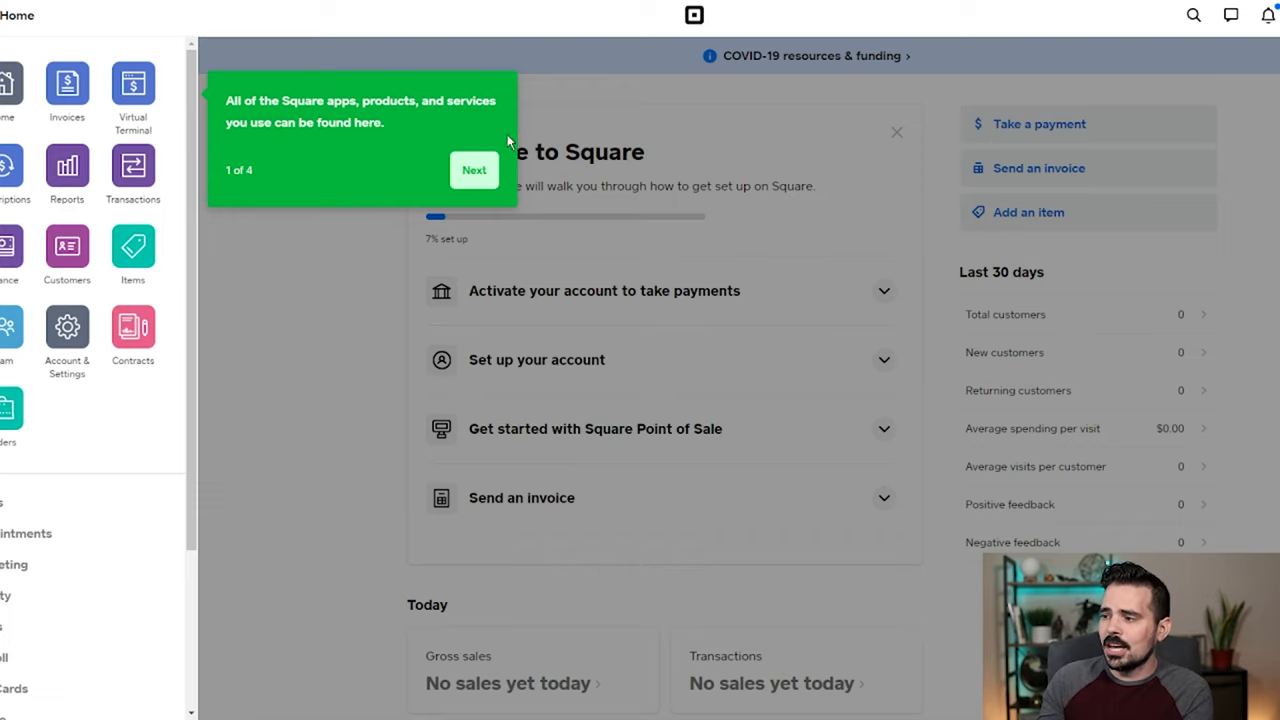
Step through and dismiss the dashboard tour, leaving the Welcome to Square guide at 7%.
left_click(473, 169)
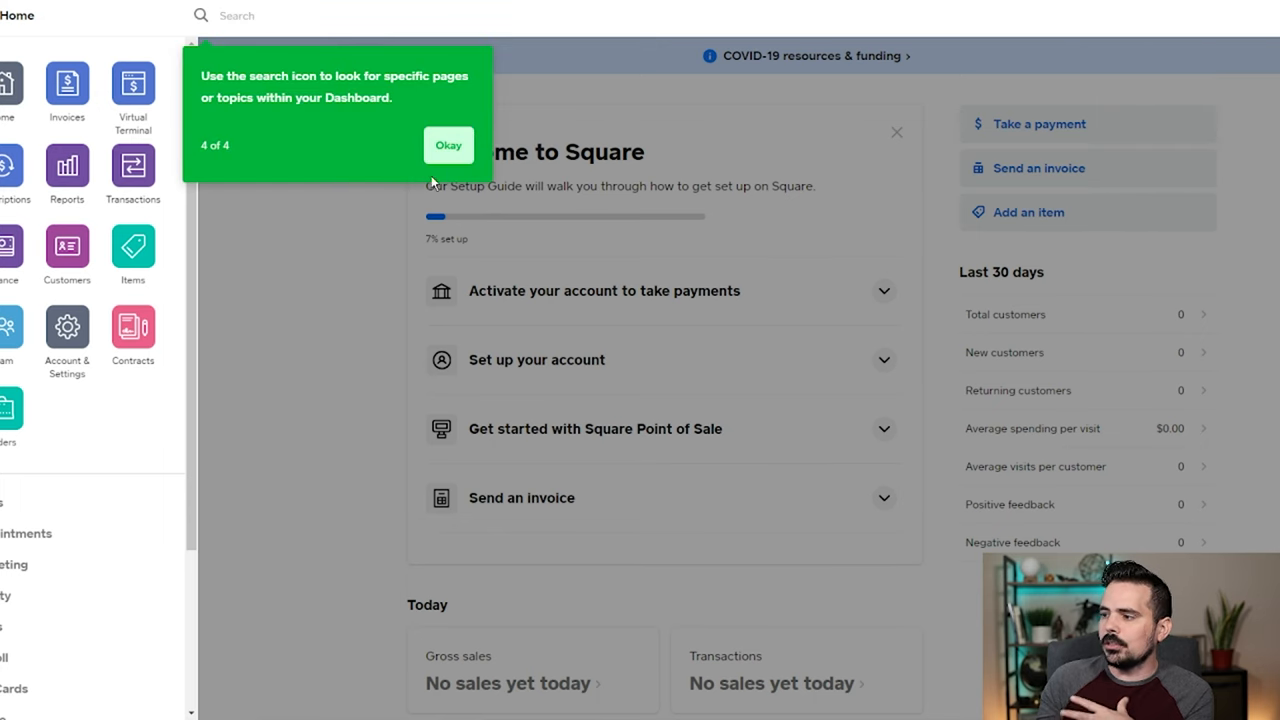
left_click(448, 145)
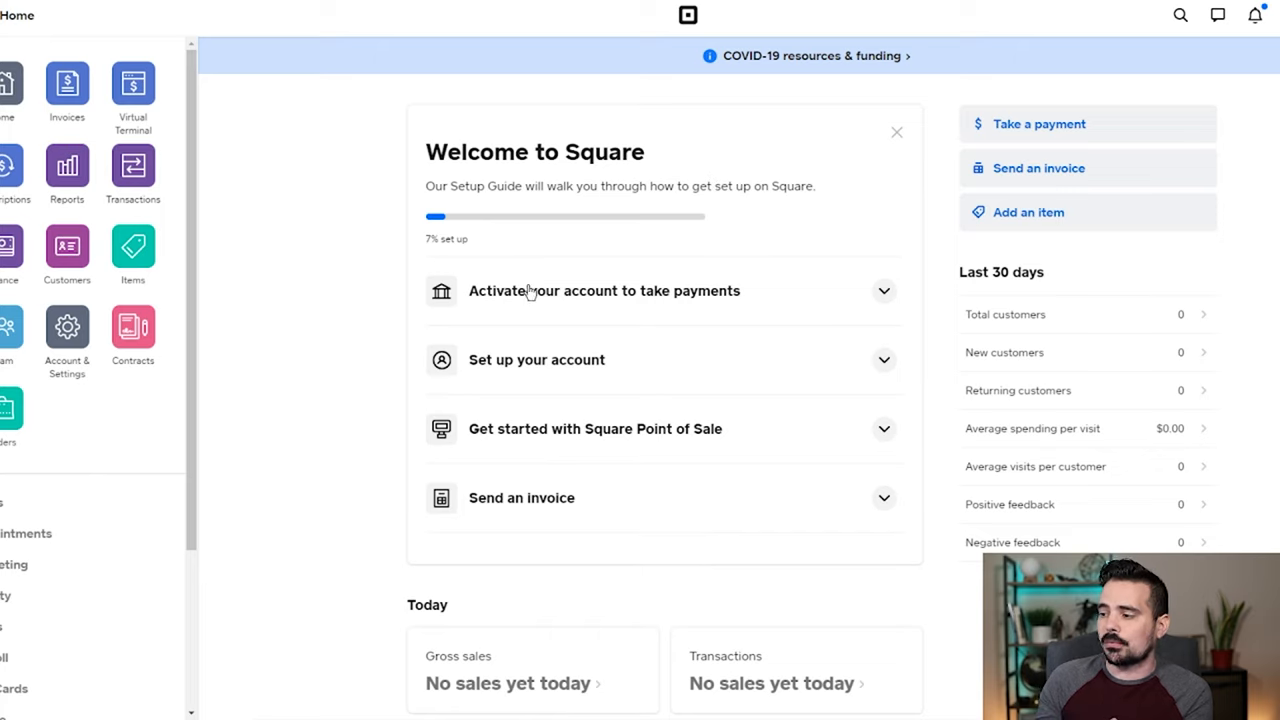
mouse_move(700, 326)
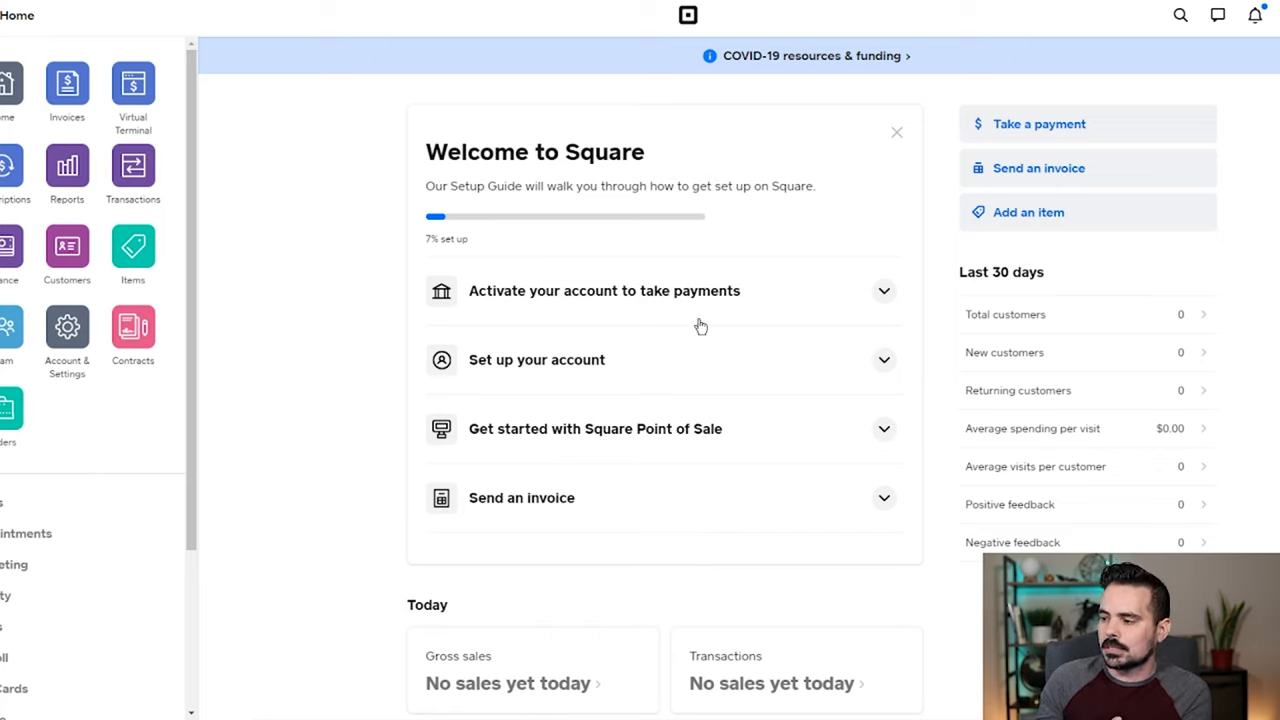
mouse_move(463, 447)
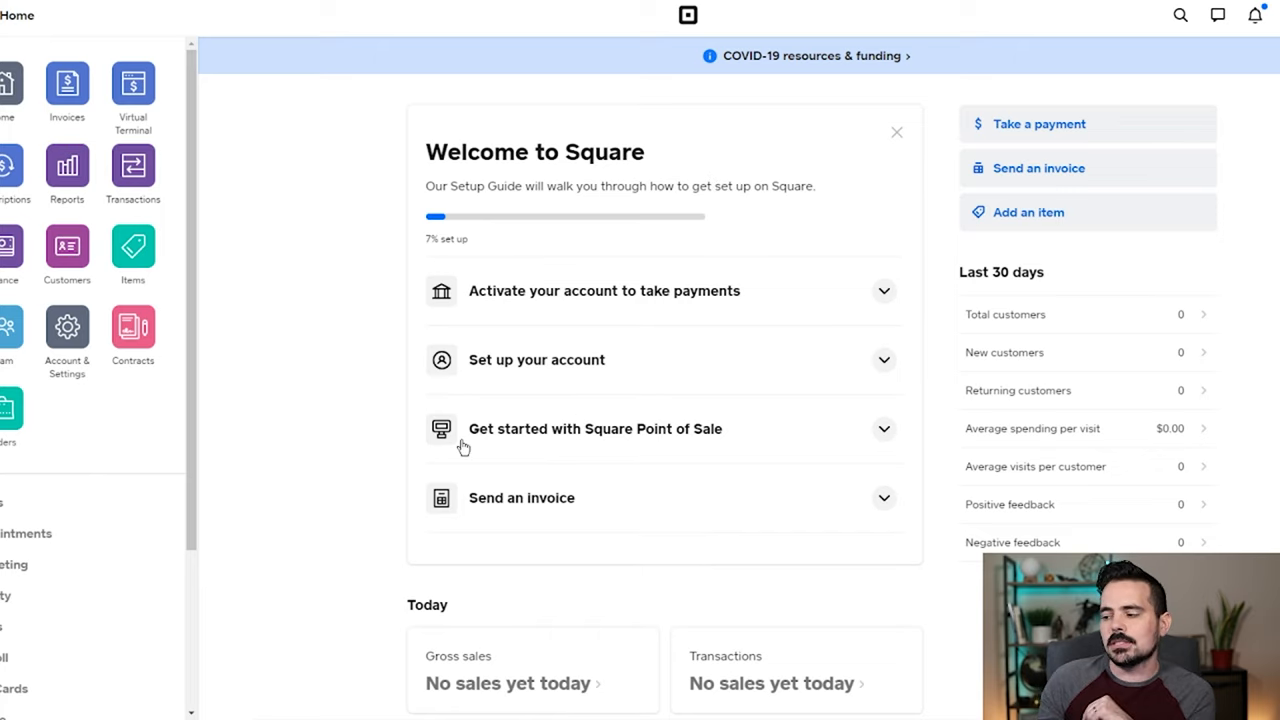
mouse_move(350, 267)
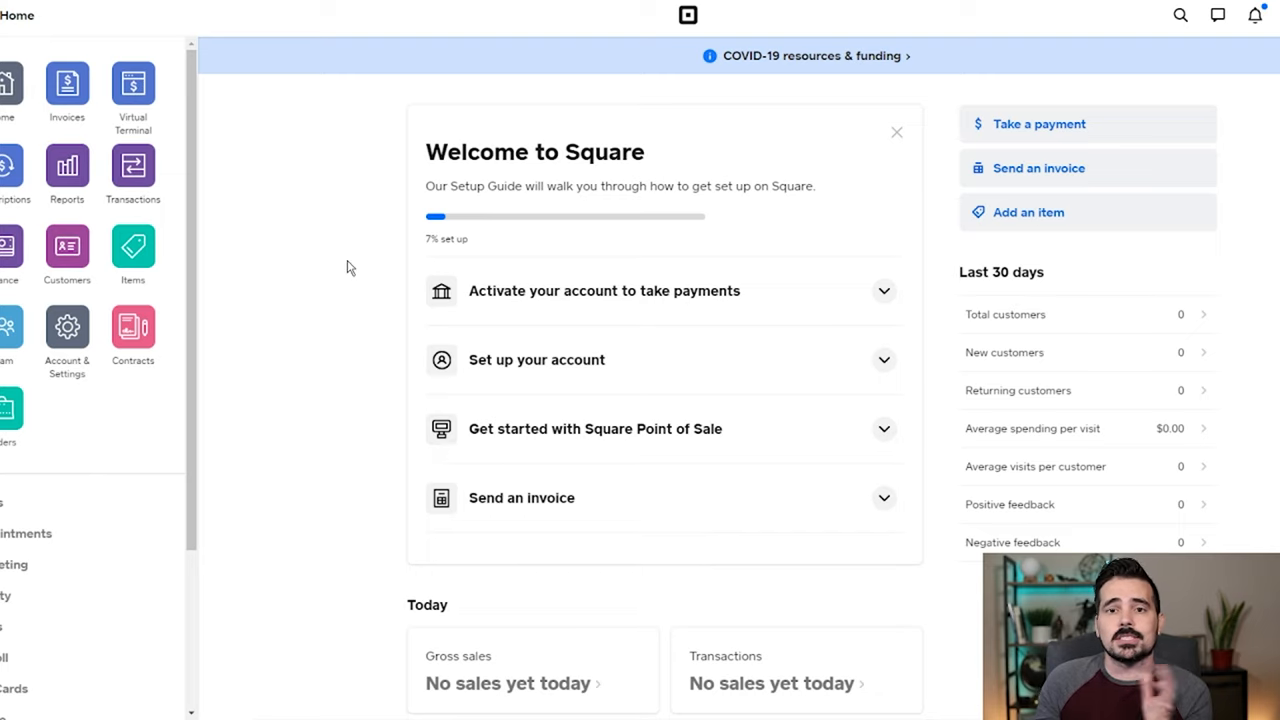